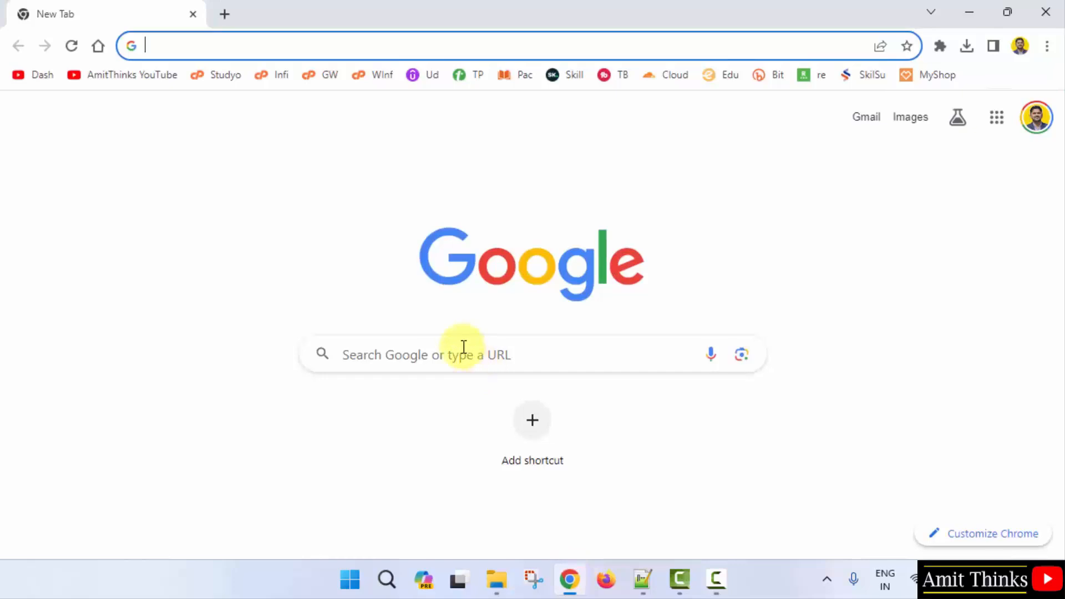
Search for python, open python.org, download the Python 3.12.0 installer, and view recent downloads.
type("pythn")
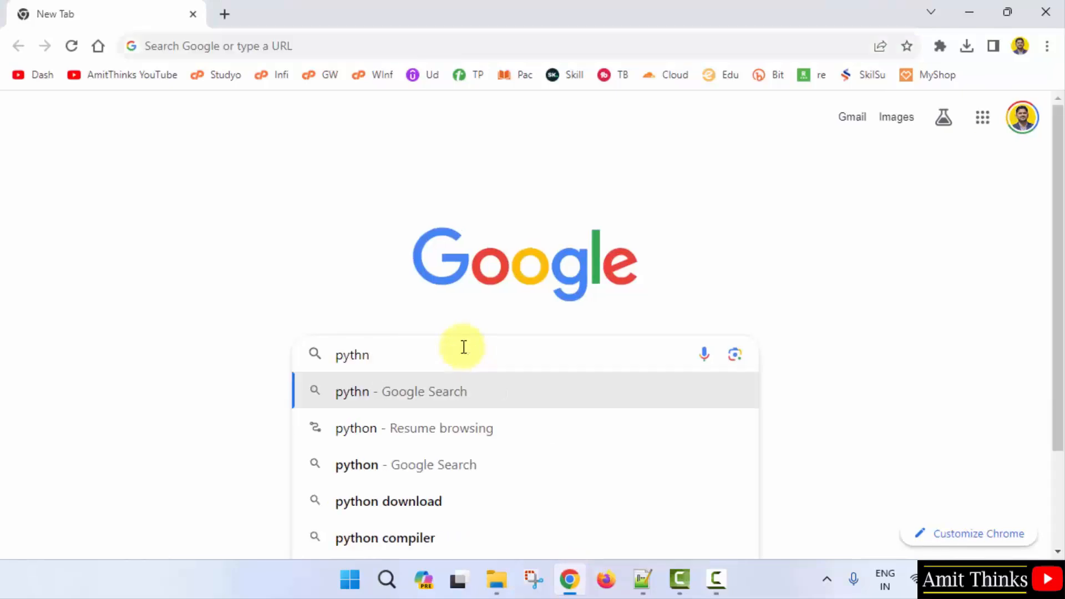
type("o")
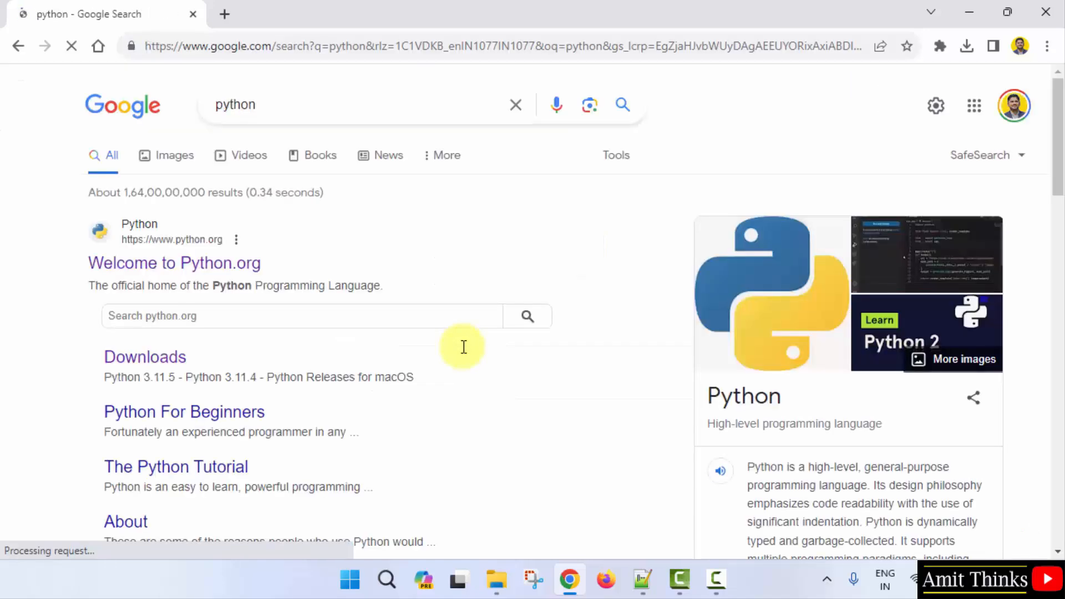
left_click(173, 263)
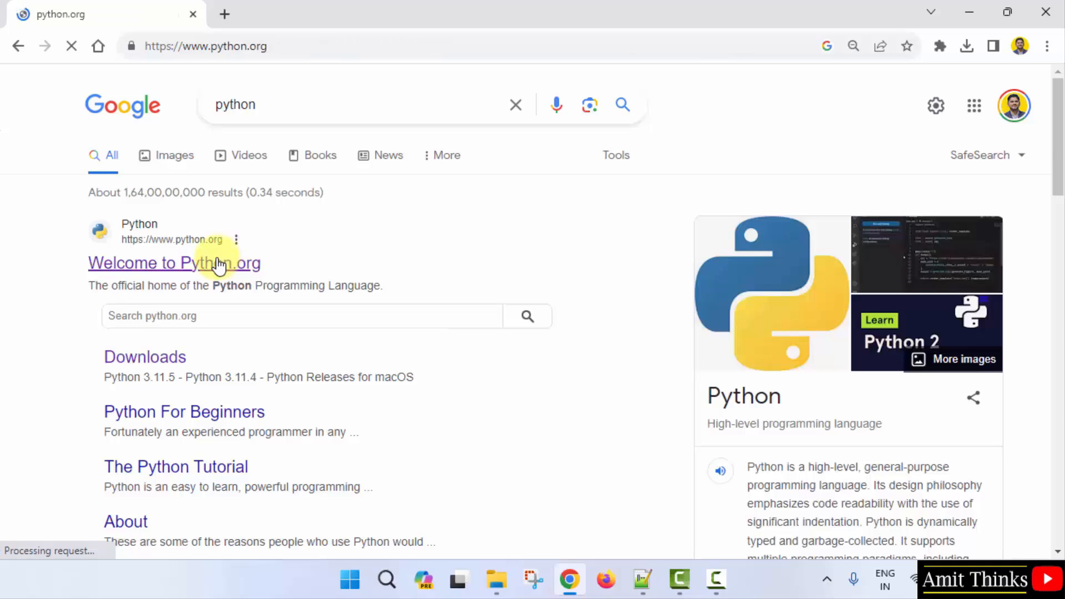
left_click(174, 263)
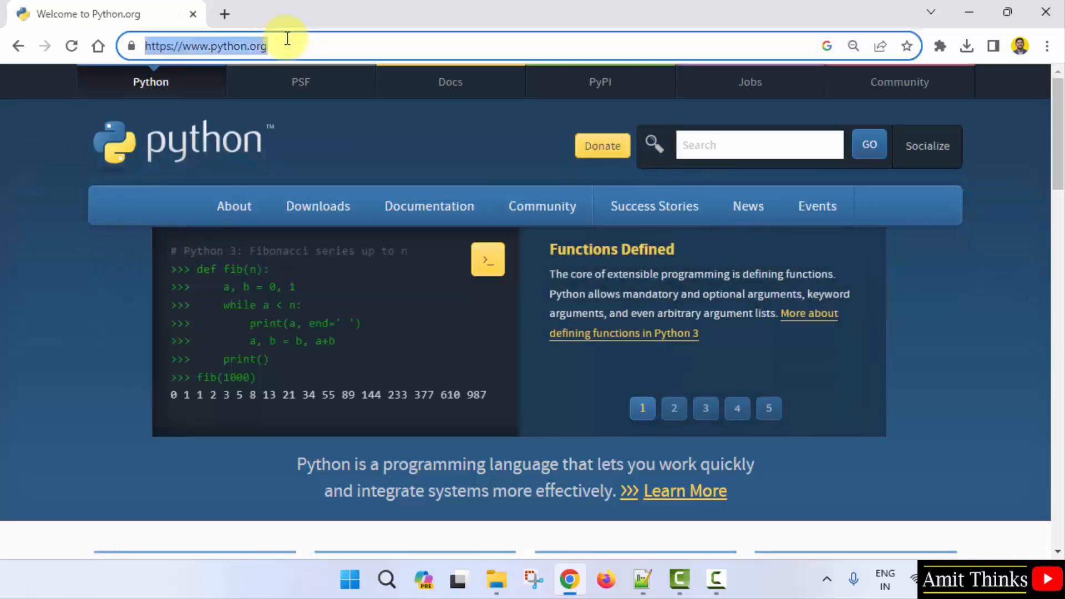
mouse_move(330, 127)
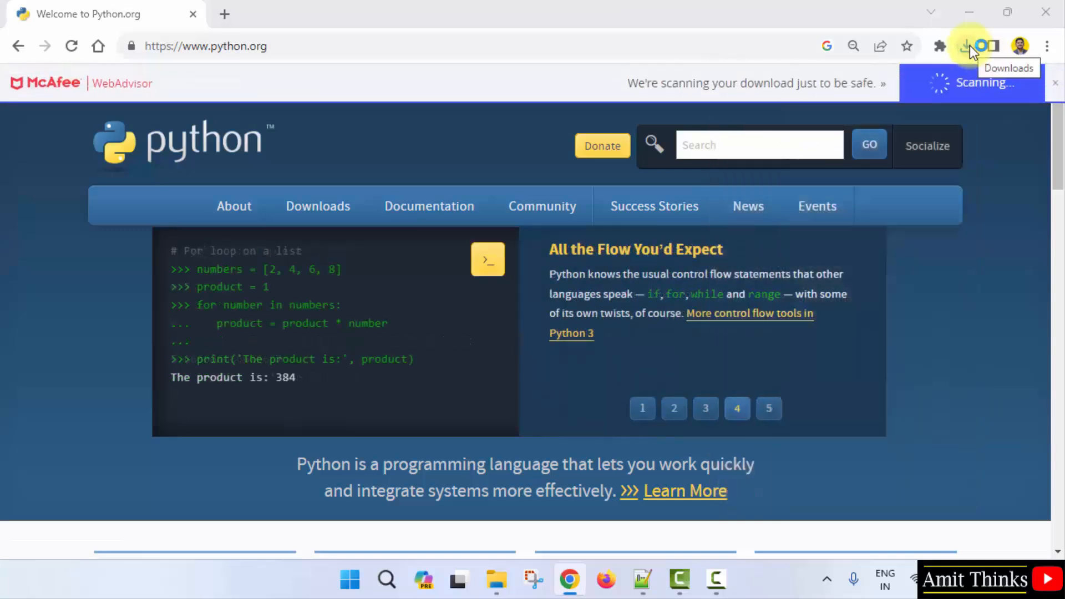
left_click(769, 408)
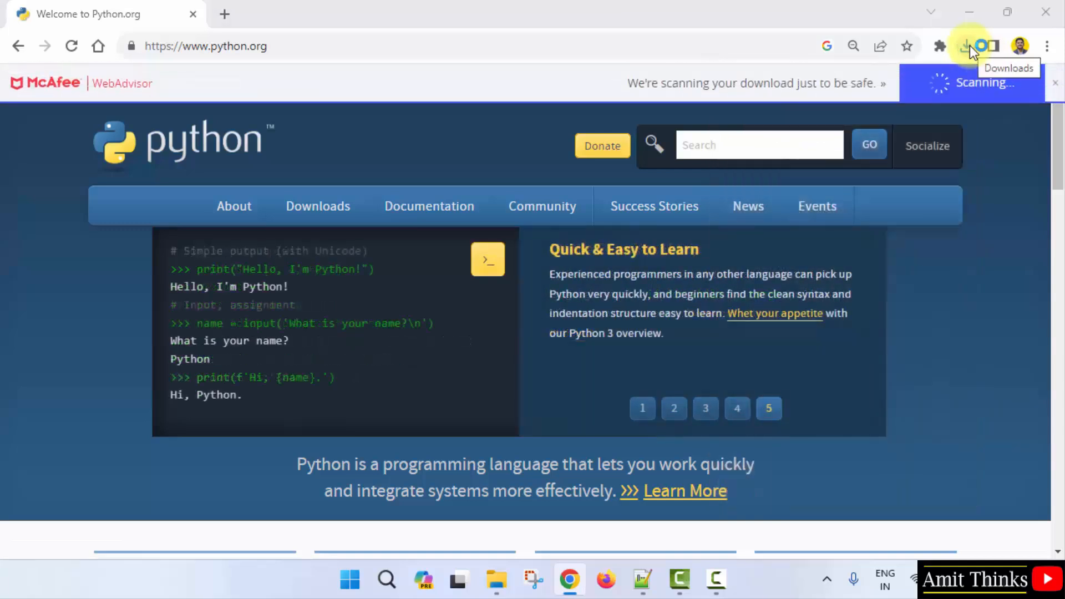
left_click(966, 45)
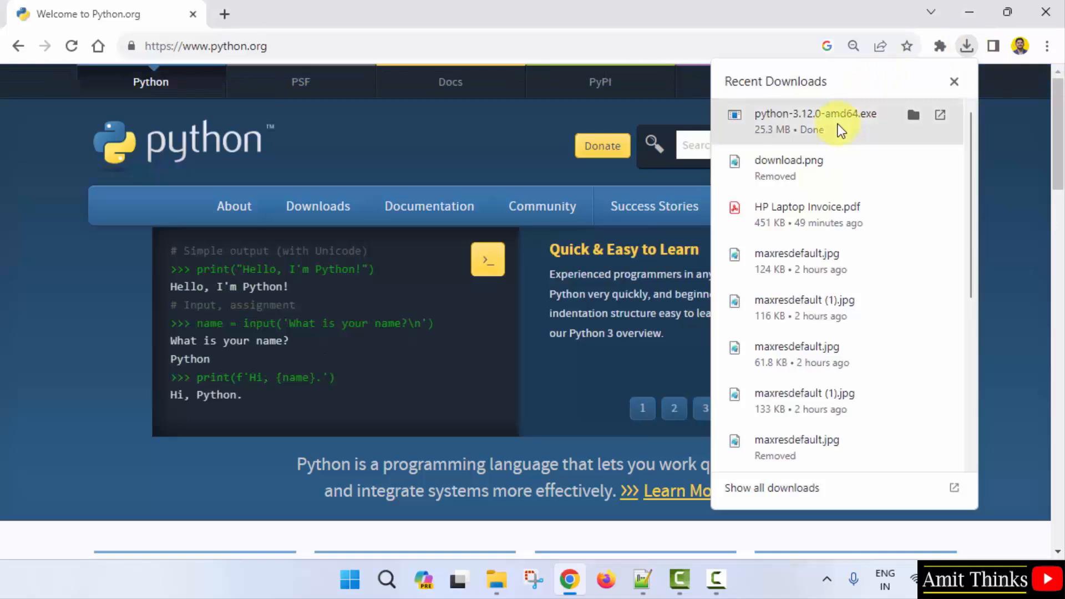
Run python-3.12.0-amd64.exe from Chrome's recent downloads.
left_click(939, 115)
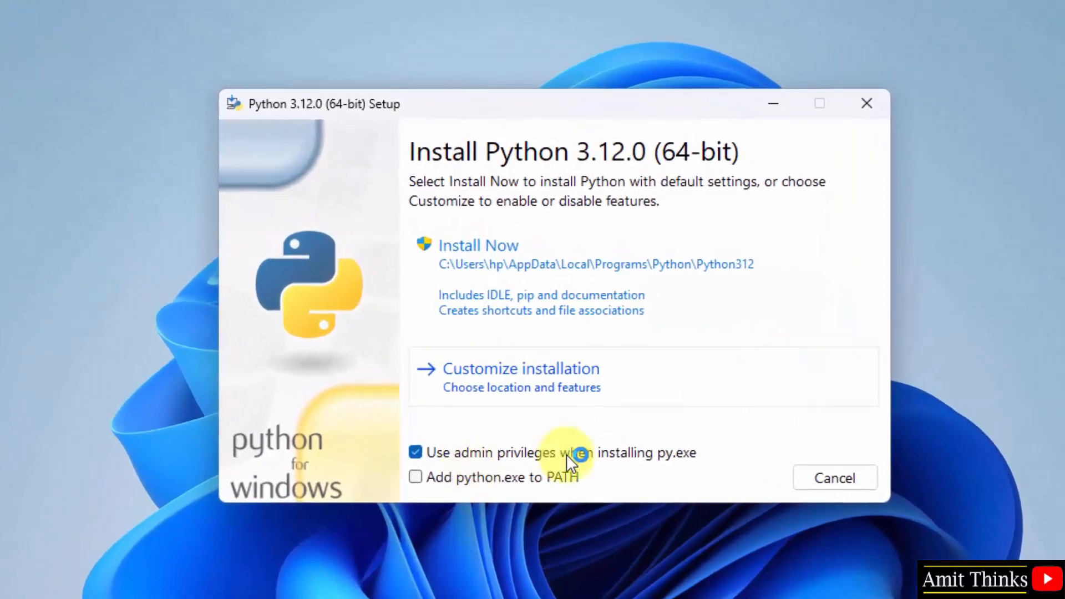
mouse_move(491, 486)
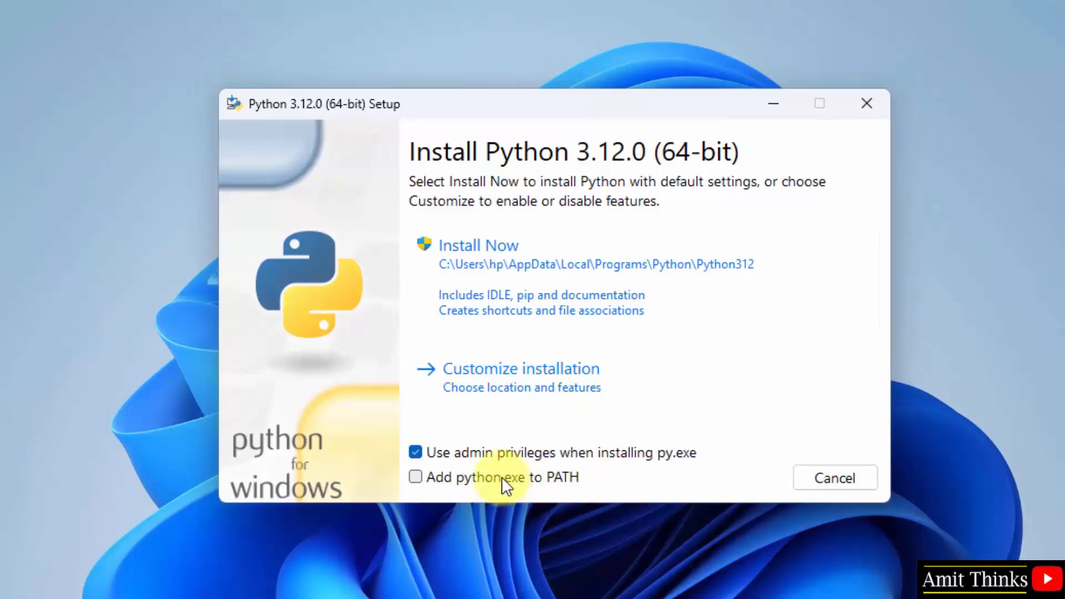
Enable 'Add python.exe to PATH' and choose Customize installation.
left_click(415, 477)
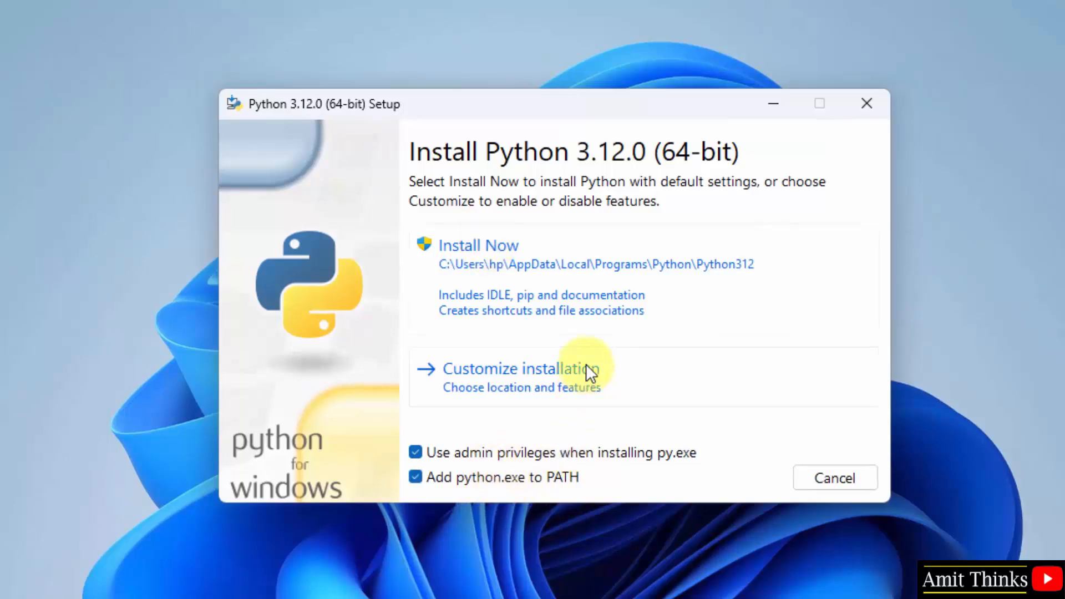
left_click(521, 369)
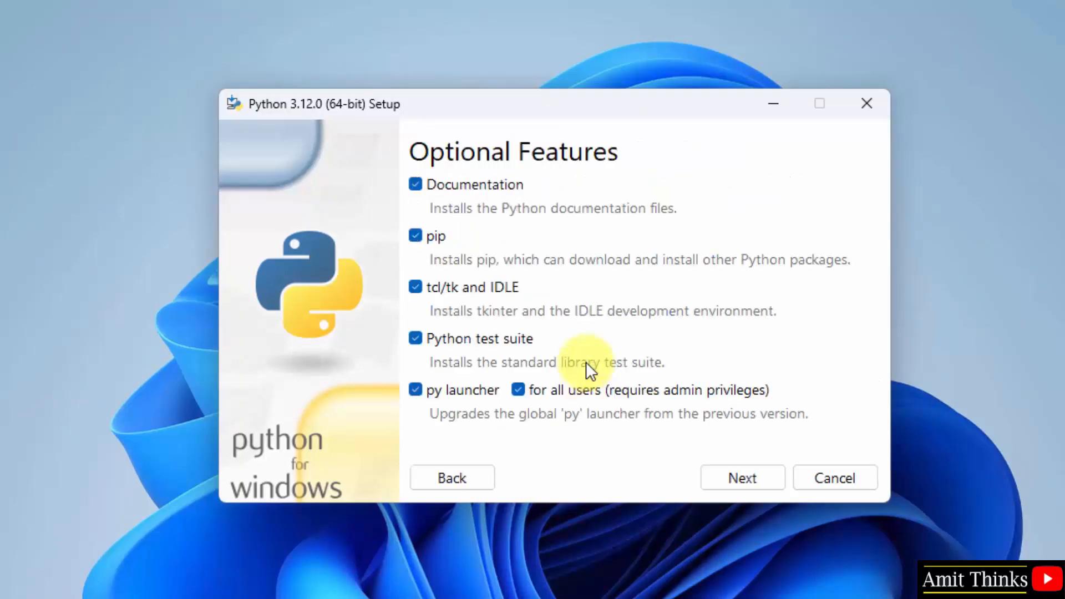
mouse_move(542, 239)
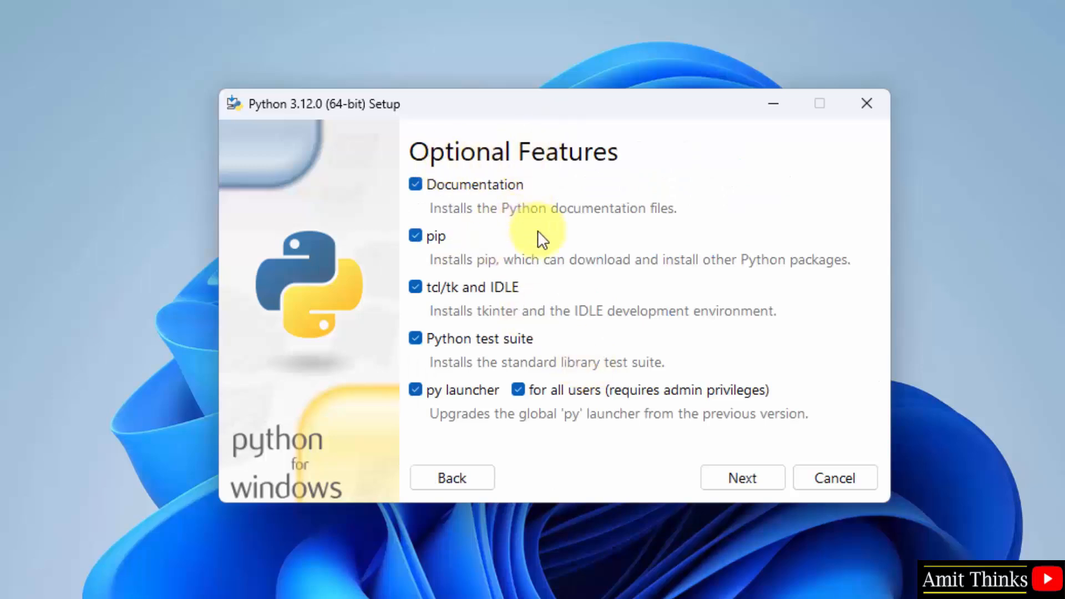
mouse_move(462, 256)
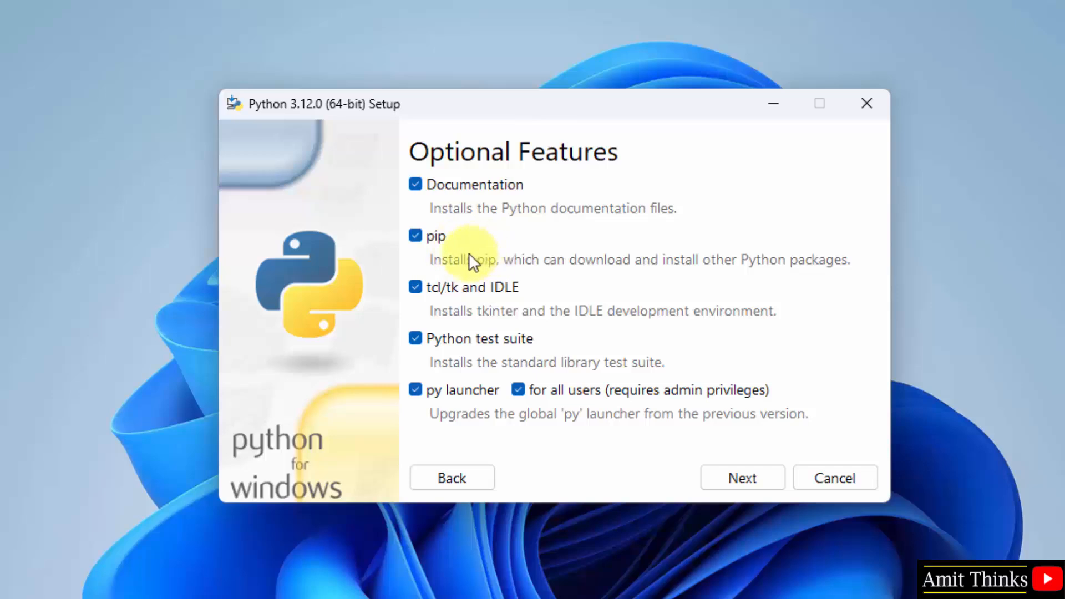
mouse_move(534, 314)
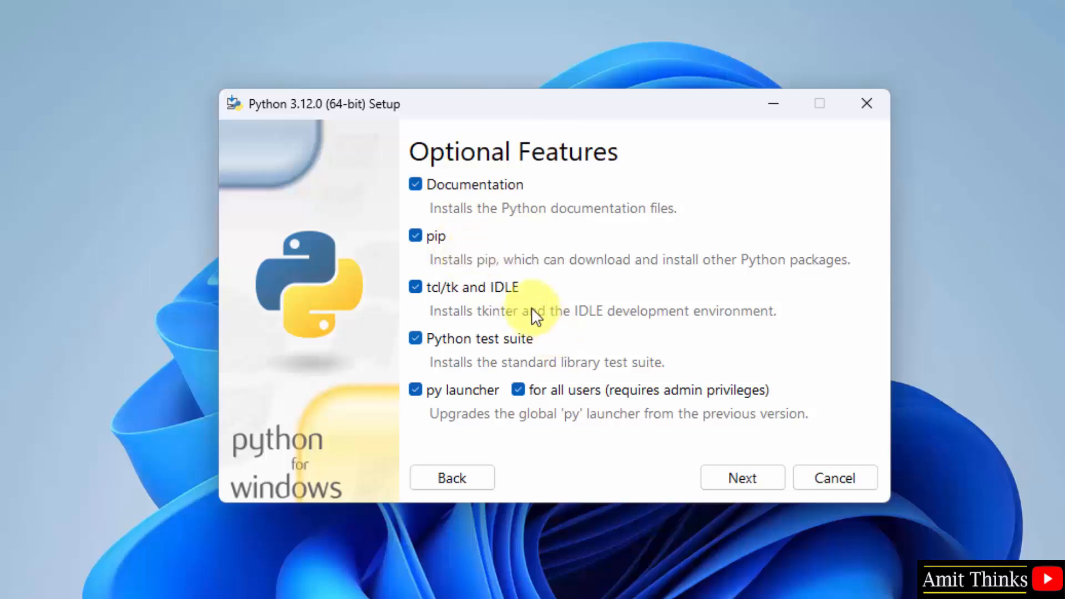
mouse_move(536, 348)
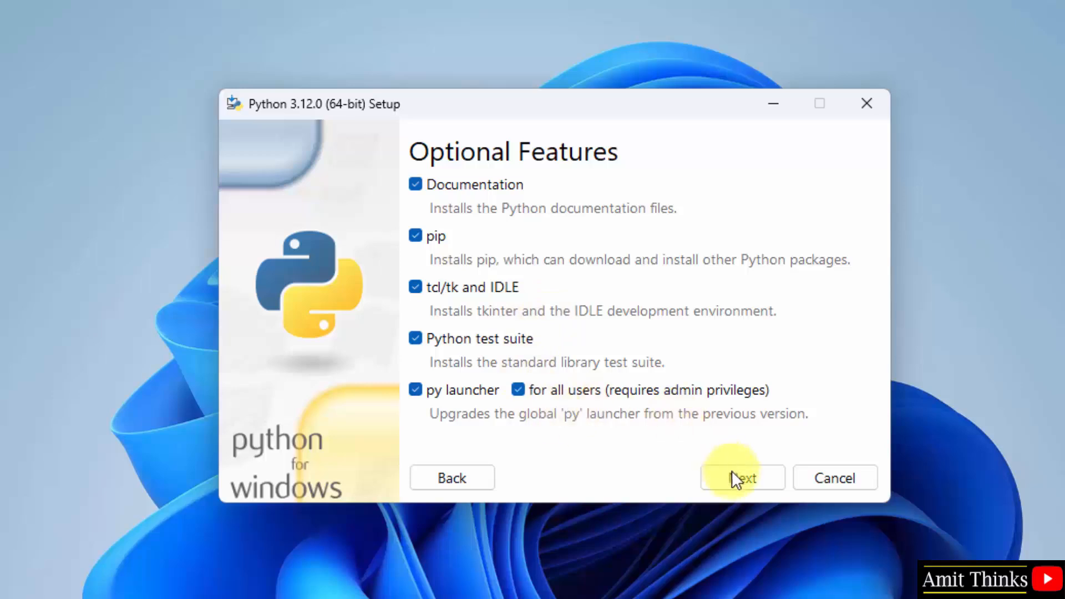
Keep all optional features, install Python 3.12 for all users, then close the finished setup.
left_click(742, 478)
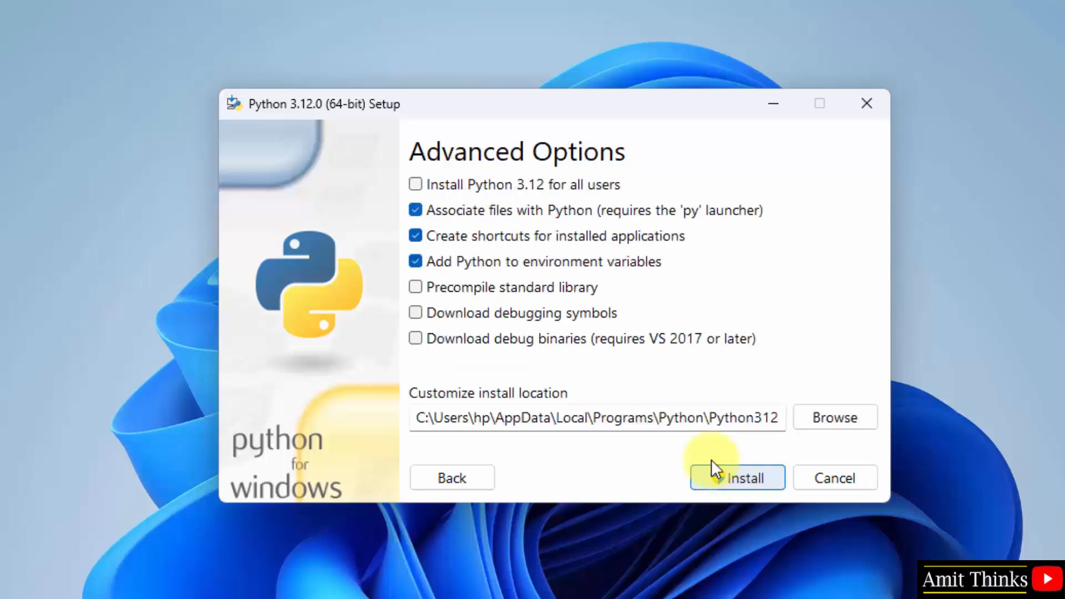
mouse_move(508, 195)
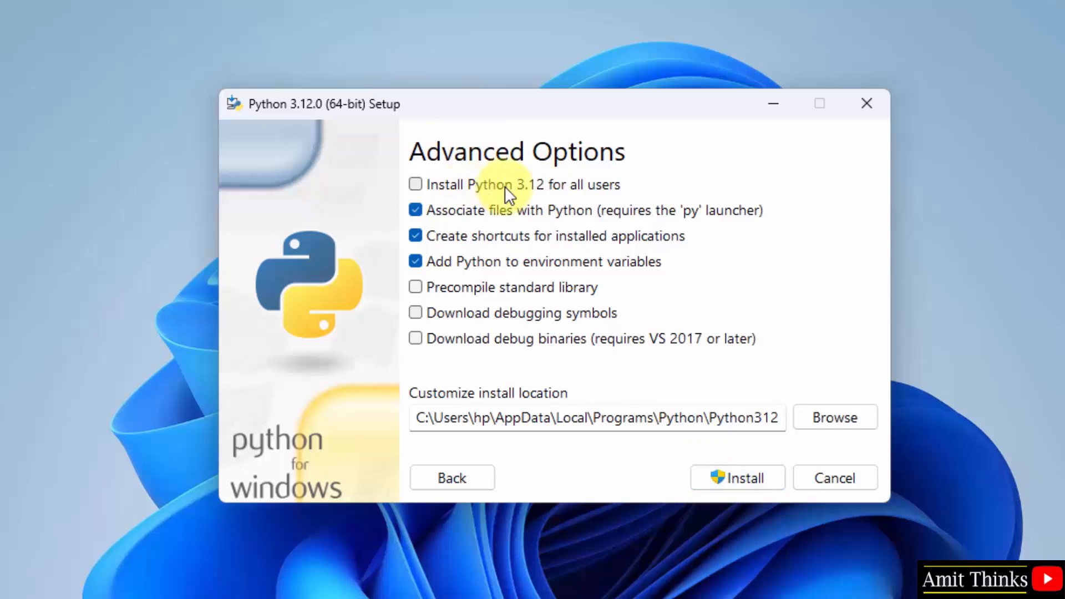
left_click(415, 184)
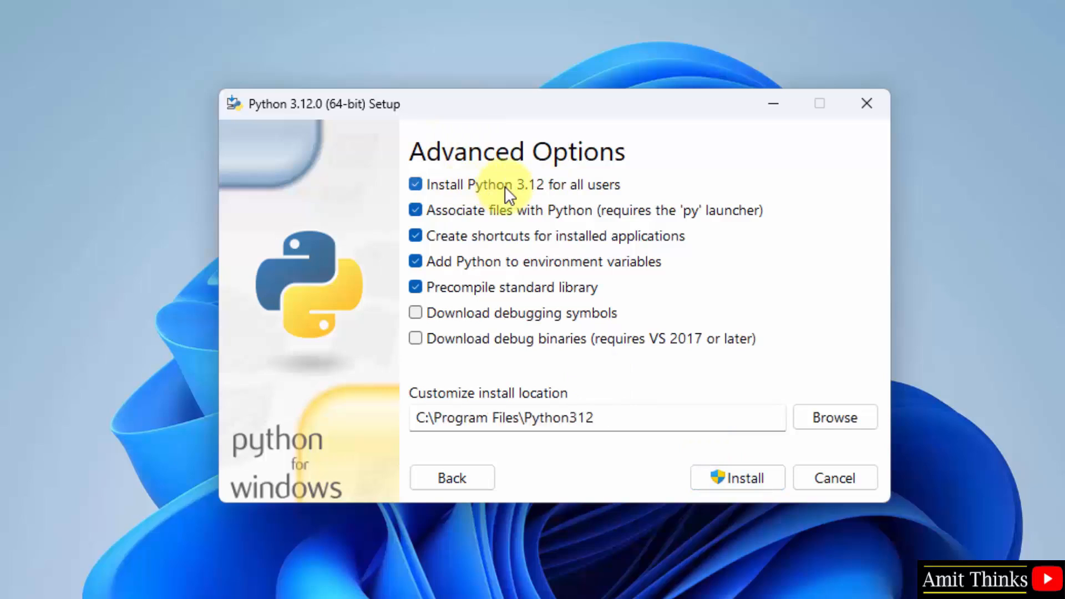
mouse_move(543, 271)
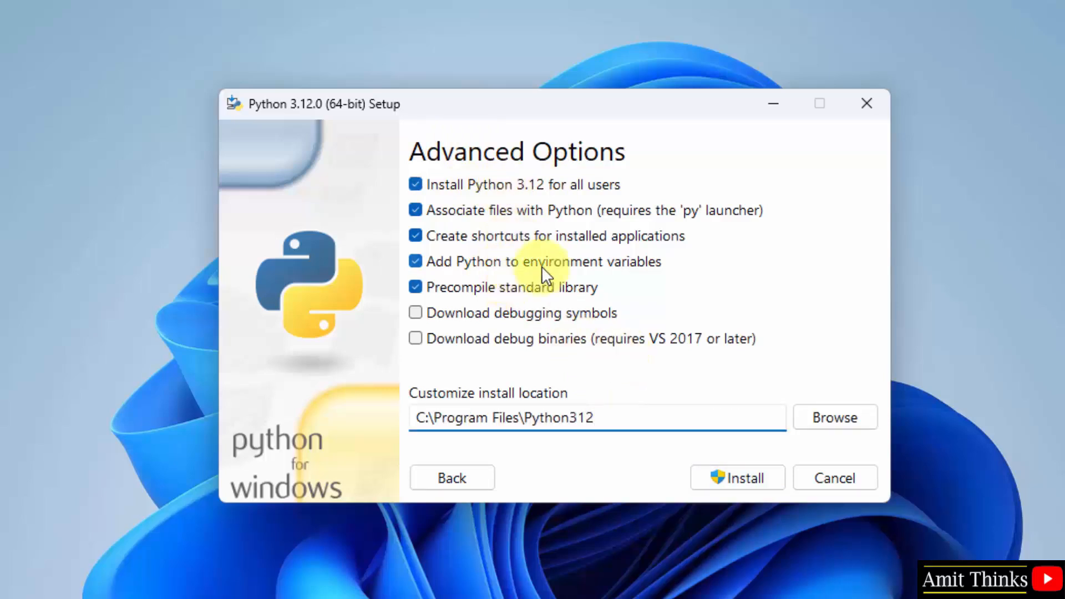
mouse_move(606, 379)
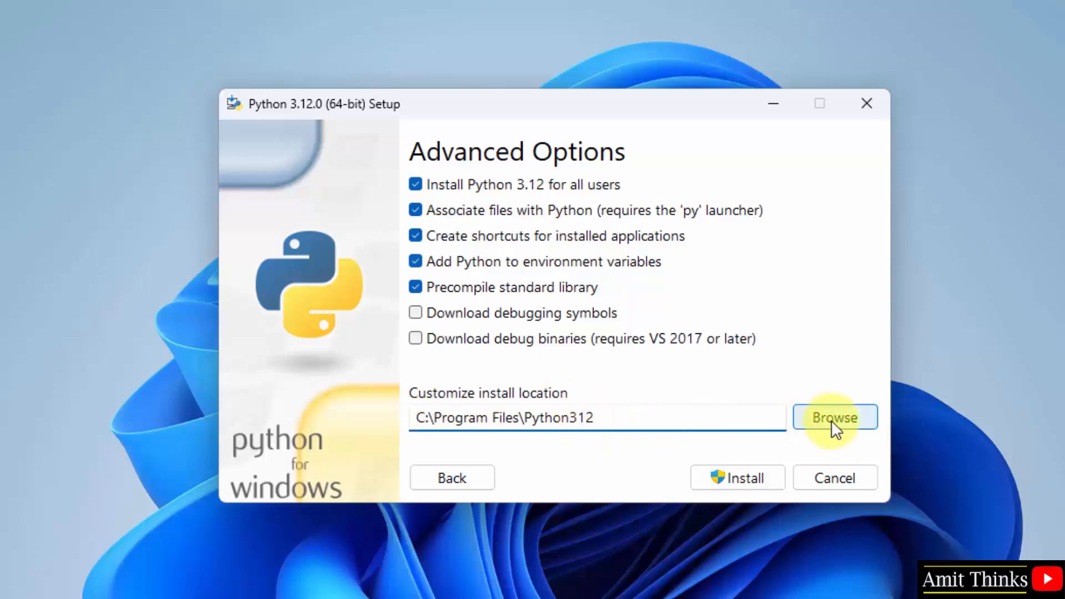
mouse_move(614, 417)
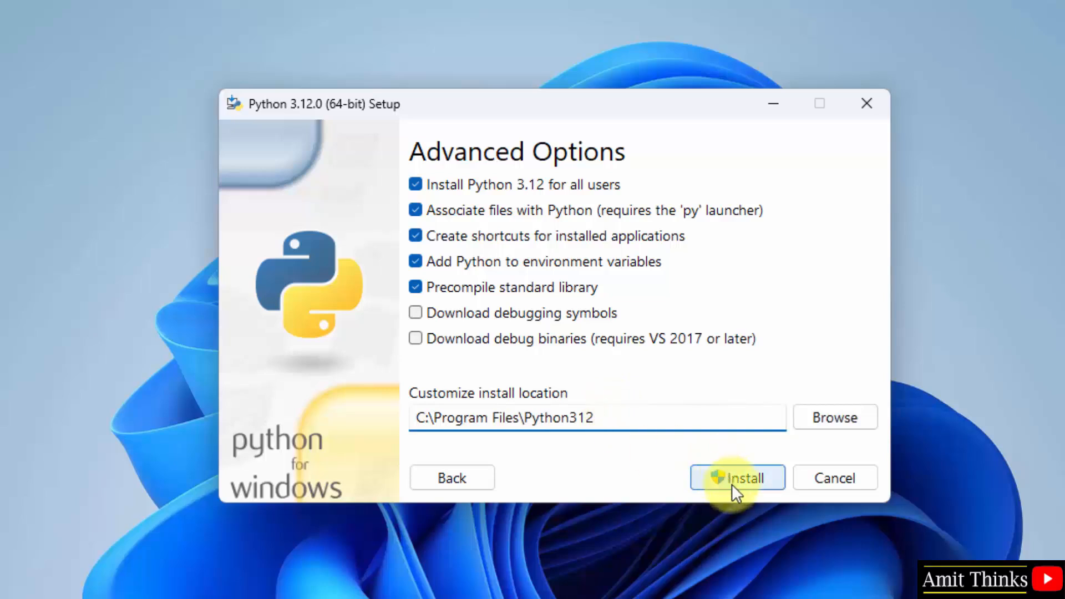
left_click(737, 477)
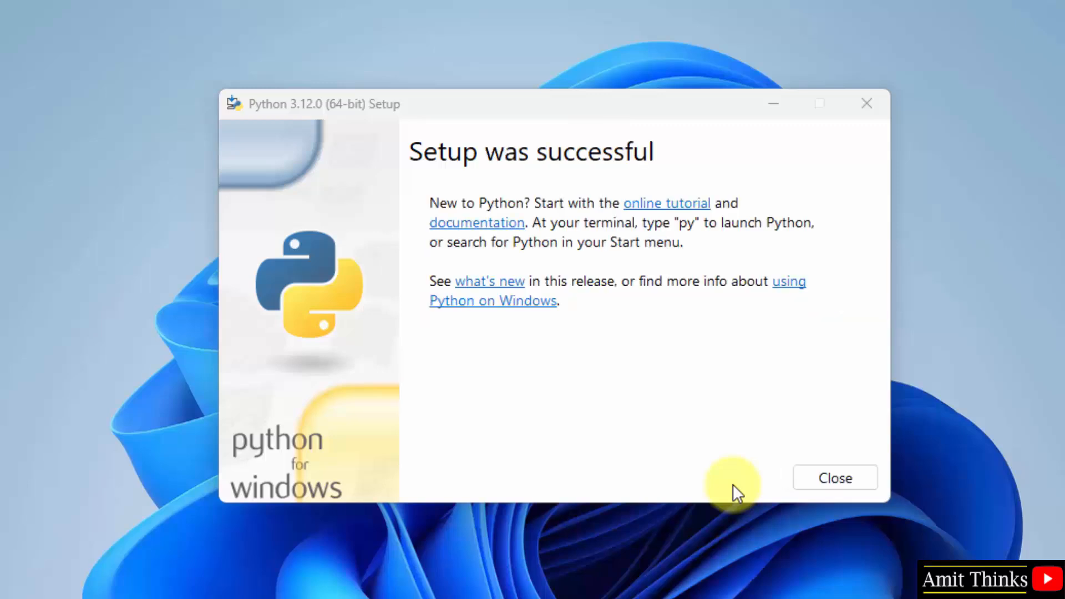
mouse_move(835, 478)
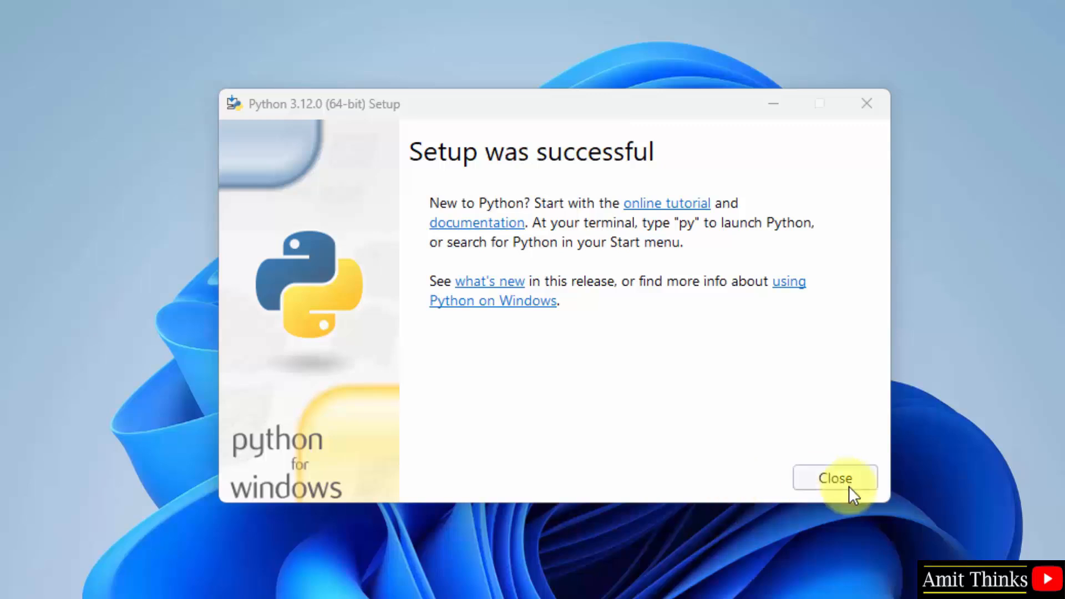
left_click(835, 478)
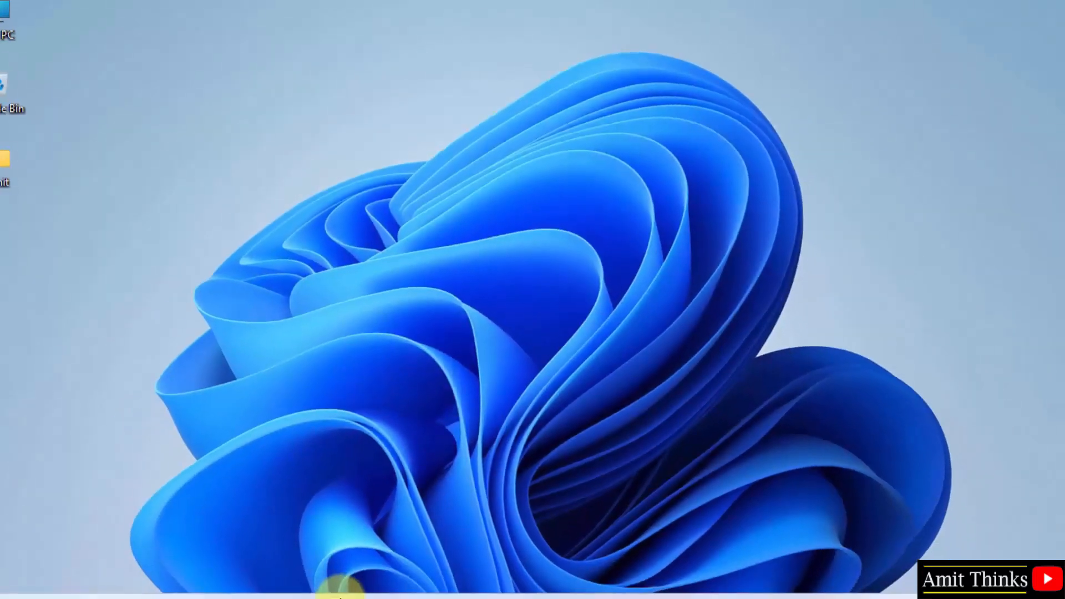
Check in Command Prompt that python --version prints Python 3.12.0.
type("cmd")
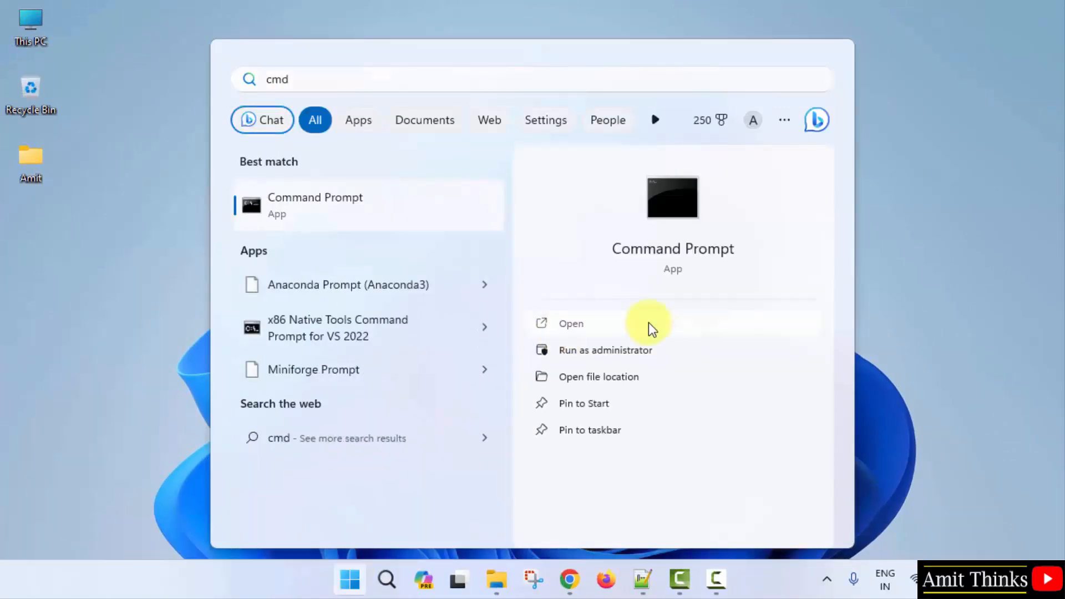
left_click(571, 323)
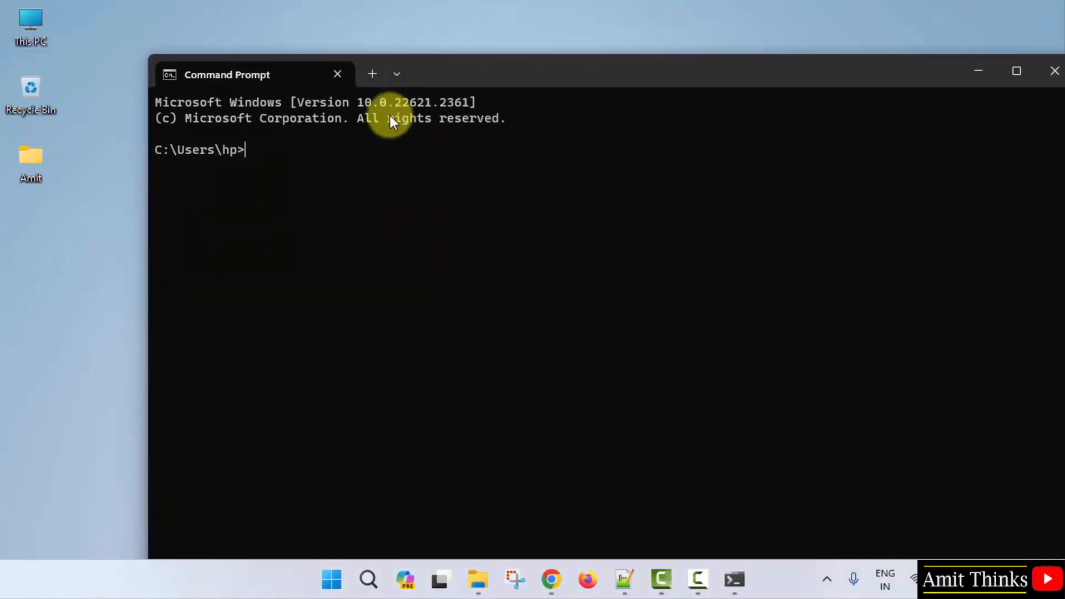
type("python --version")
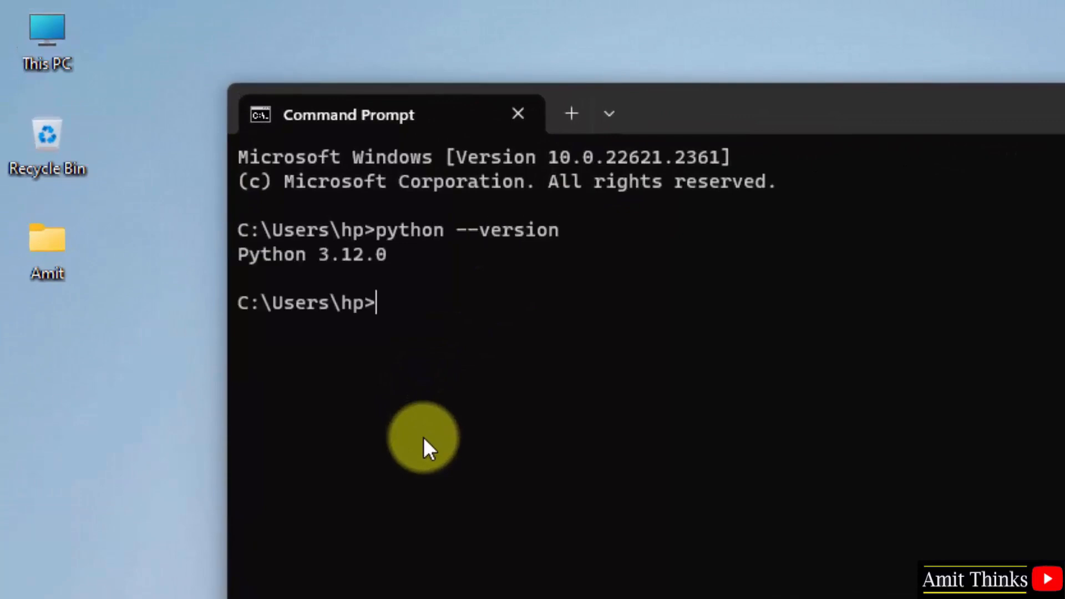
mouse_move(387, 285)
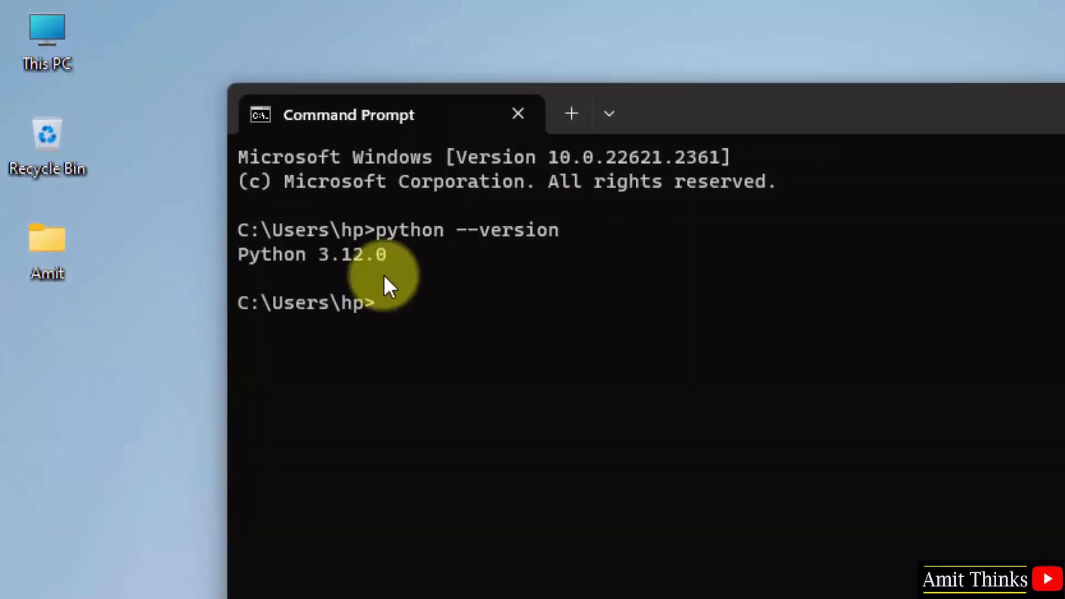
left_click(518, 113)
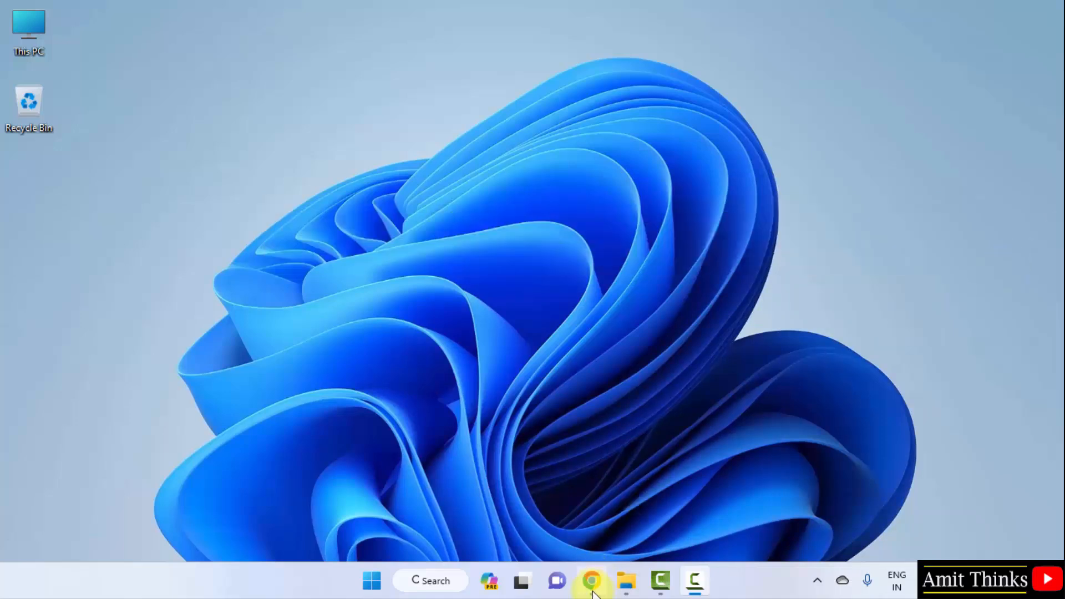
Open Google Chrome and search Google for 'pycharm'.
left_click(593, 581)
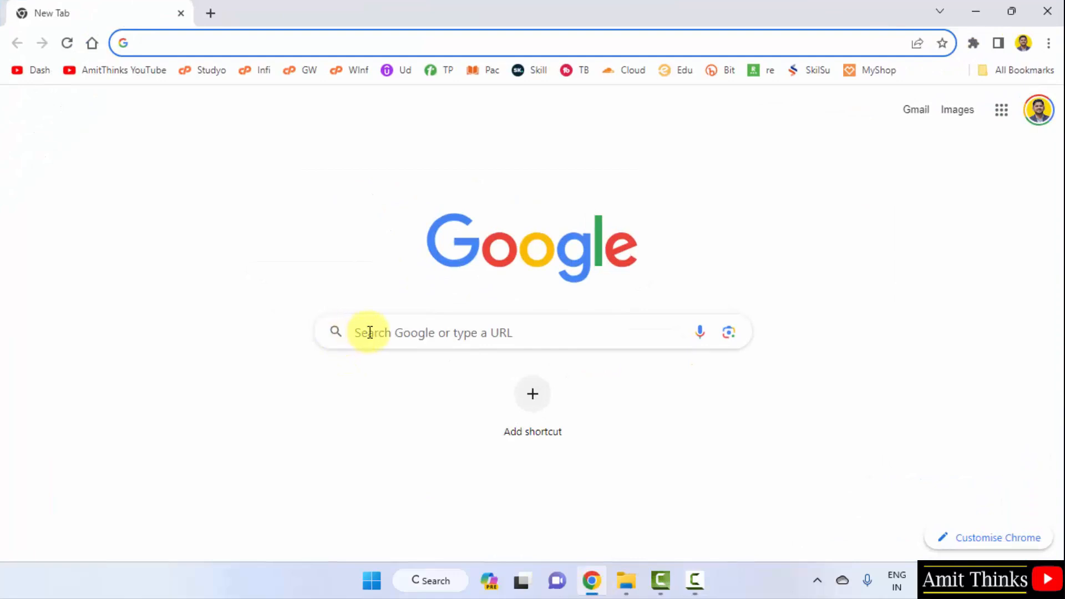
type("pyc")
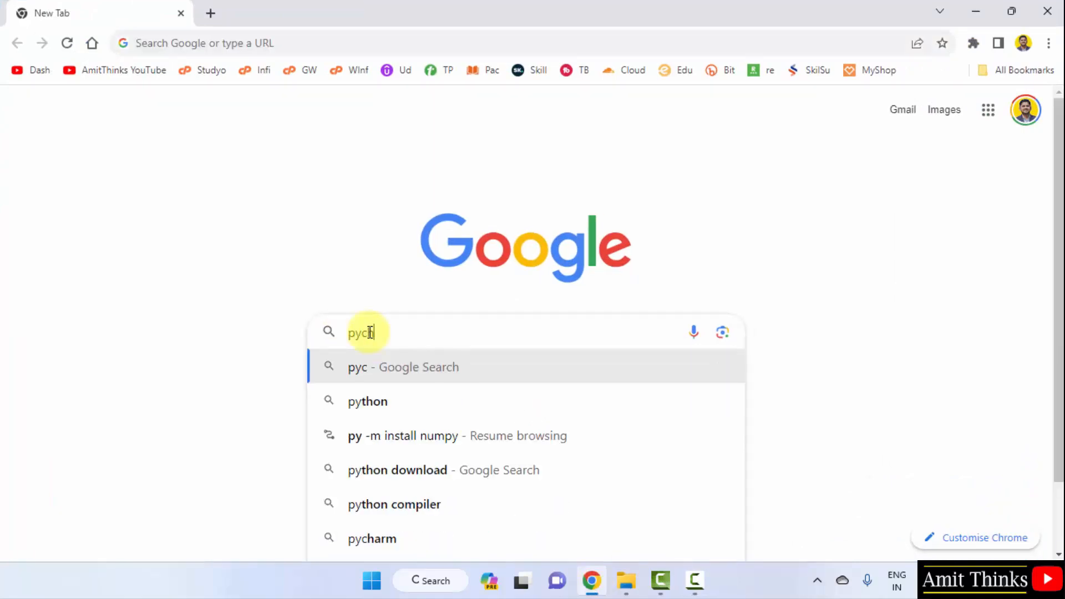
type("harm")
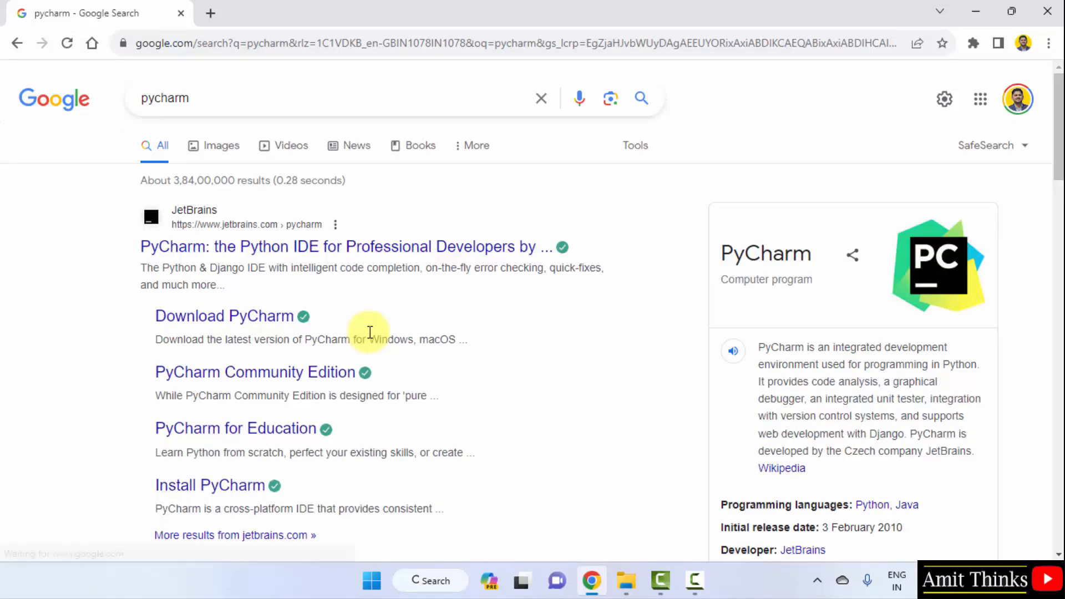
mouse_move(288, 255)
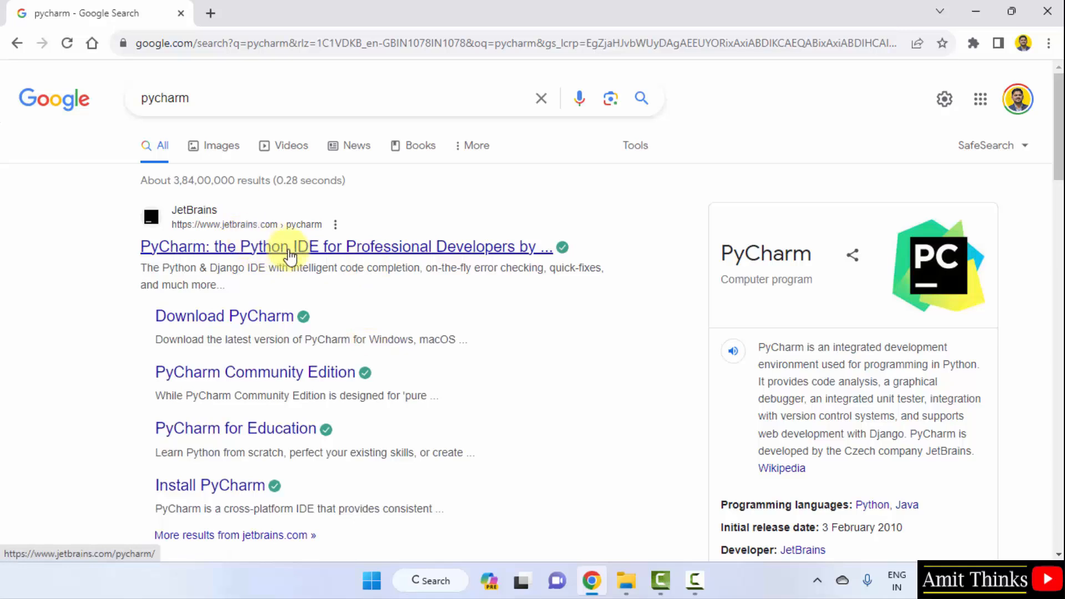
mouse_move(328, 254)
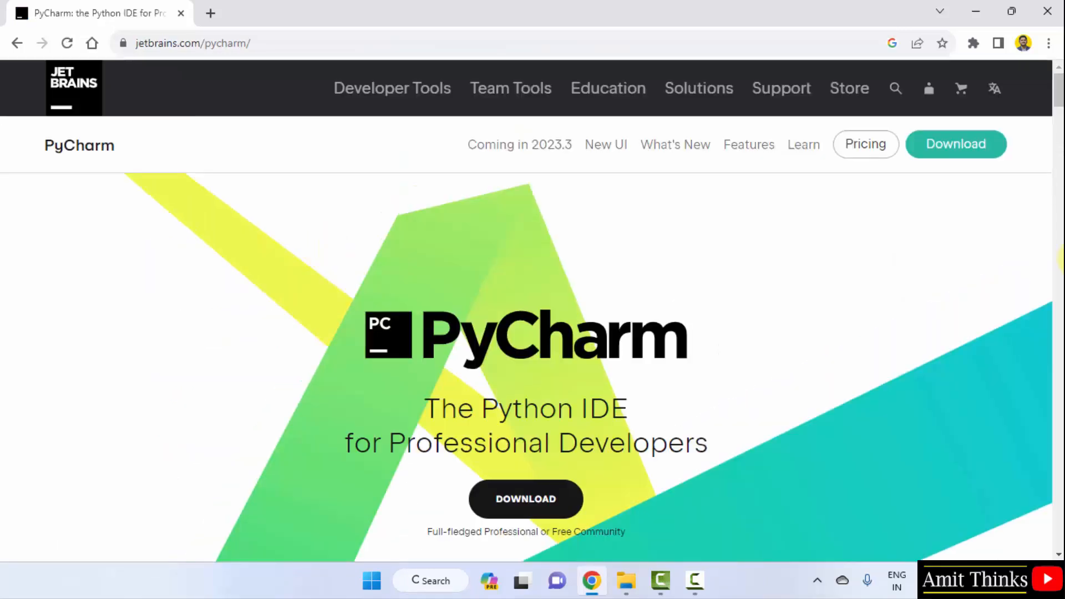
mouse_move(343, 91)
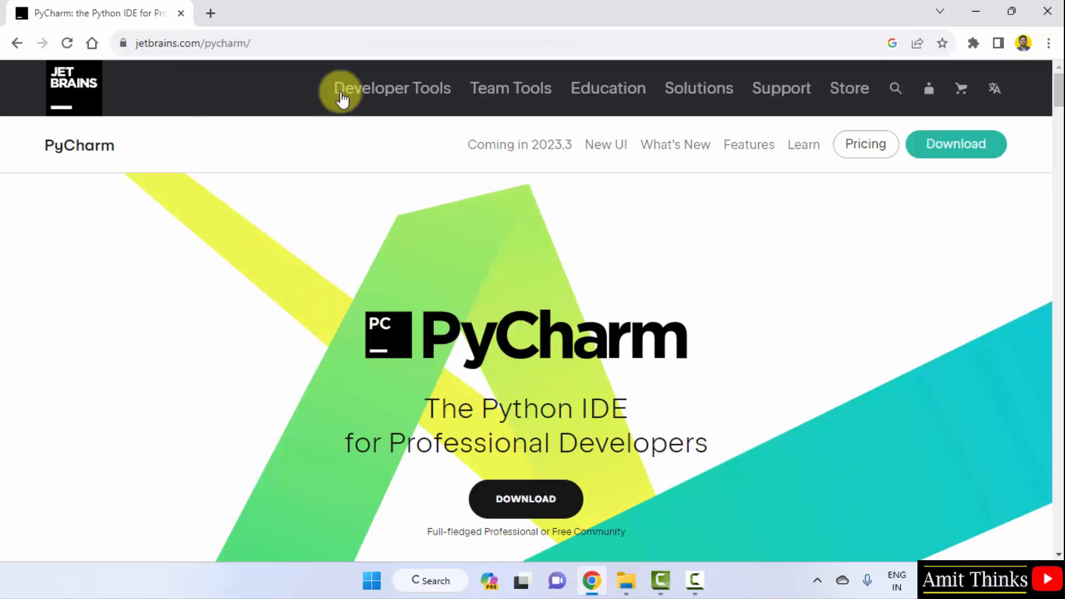
mouse_move(536, 393)
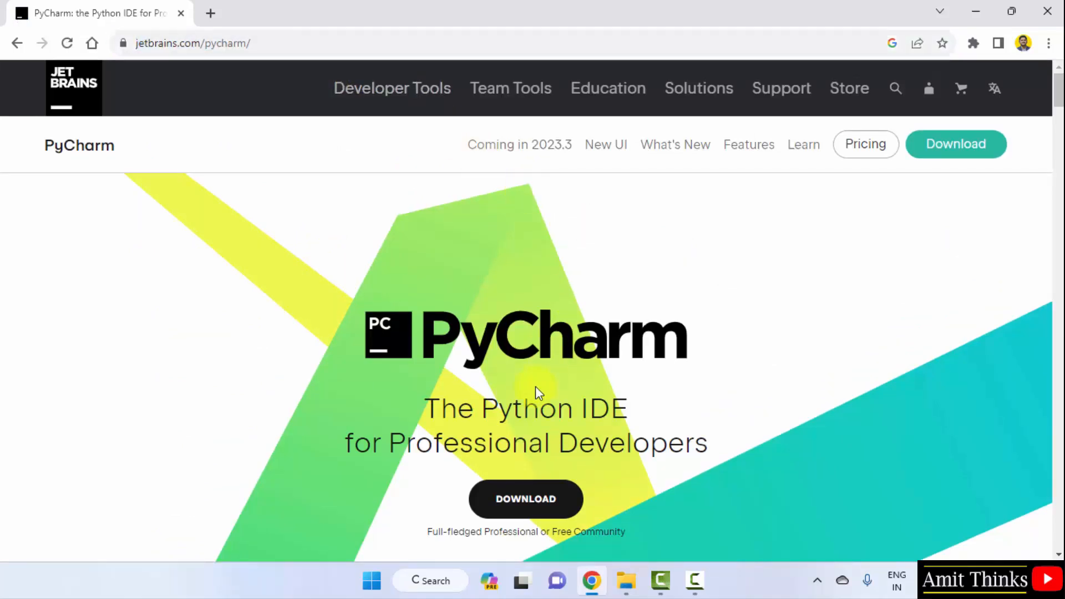
mouse_move(956, 157)
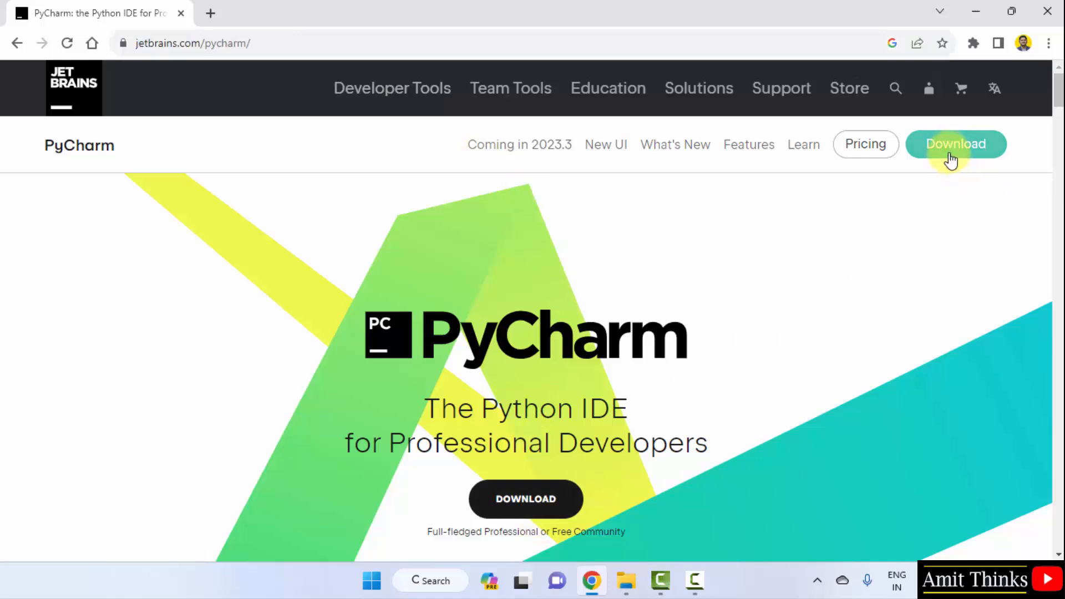
Go to the PyCharm download page and download the Community Edition Windows .exe.
left_click(955, 144)
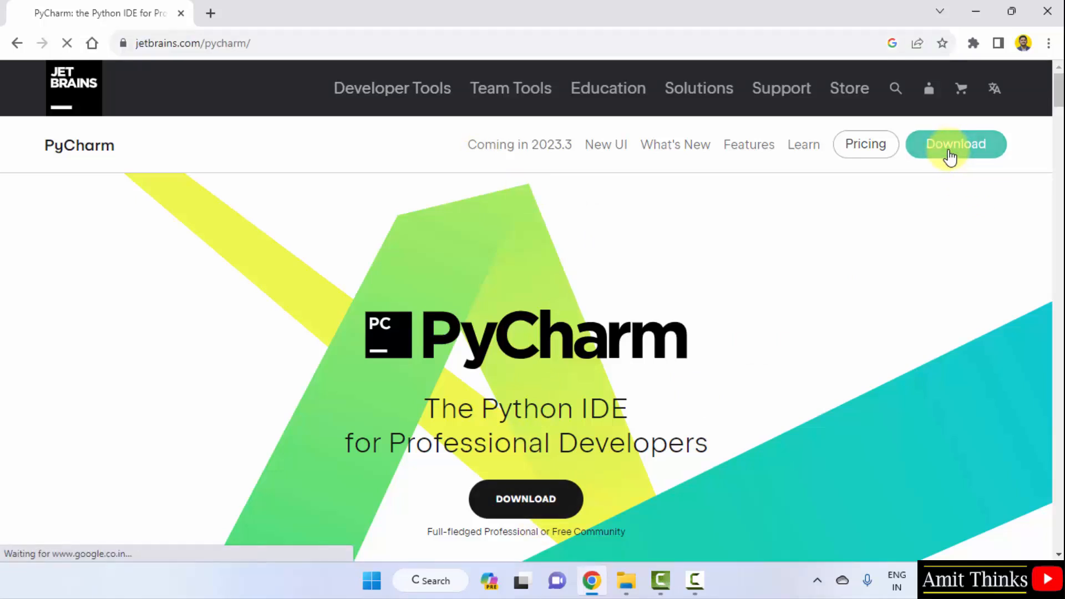
left_click(955, 145)
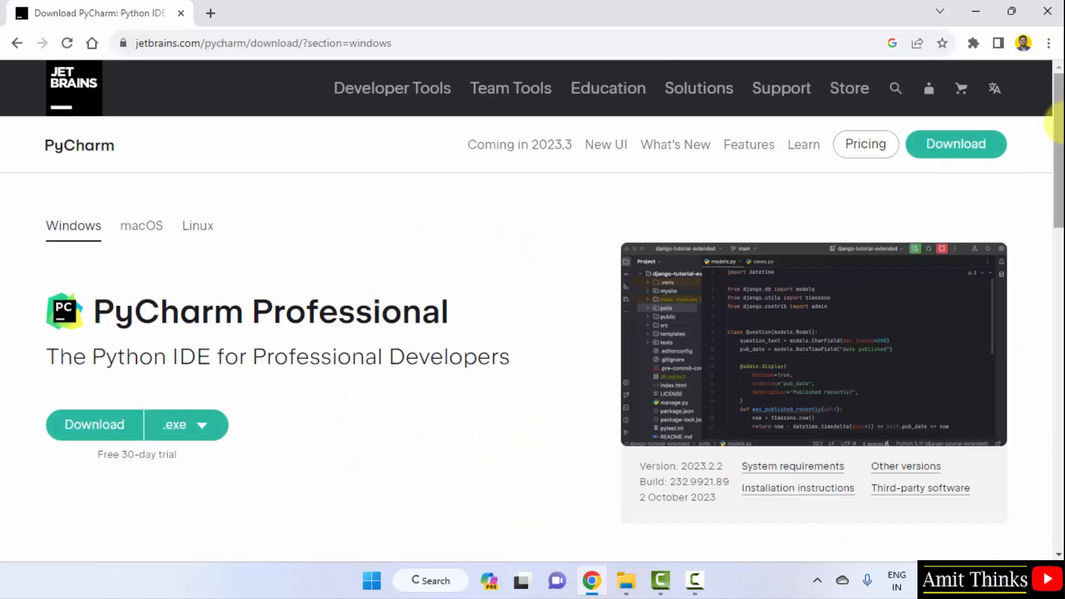
double_click(269, 311)
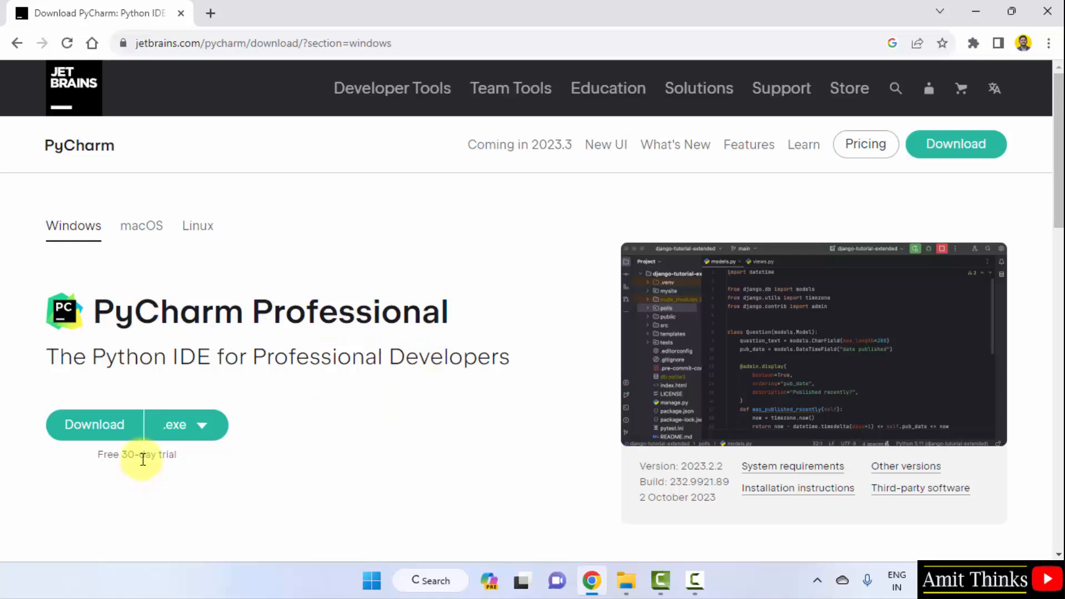
scroll("down", 3)
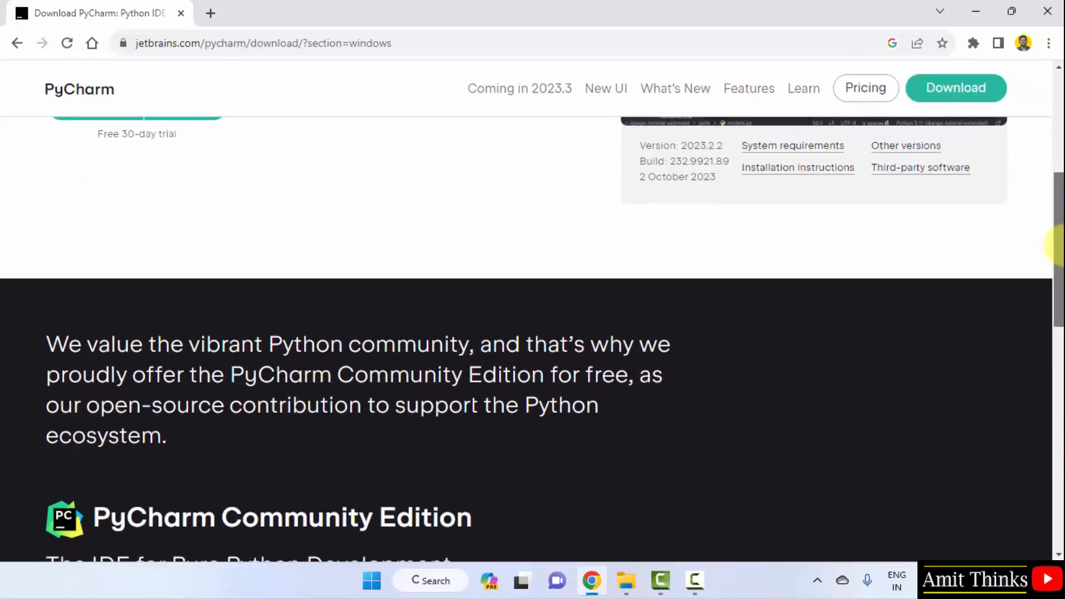
scroll("down", 3)
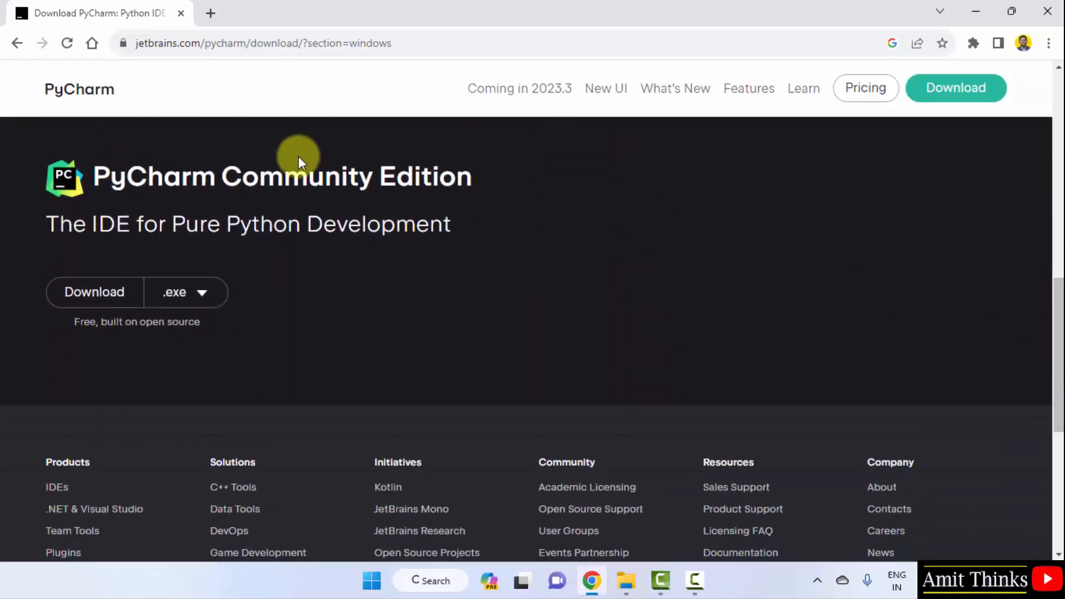
mouse_move(184, 293)
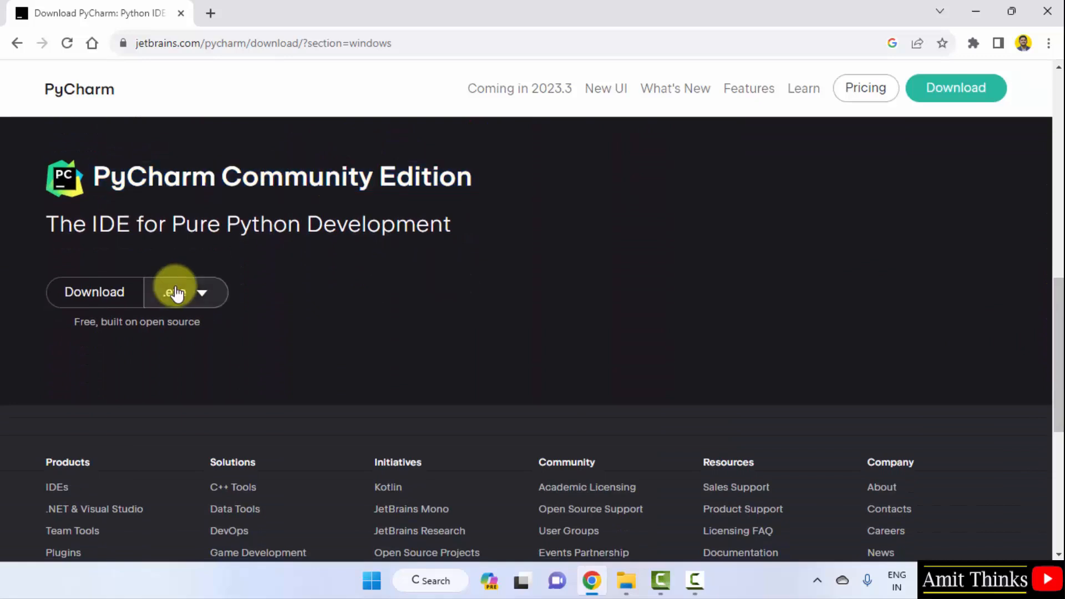
mouse_move(94, 291)
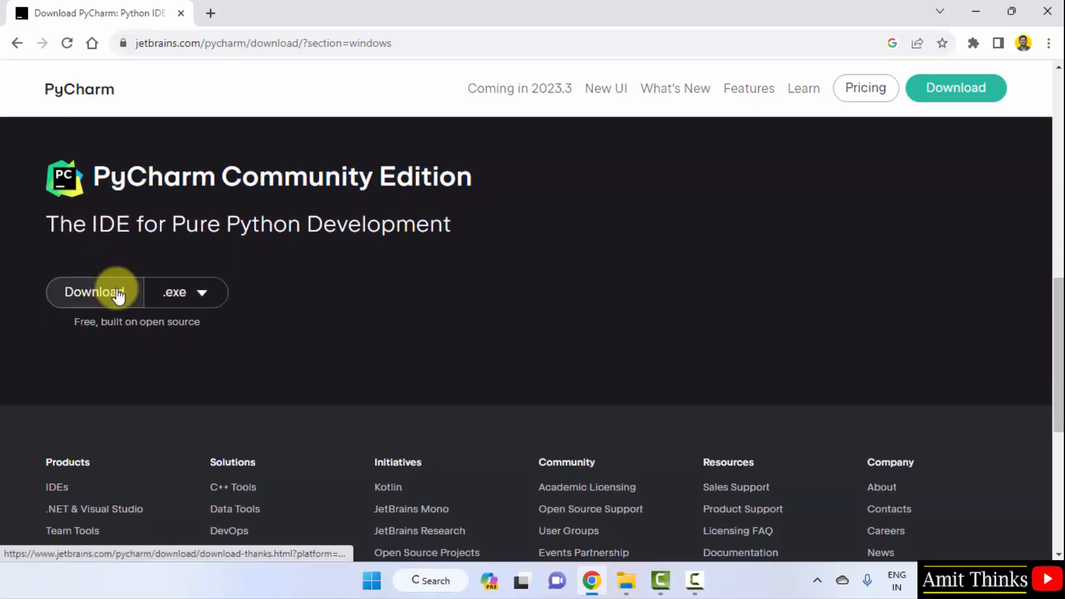
mouse_move(171, 321)
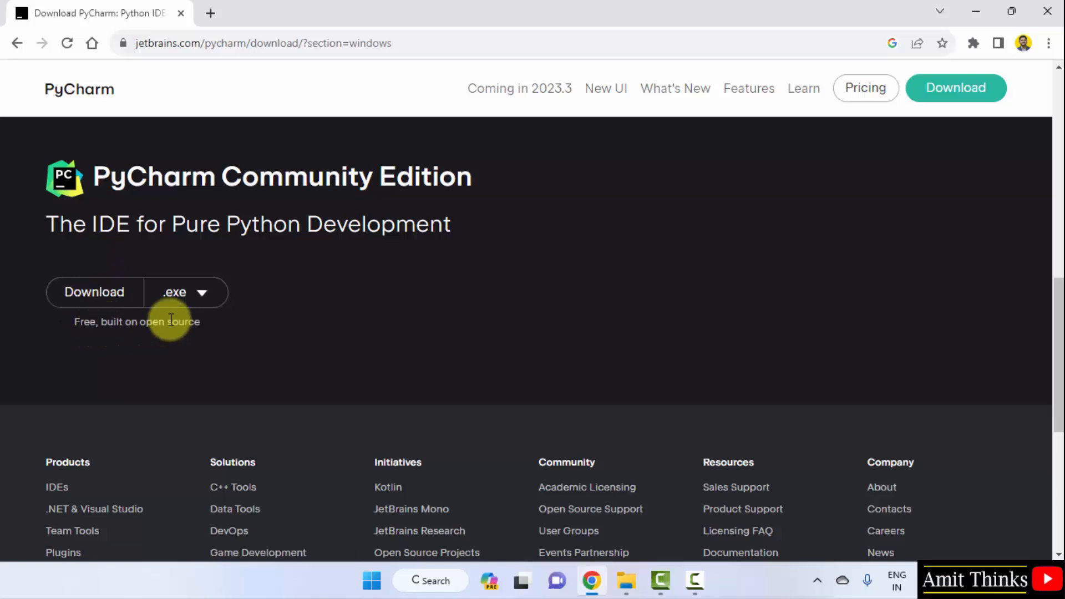
mouse_move(94, 307)
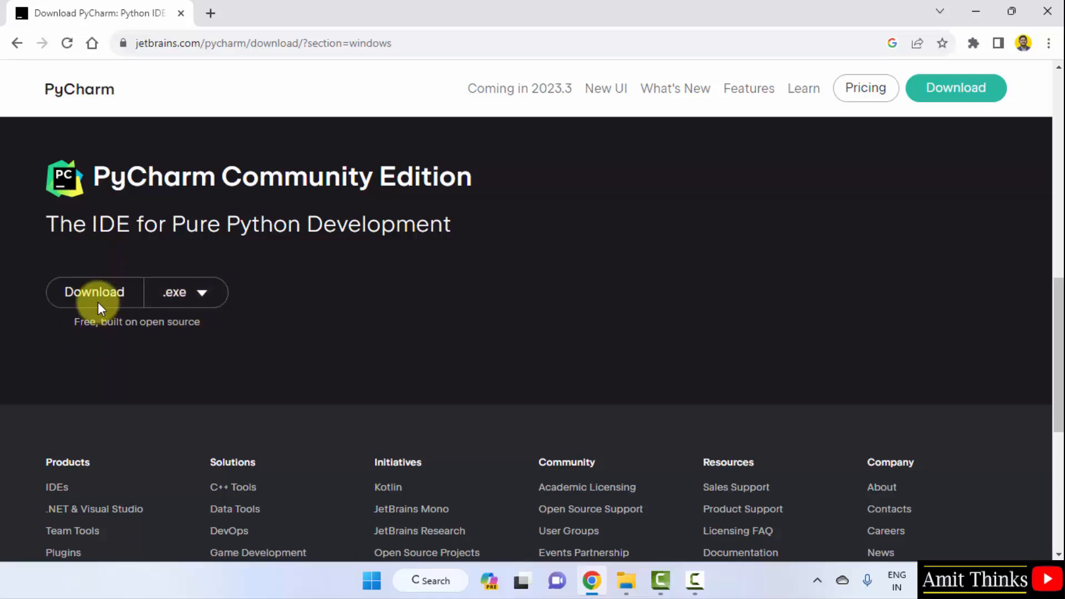
left_click(94, 292)
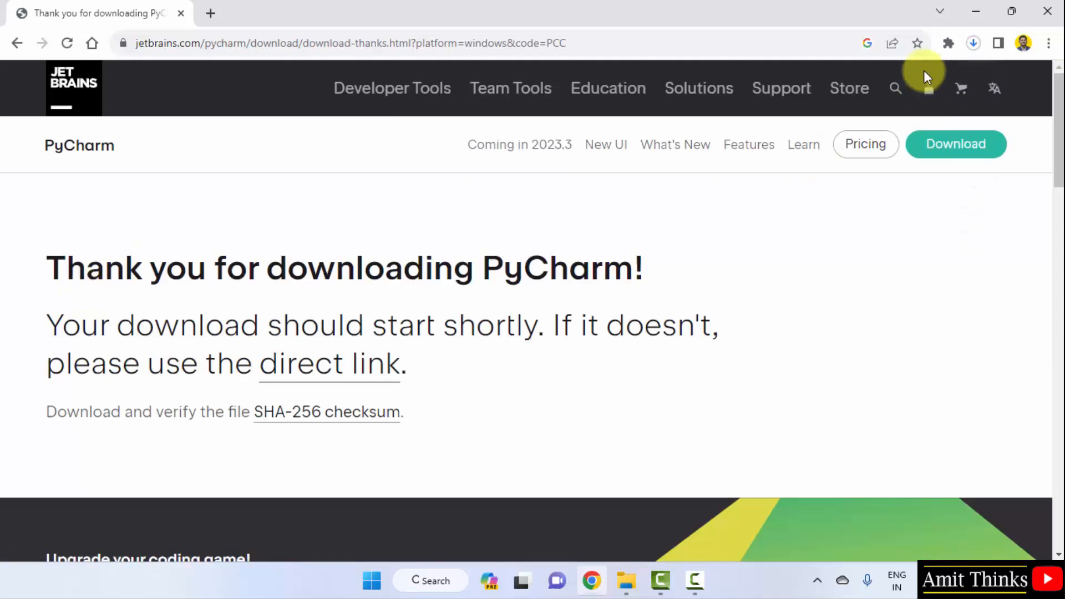
Open the downloaded pycharm-community installer from Chrome's downloads list.
left_click(973, 43)
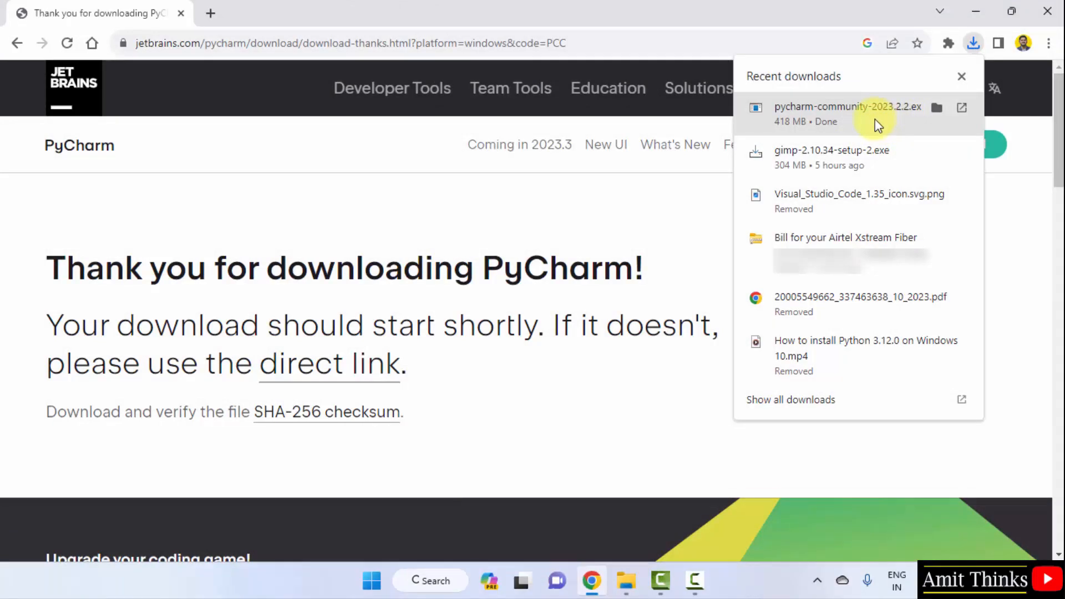
right_click(847, 107)
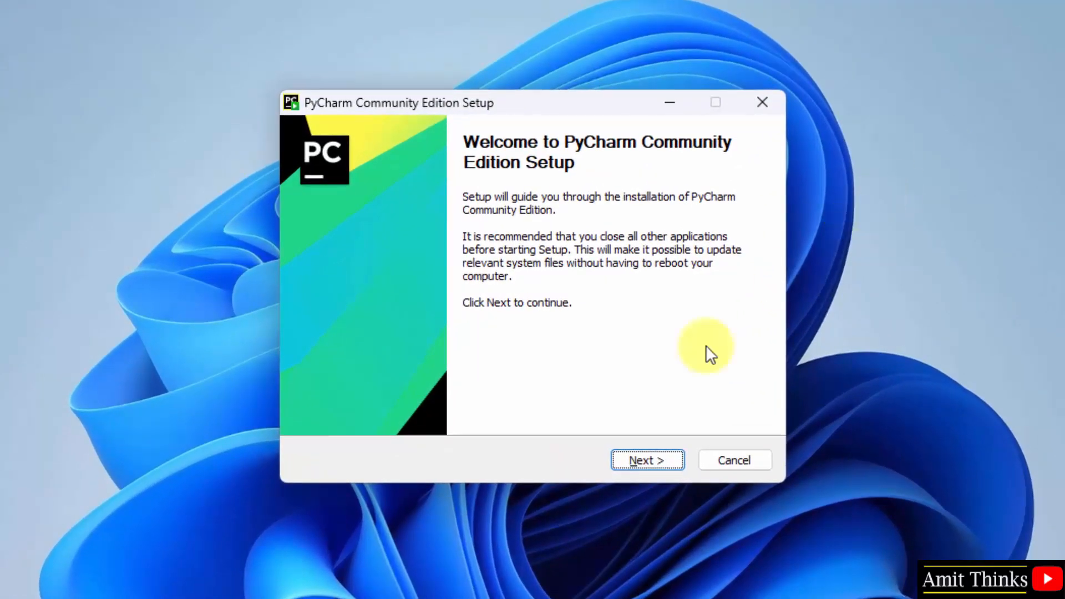
Keep the default install folder, enable the desktop shortcut and 'Open Folder as Project'.
left_click(646, 460)
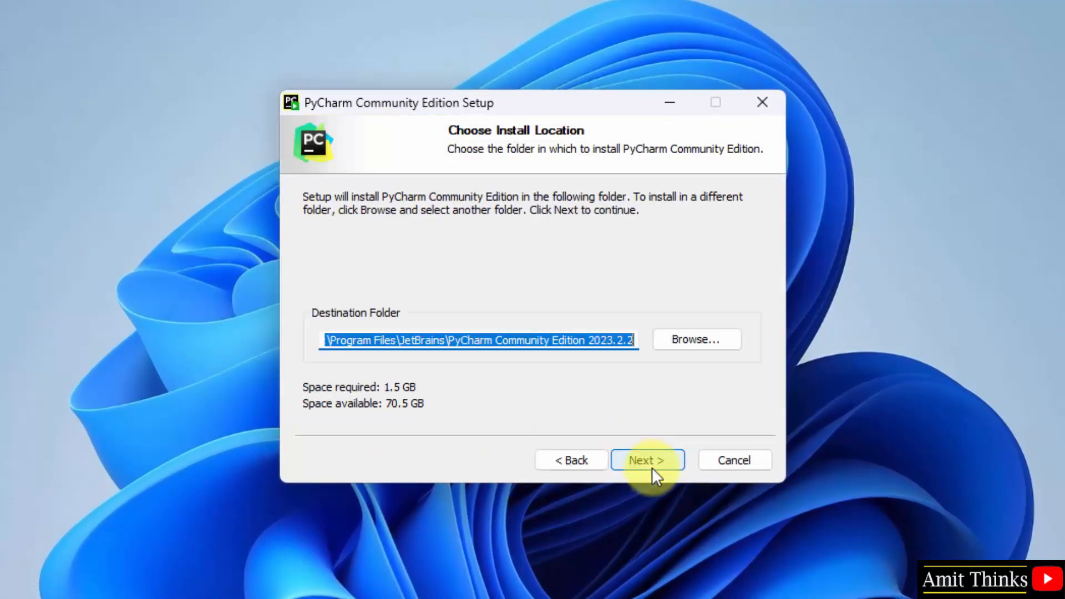
mouse_move(573, 344)
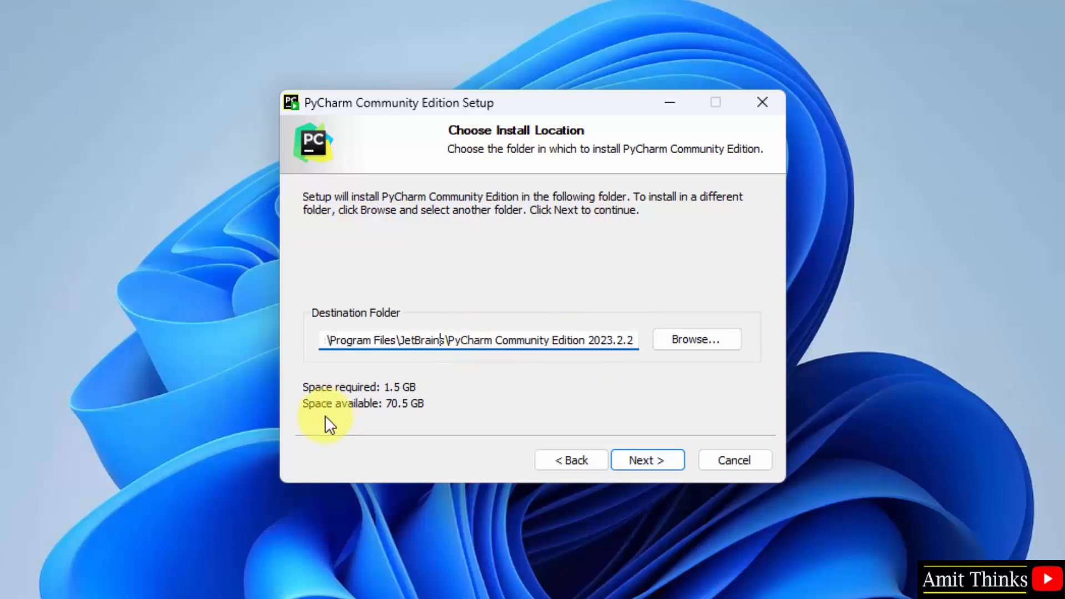
mouse_move(608, 441)
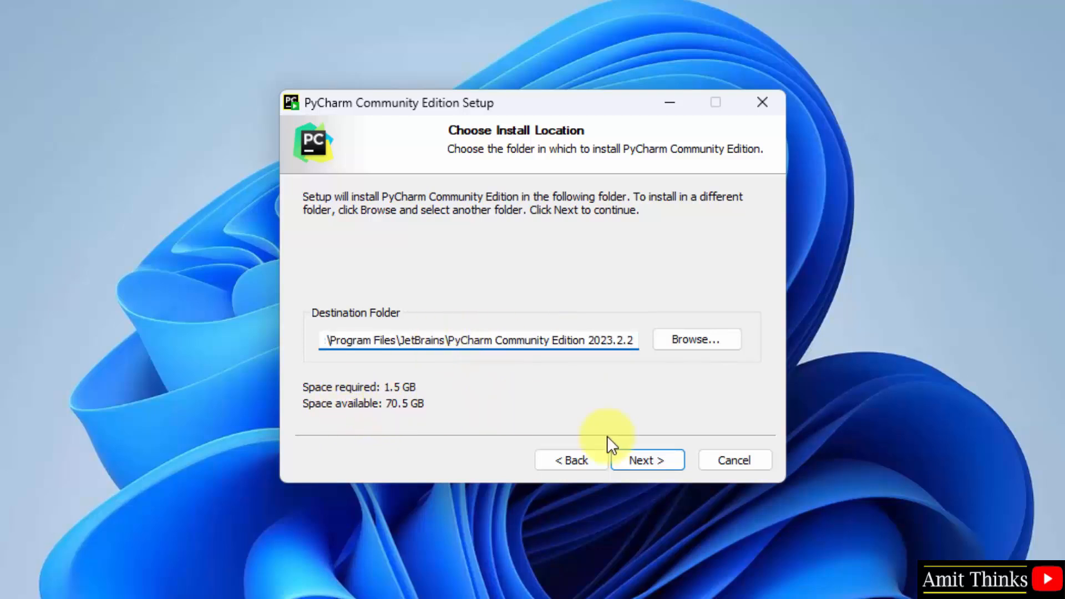
left_click(646, 460)
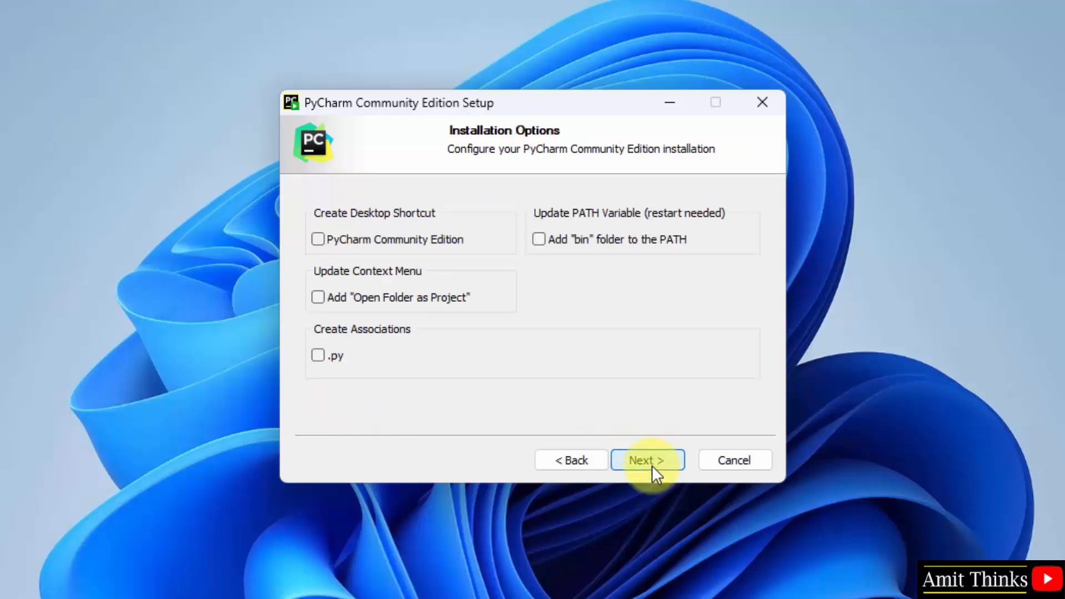
mouse_move(396, 245)
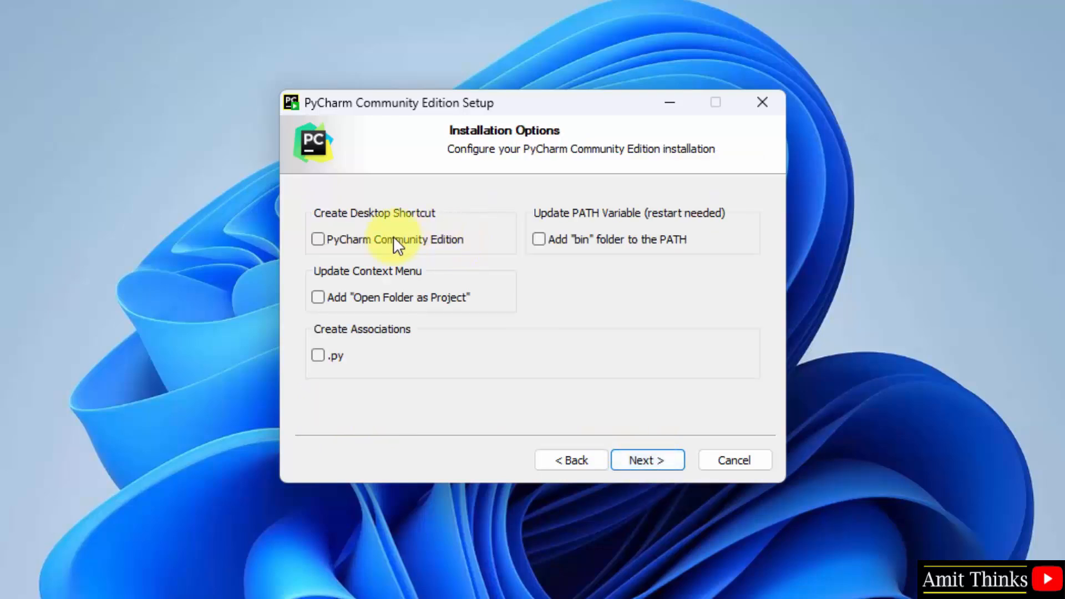
left_click(318, 239)
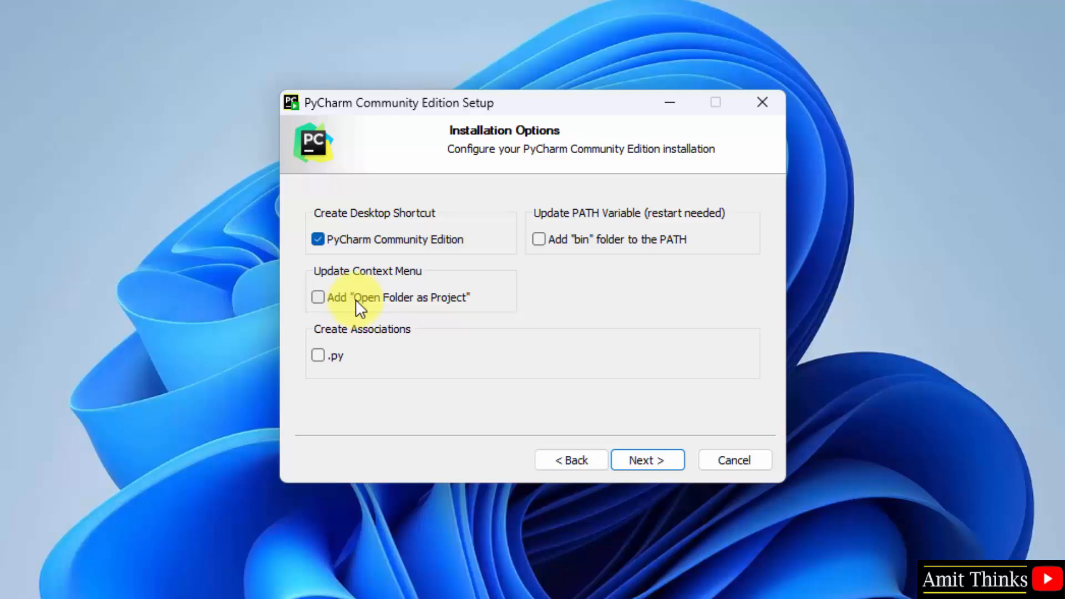
left_click(318, 297)
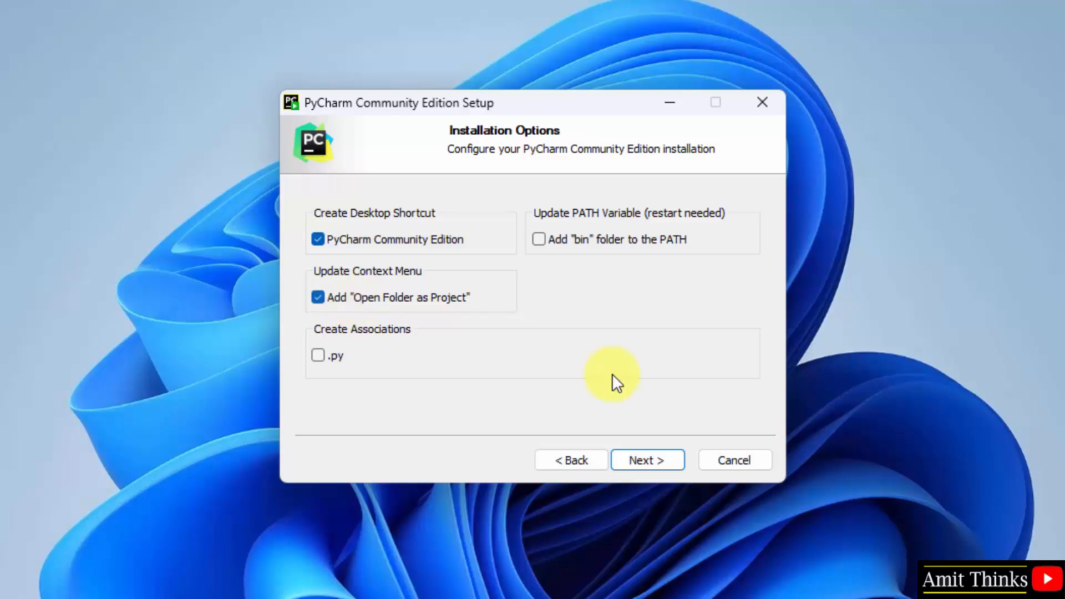
left_click(646, 460)
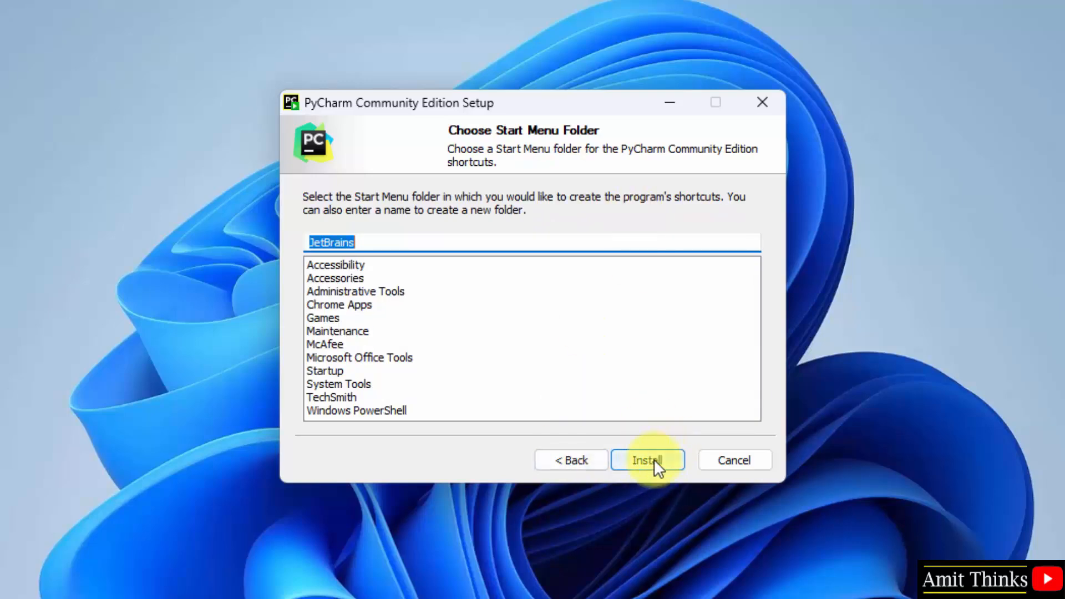
Install with the JetBrains Start Menu folder and finish without launching PyCharm.
left_click(646, 460)
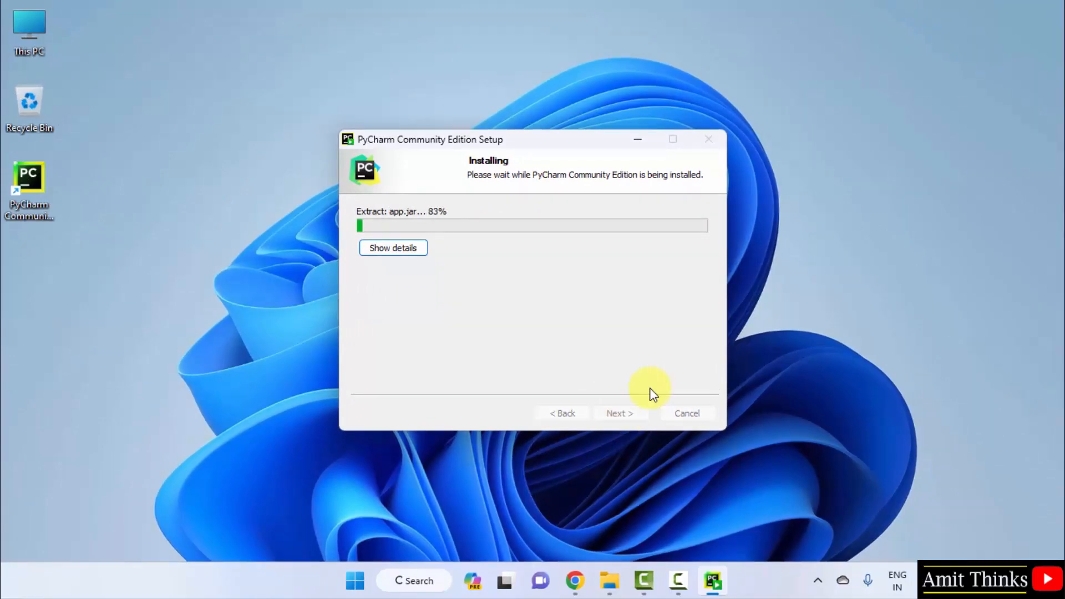
mouse_move(31, 218)
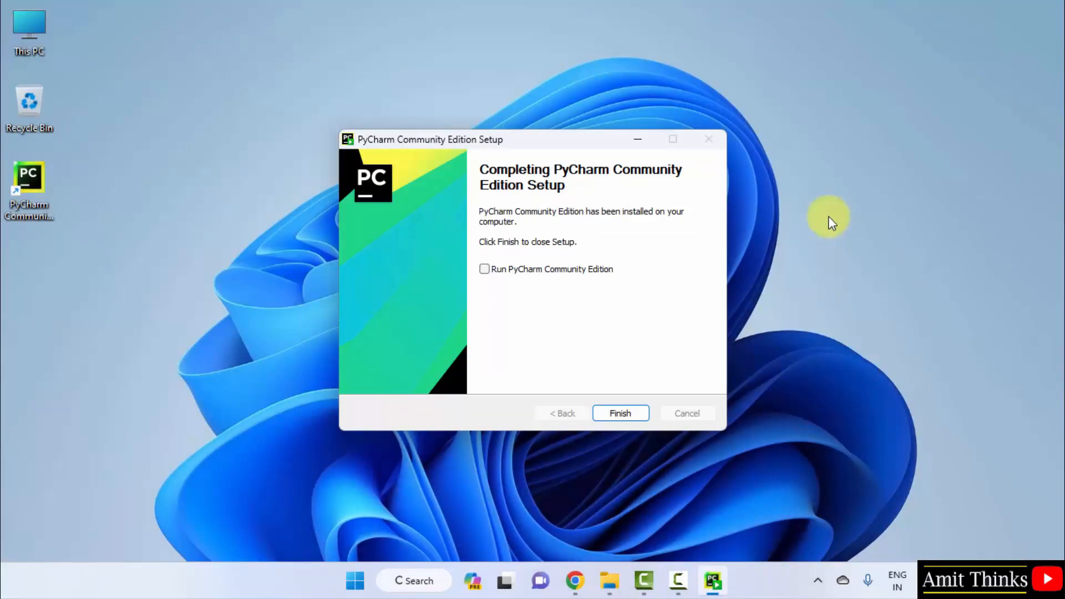
mouse_move(544, 338)
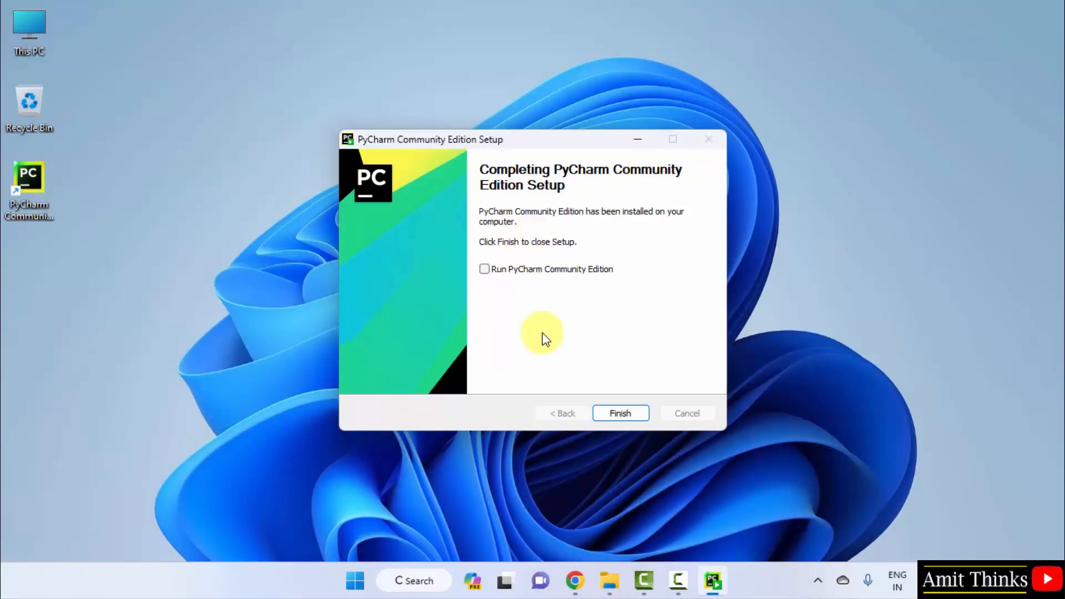
mouse_move(485, 275)
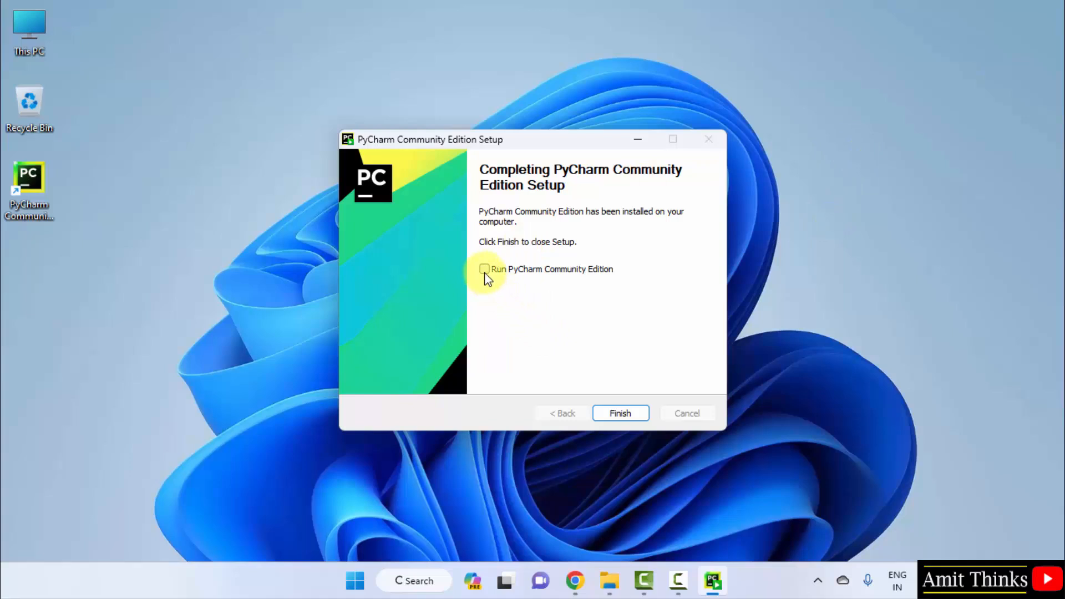
mouse_move(620, 413)
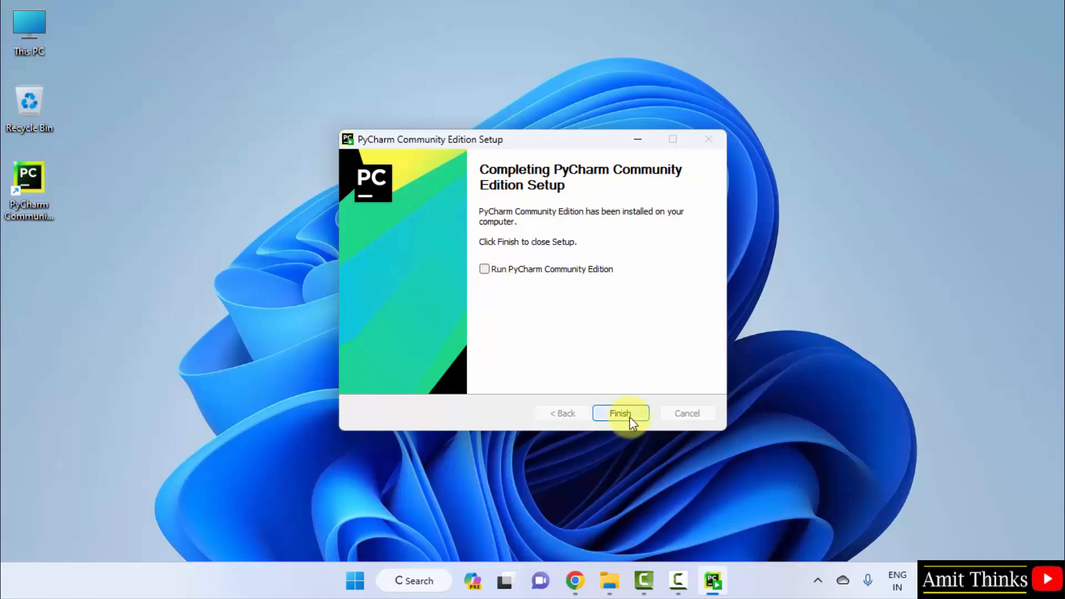
mouse_move(482, 303)
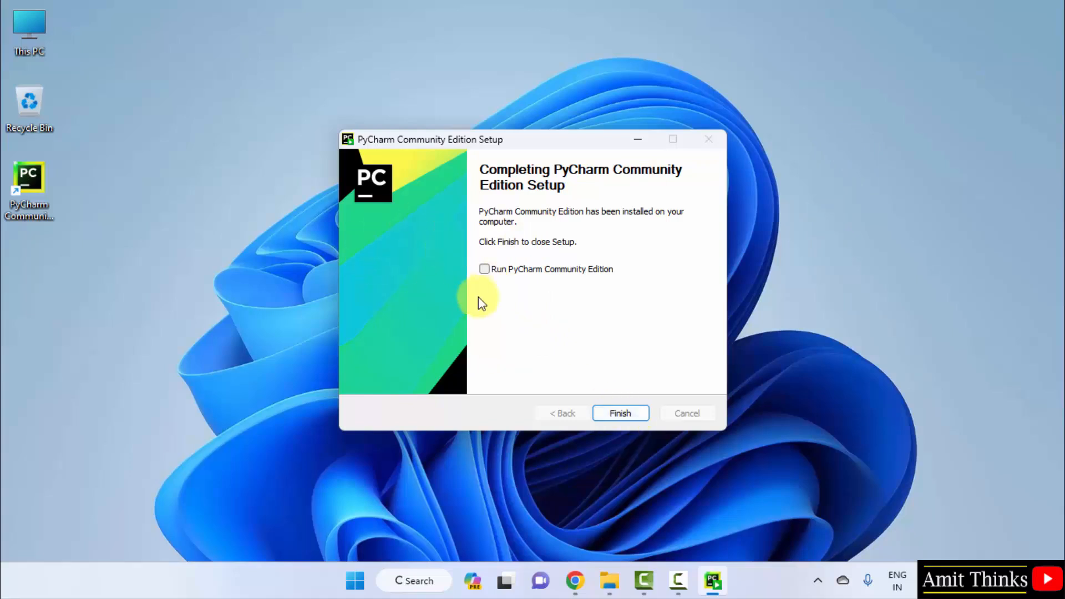
left_click(619, 413)
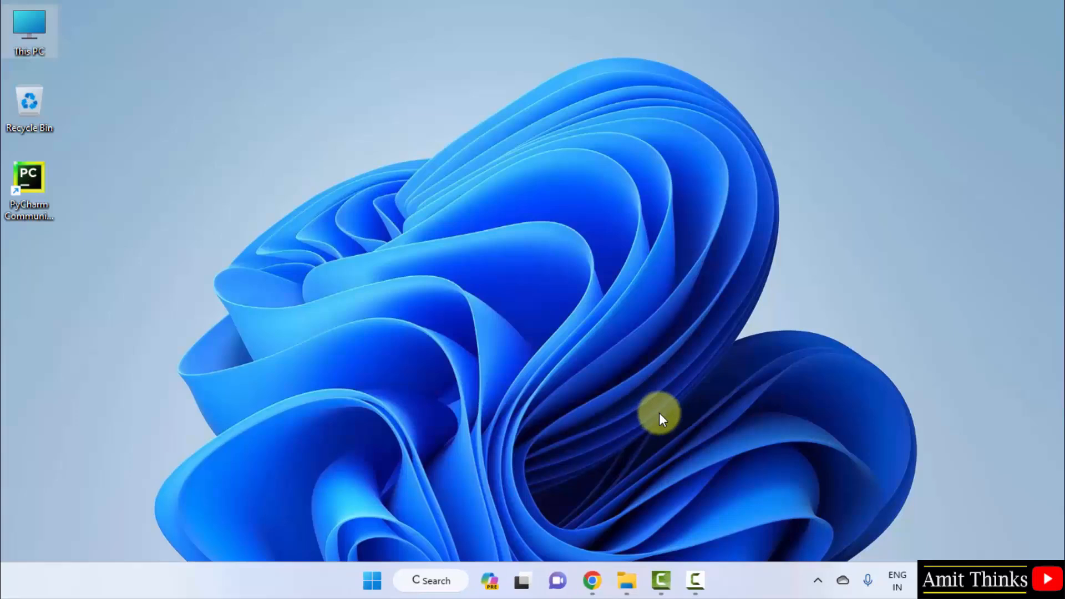
mouse_move(34, 211)
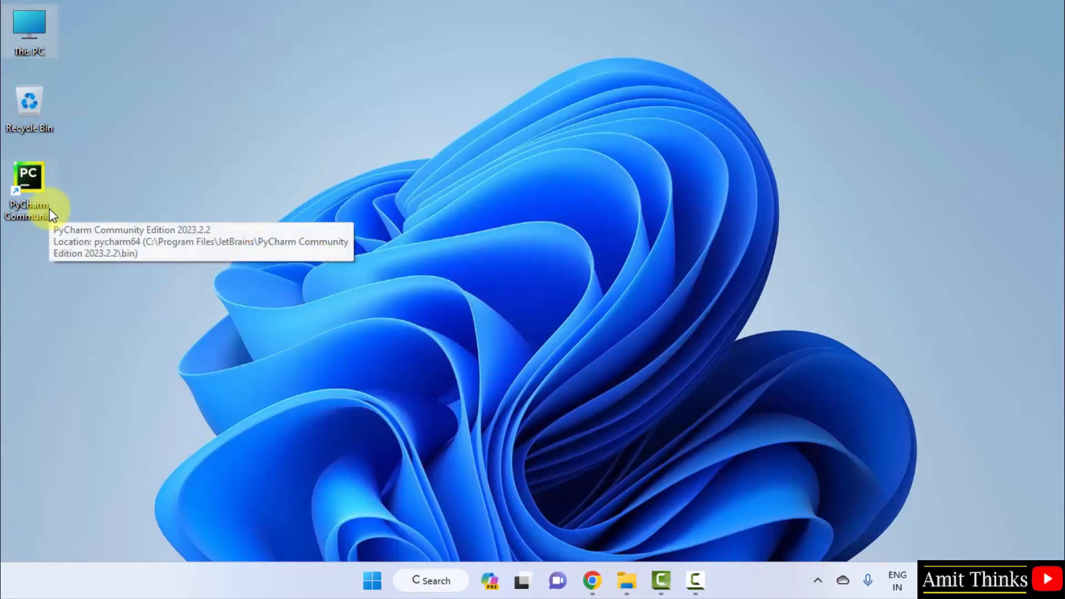
Search Windows for pycharm and launch PyCharm Community Edition 2023.2.2.
left_click(371, 581)
type("pychar")
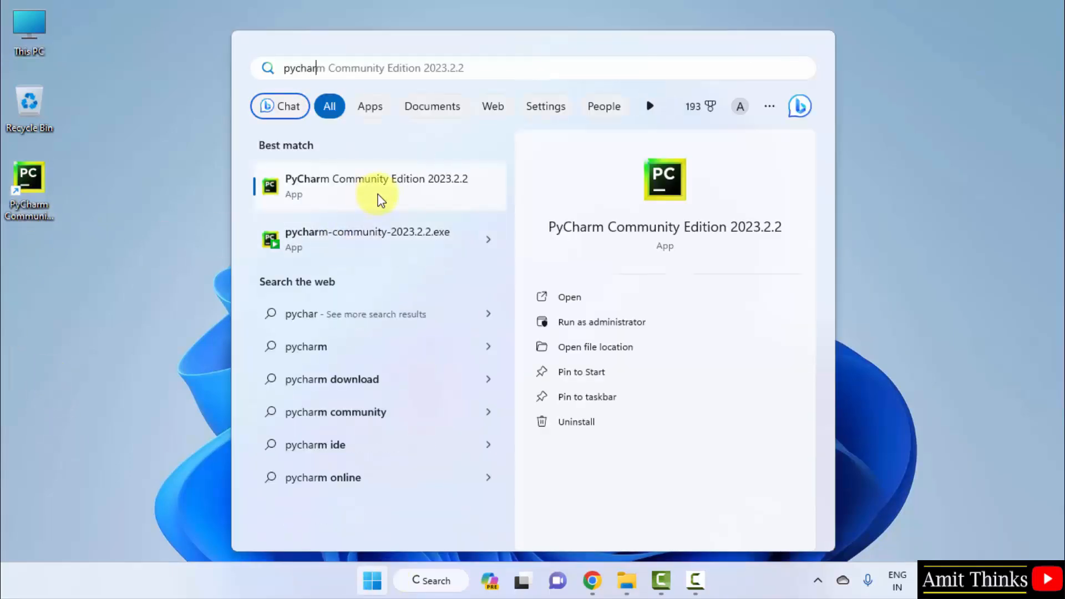
mouse_move(594, 302)
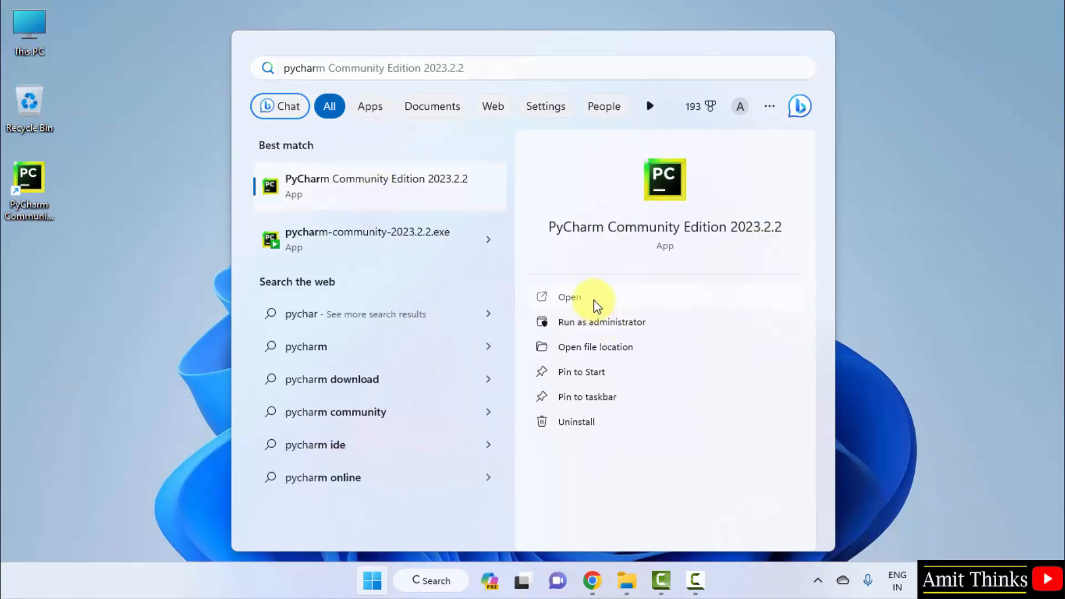
left_click(569, 297)
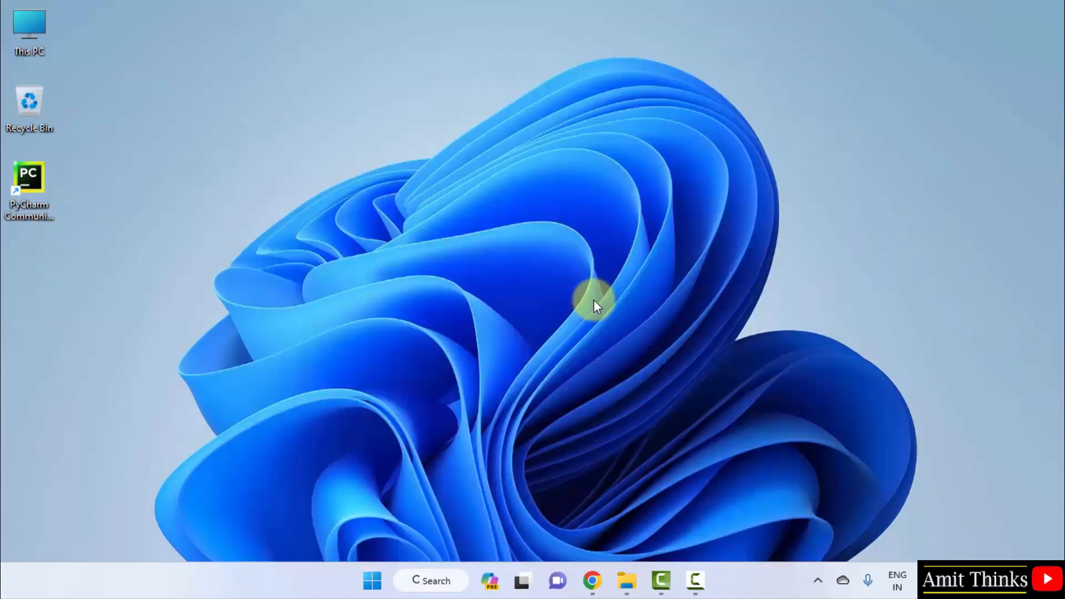
double_click(29, 179)
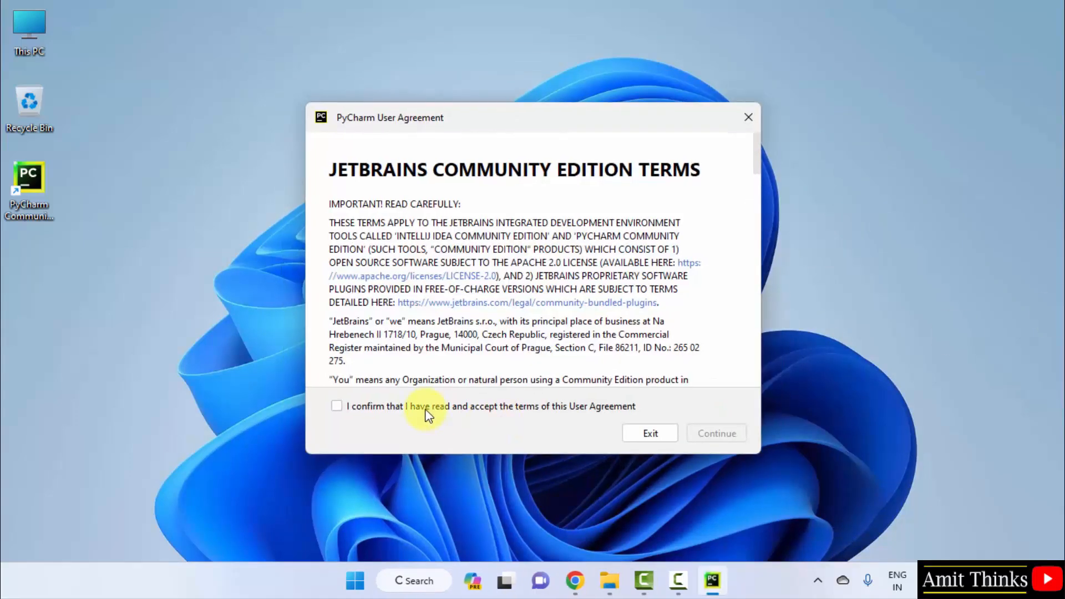
Accept the PyCharm Community Edition user agreement terms and continue.
left_click(337, 406)
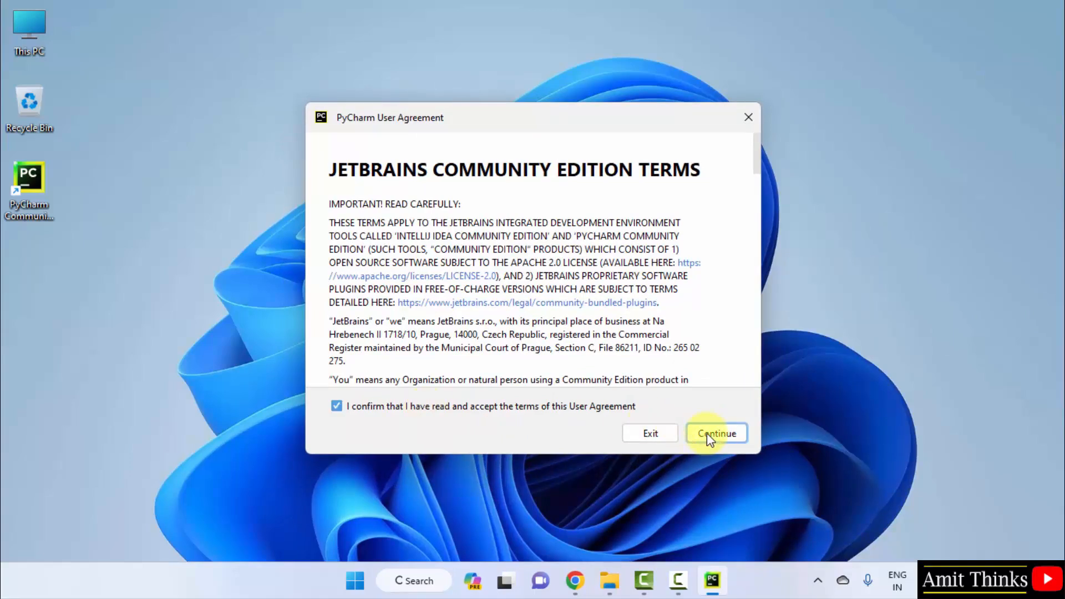
left_click(716, 434)
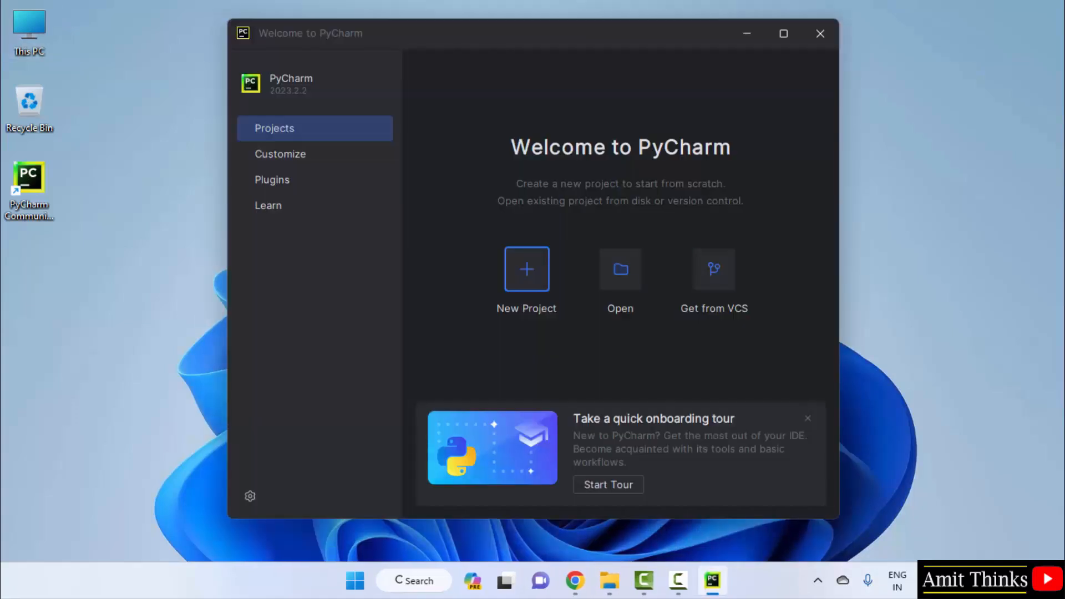
mouse_move(349, 154)
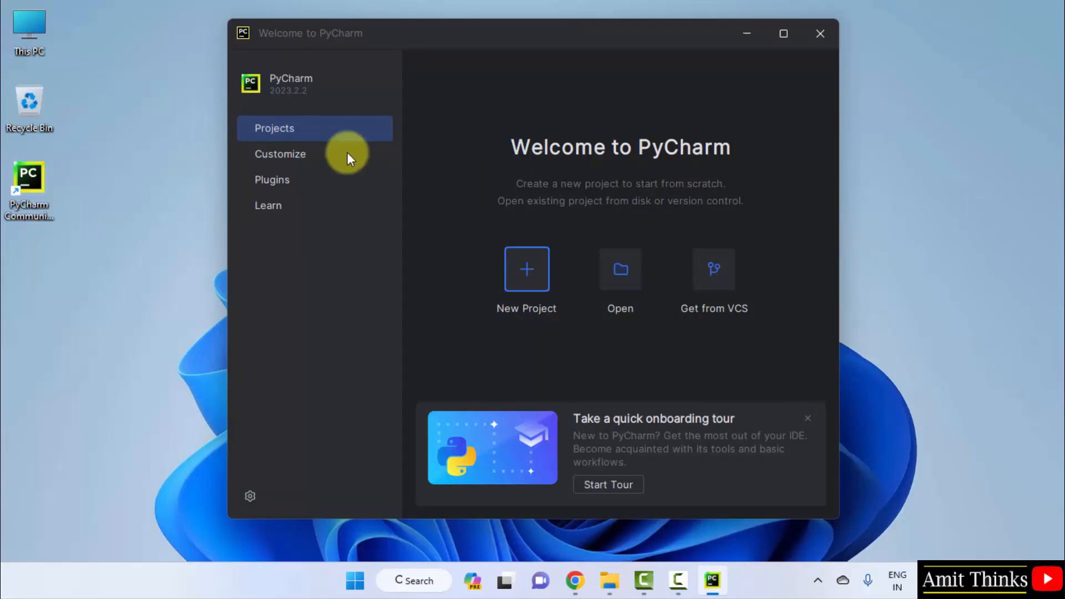
Set the Customize colour theme to Light and go back to Projects.
left_click(280, 154)
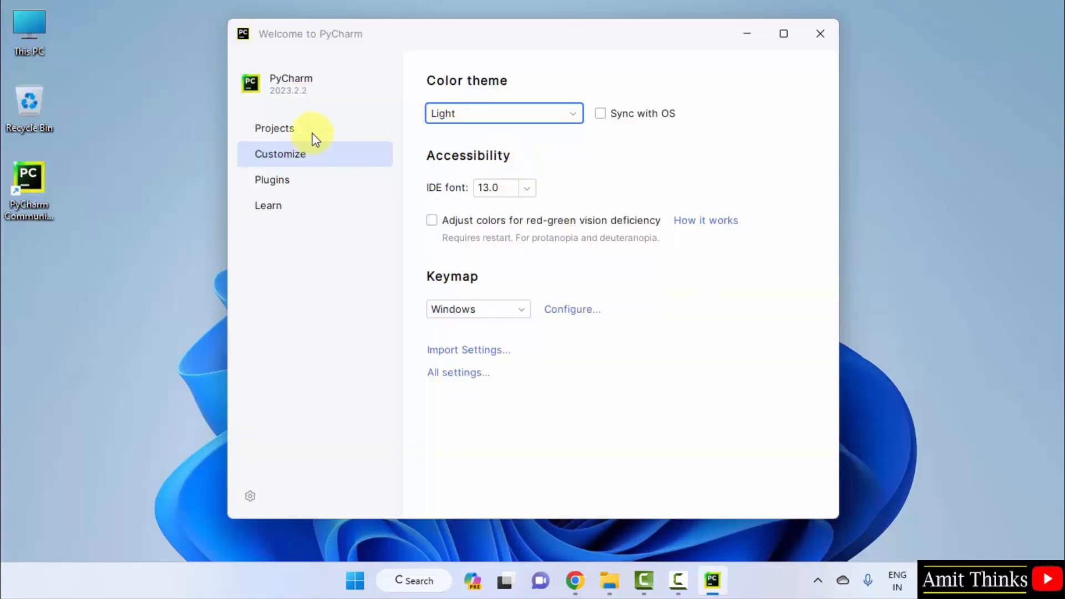
left_click(274, 128)
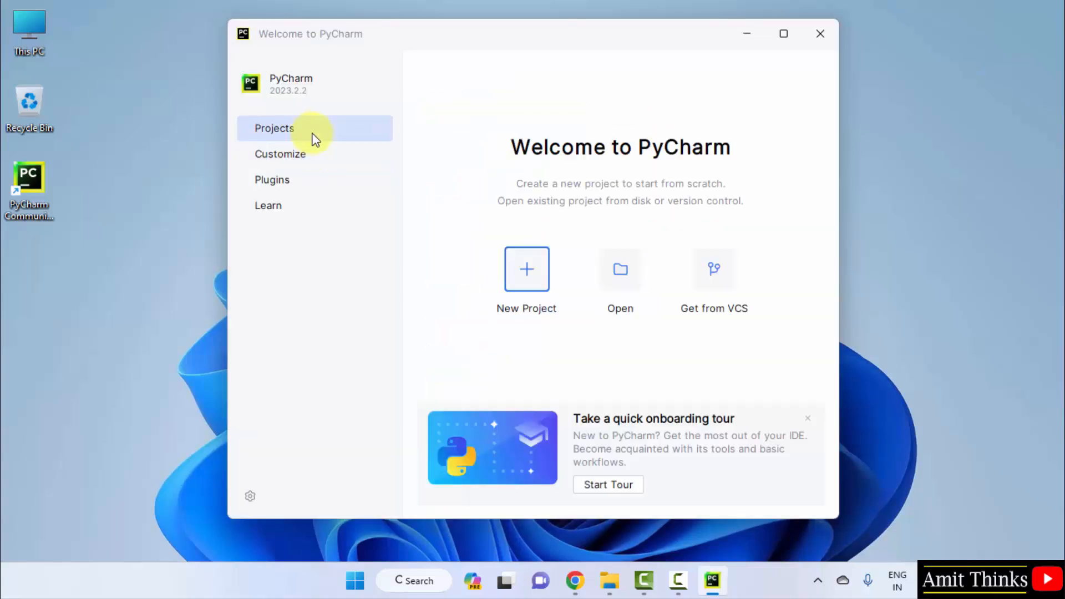
mouse_move(526, 272)
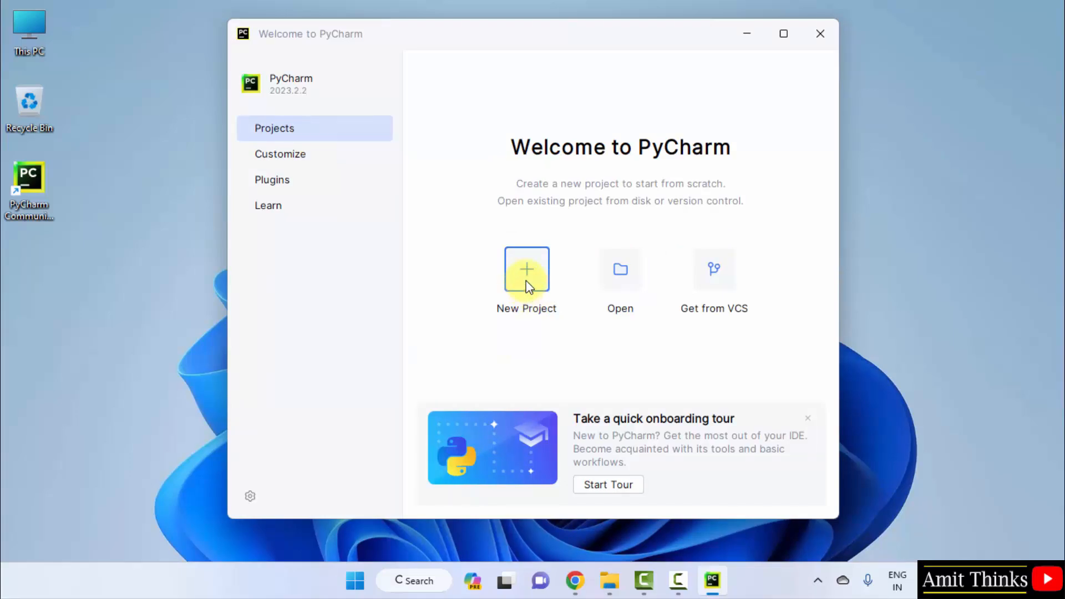
Start a new project at PycharmProjects\AmitProject with Virtualenv, browsing for a base interpreter.
left_click(527, 271)
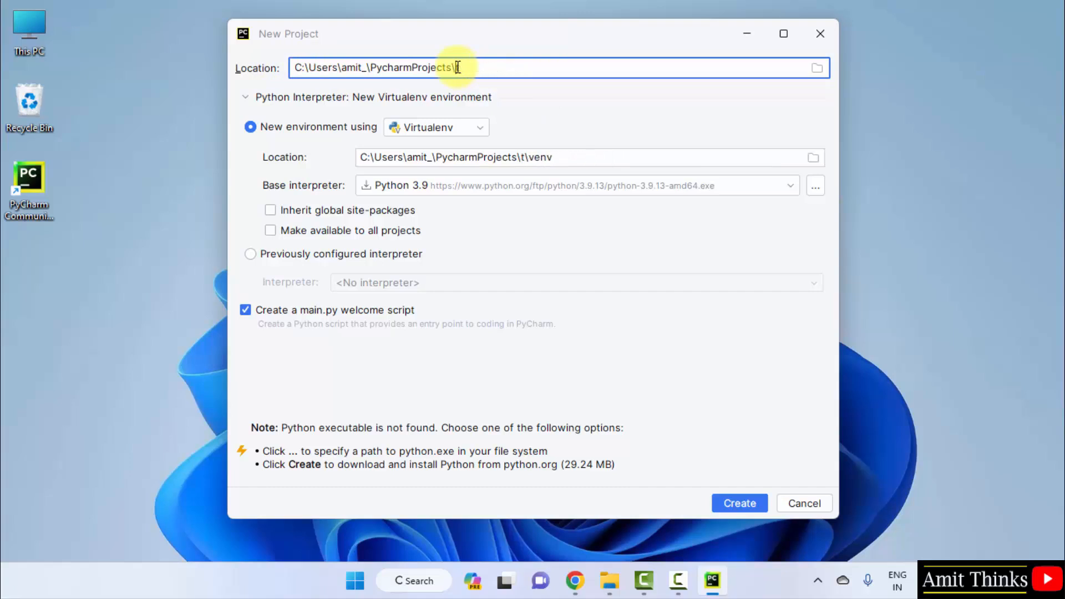
type("AmitProject")
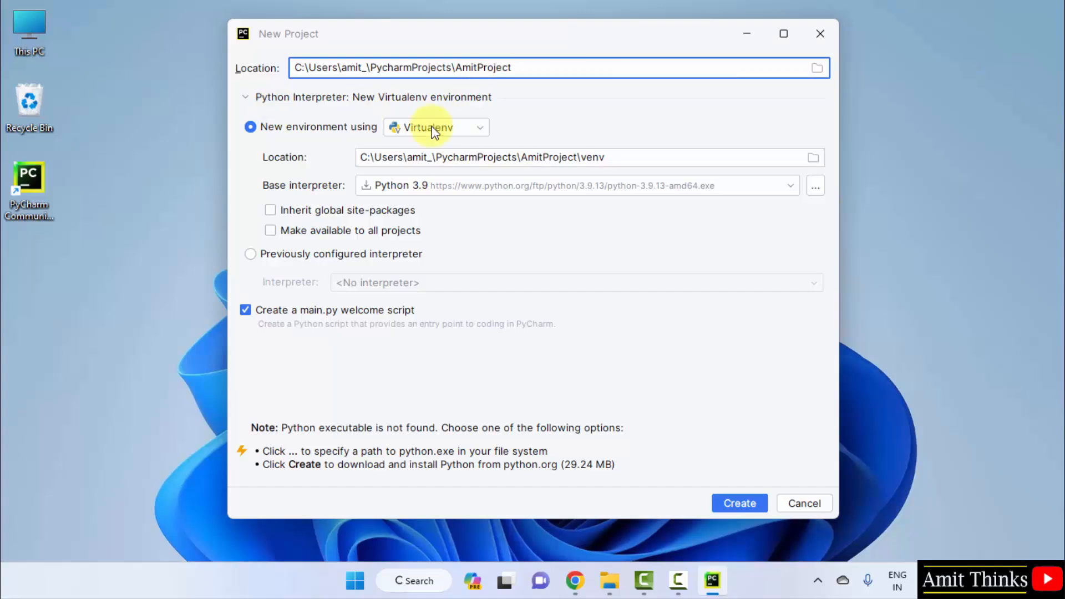
left_click(436, 127)
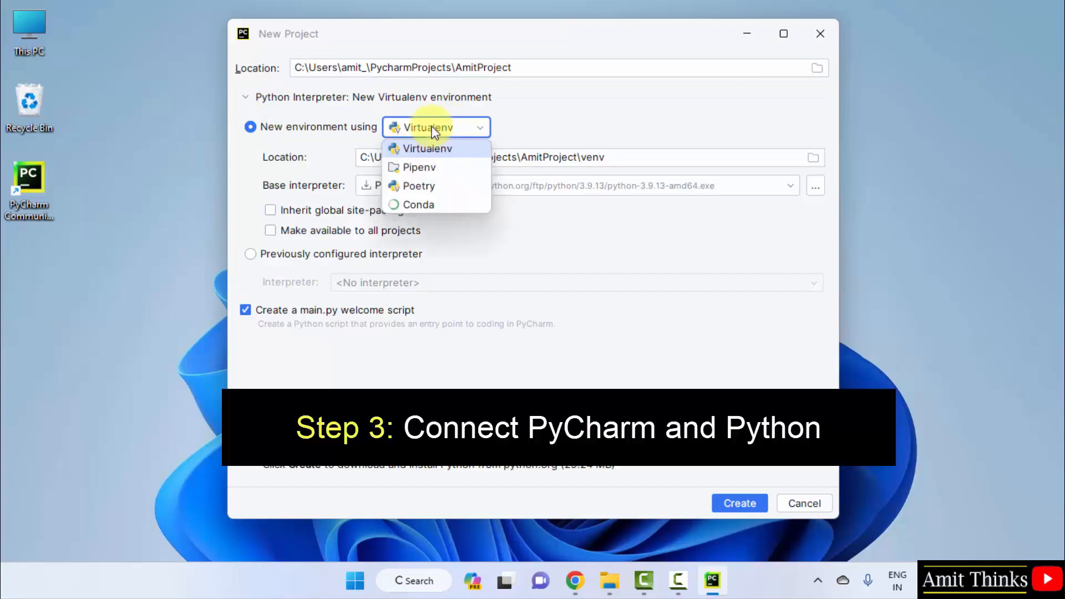
left_click(421, 148)
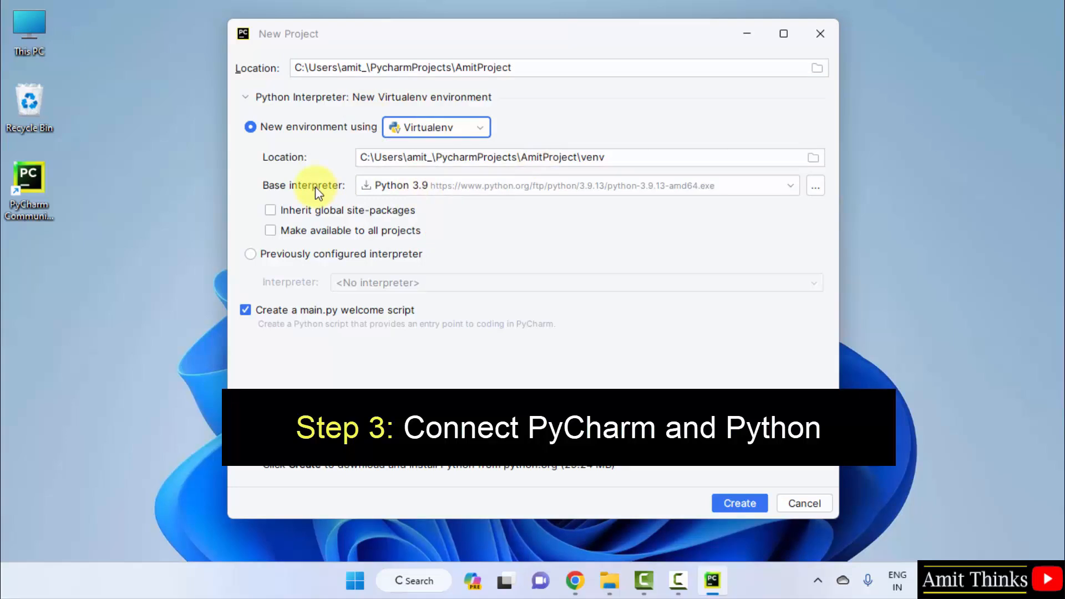
left_click(789, 186)
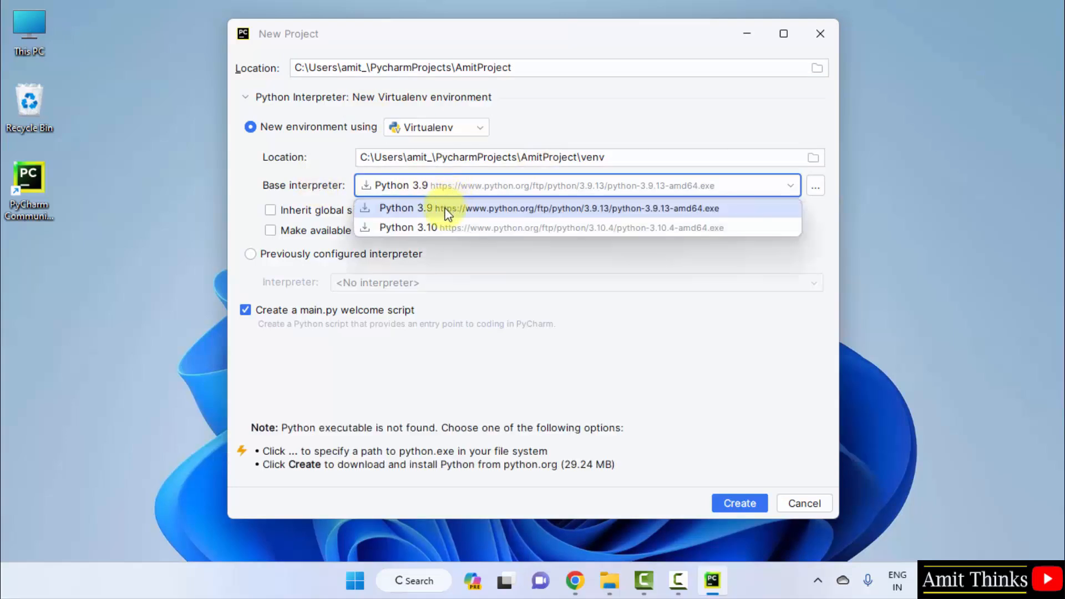
mouse_move(624, 254)
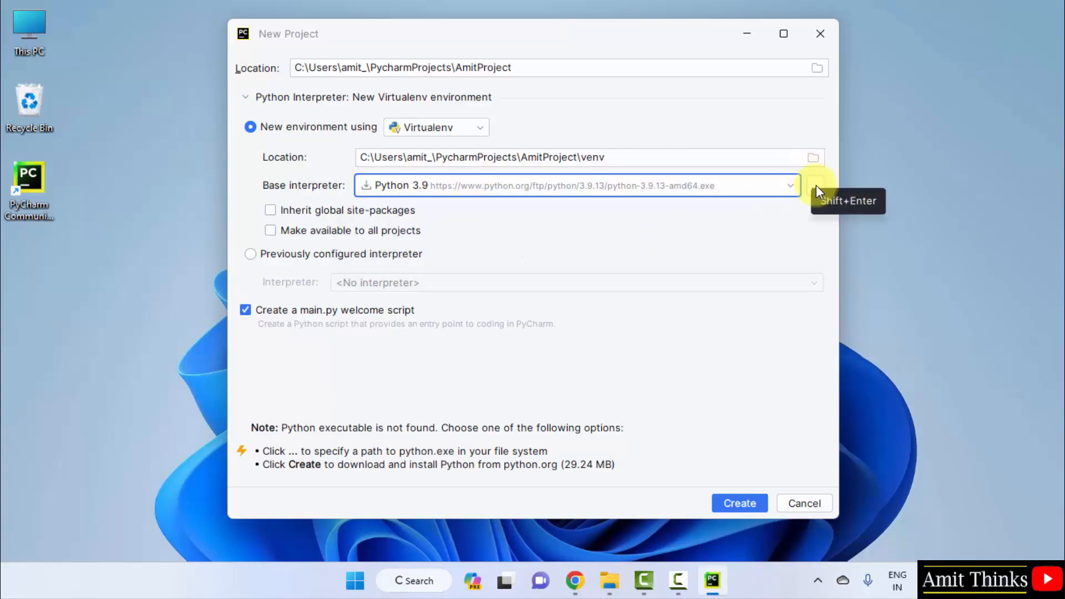
left_click(815, 185)
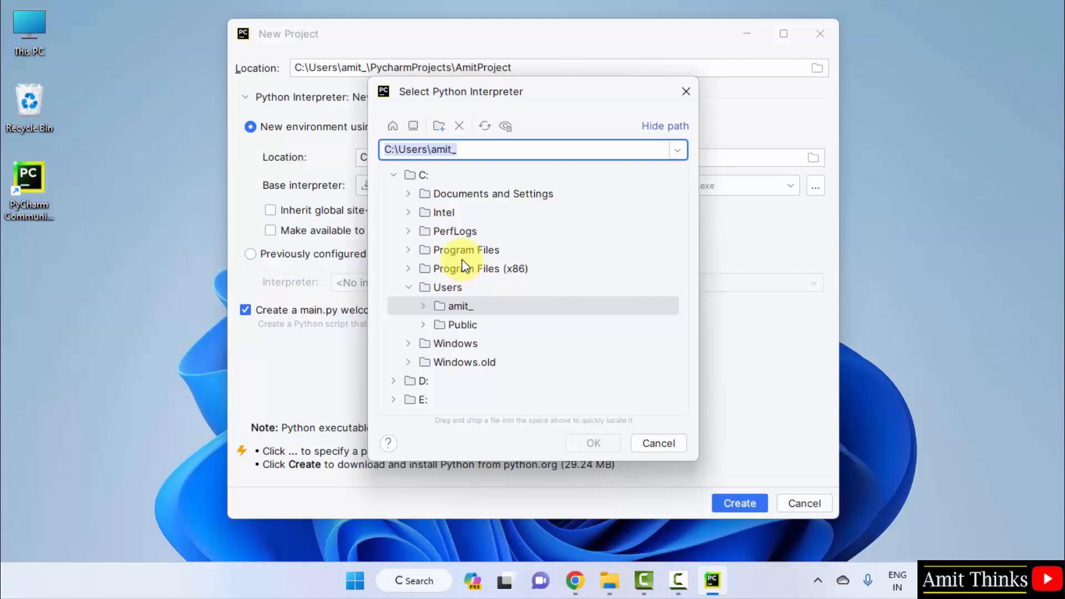
Choose C:\Program Files\Python312\python.exe as the Virtualenv base interpreter.
left_click(408, 249)
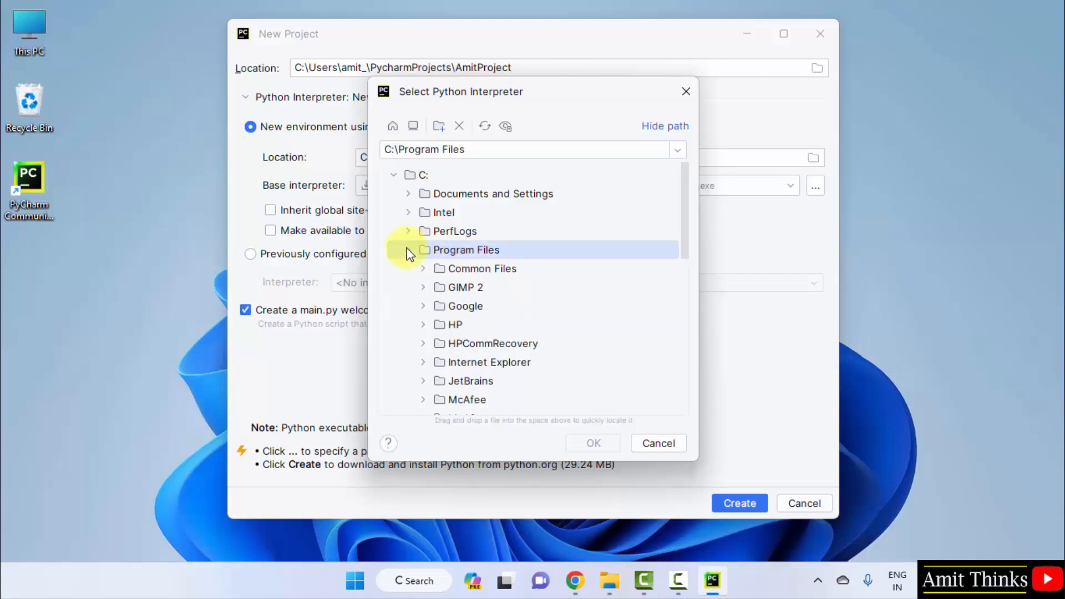
scroll("down", 3)
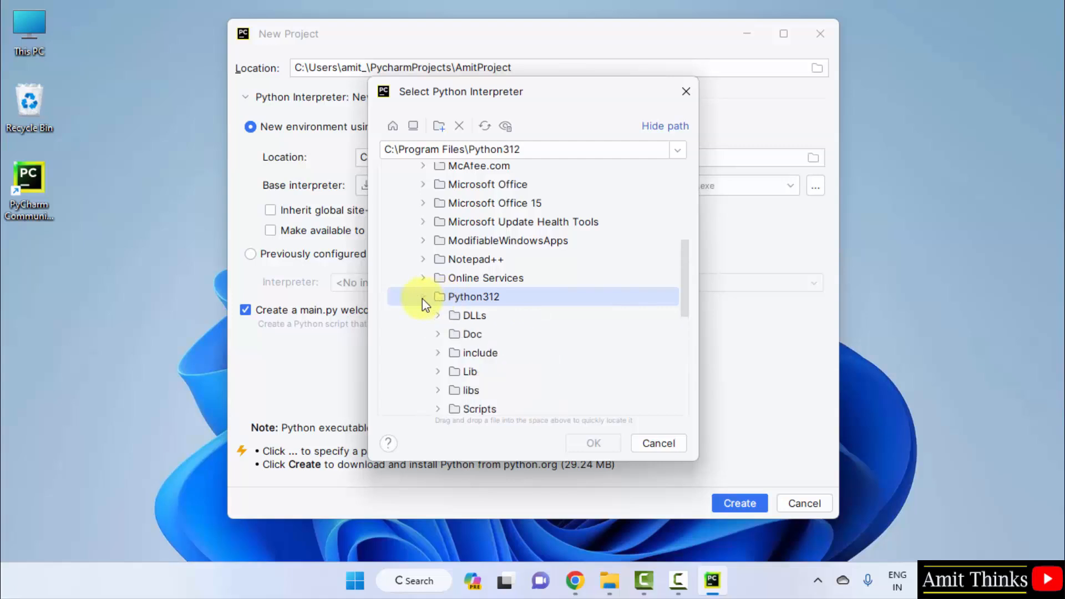
scroll("down", 3)
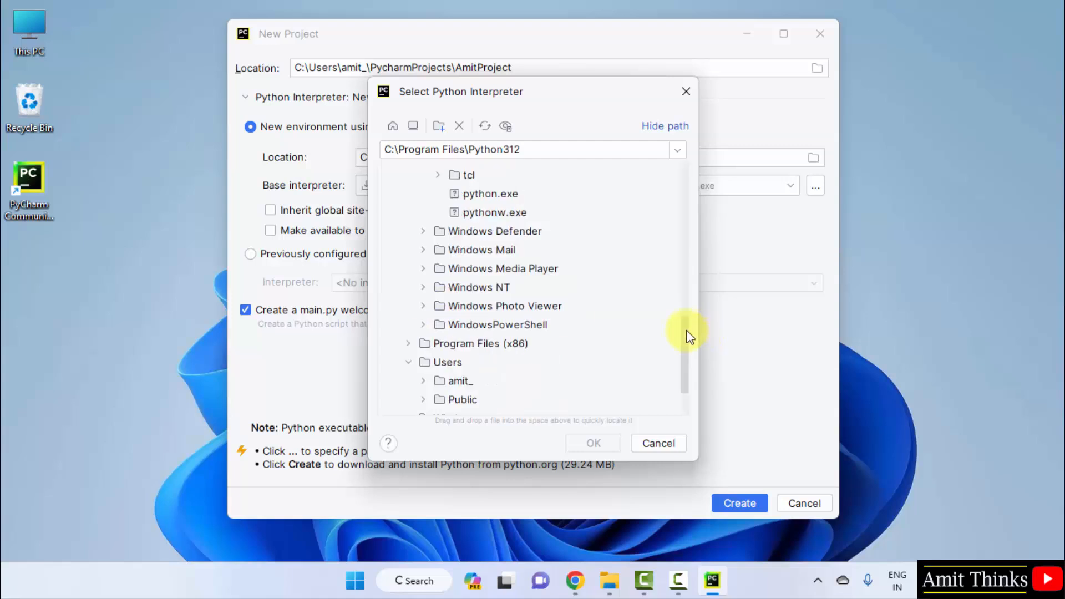
left_click(490, 193)
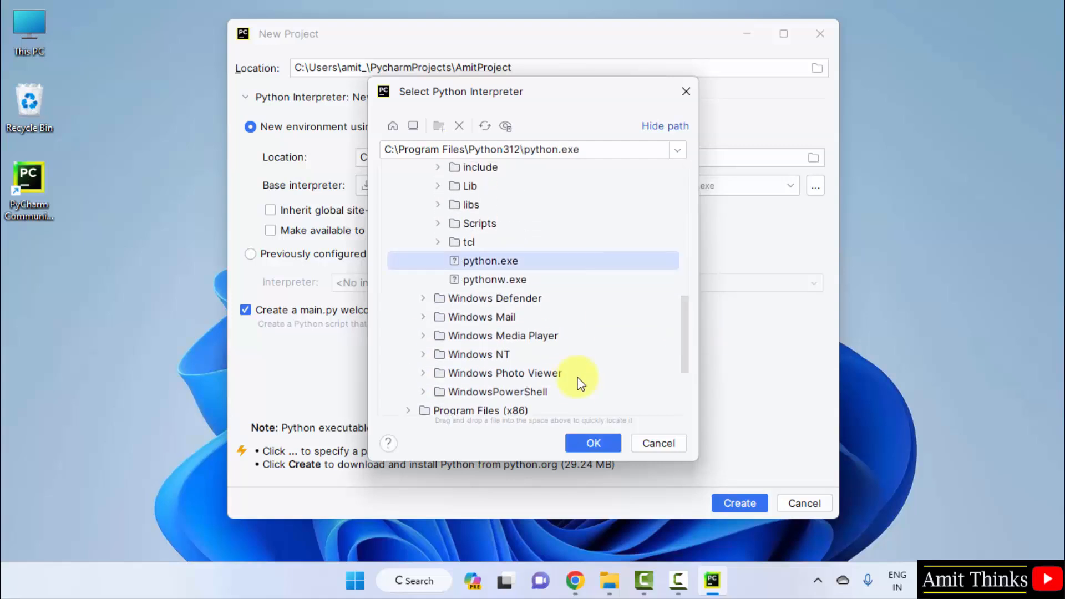
left_click(592, 442)
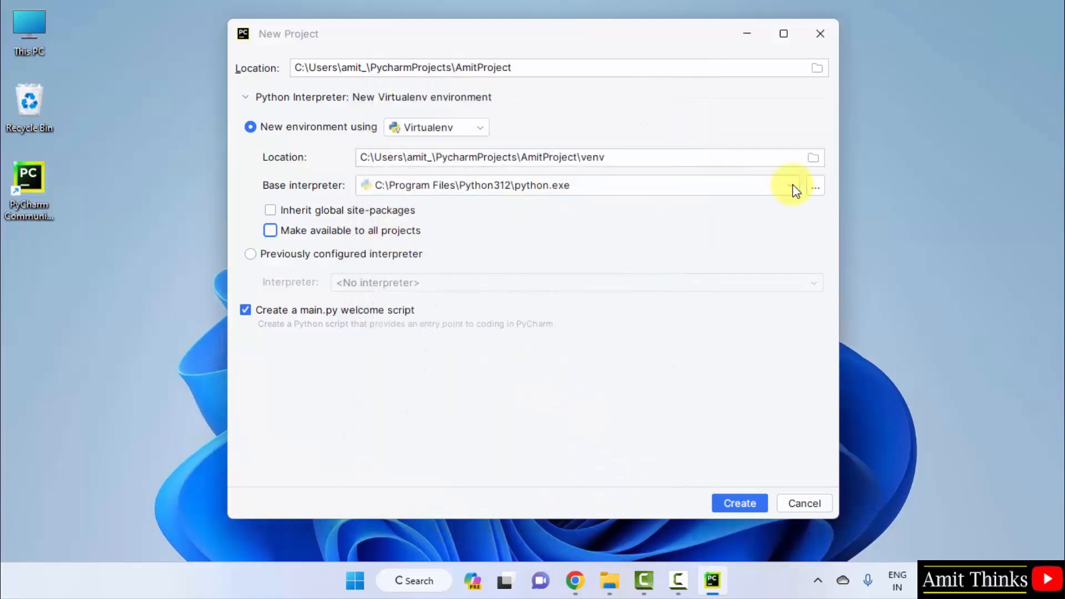
Create AmitProject on Python 3.12 with the main.py welcome script disabled.
left_click(790, 185)
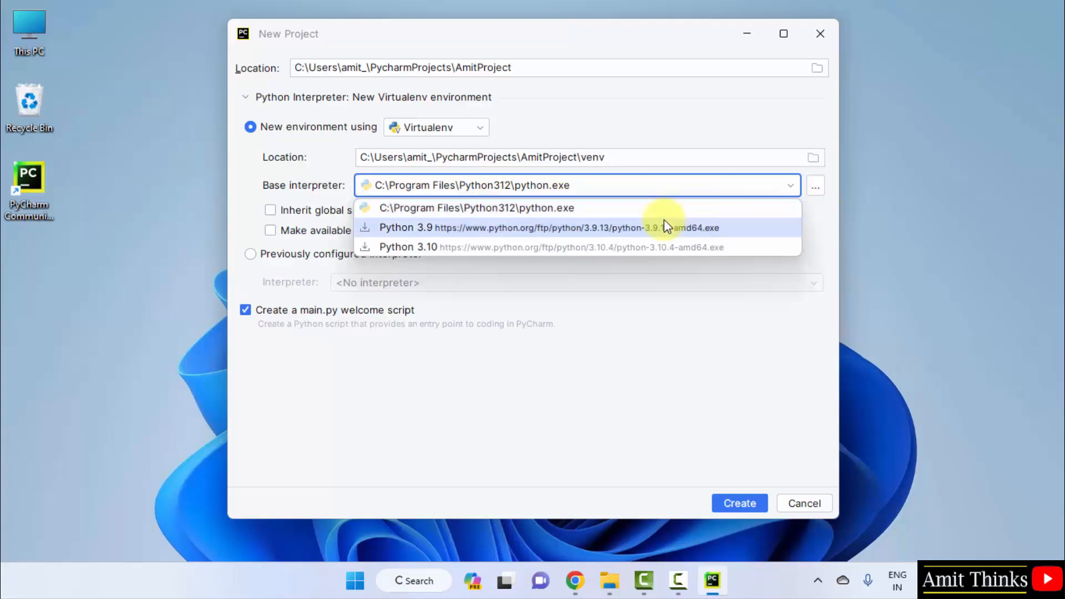
mouse_move(813, 233)
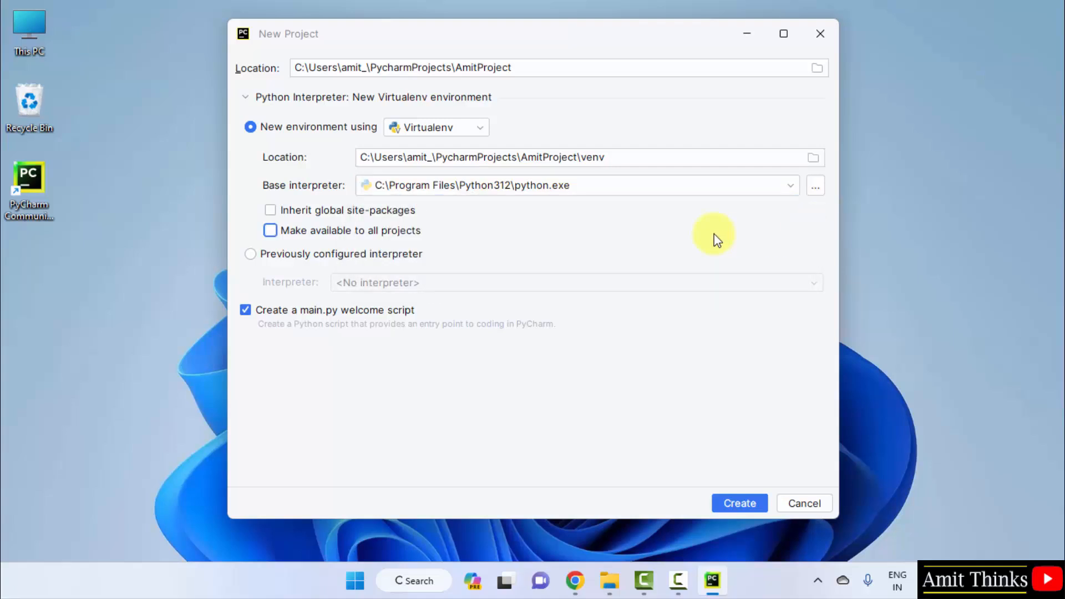
mouse_move(266, 314)
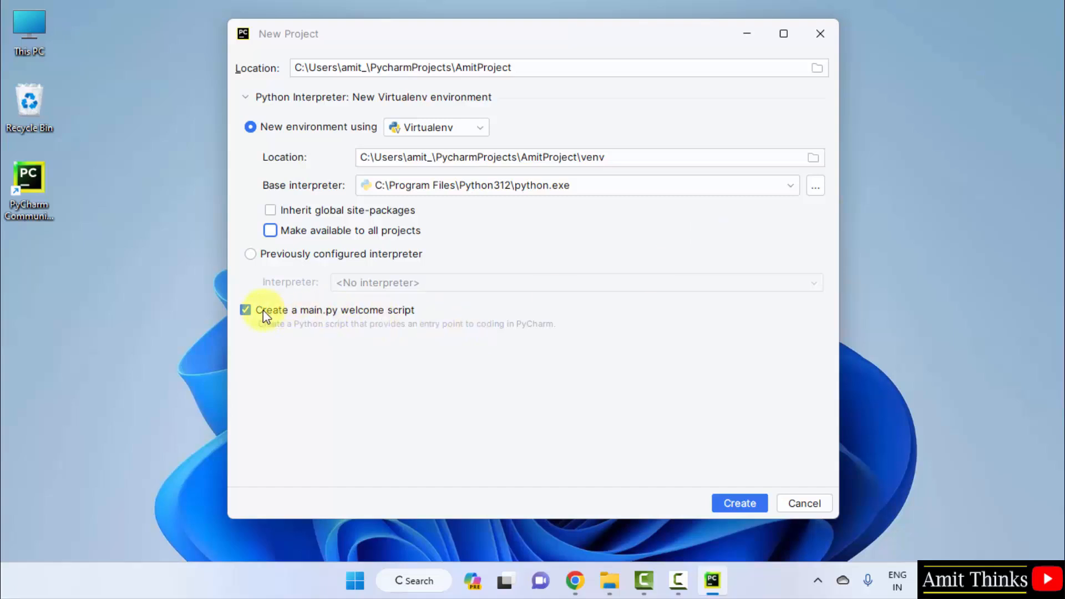
left_click(245, 309)
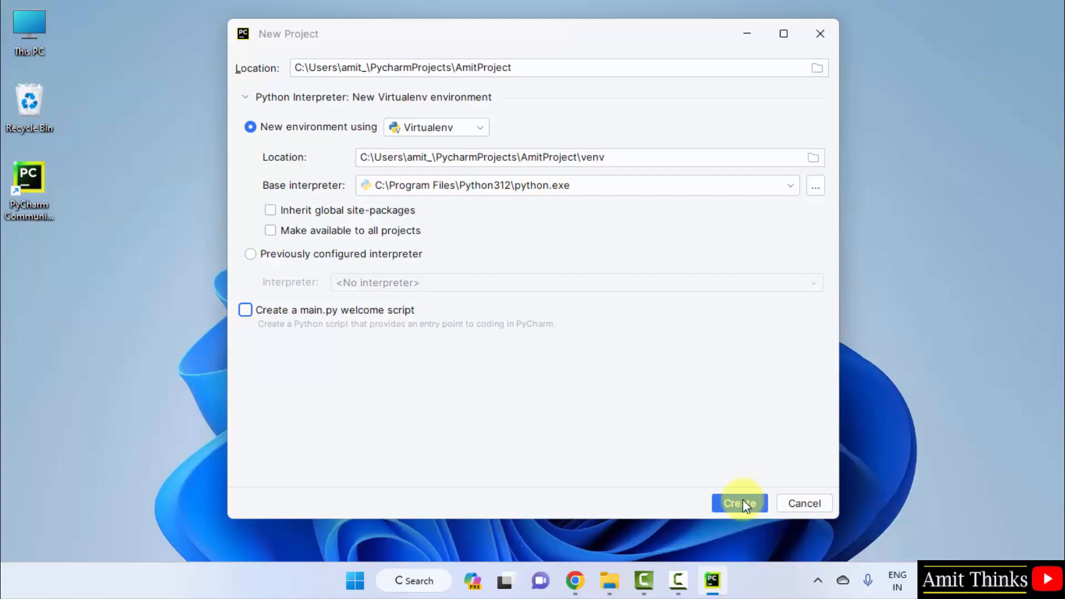
left_click(739, 502)
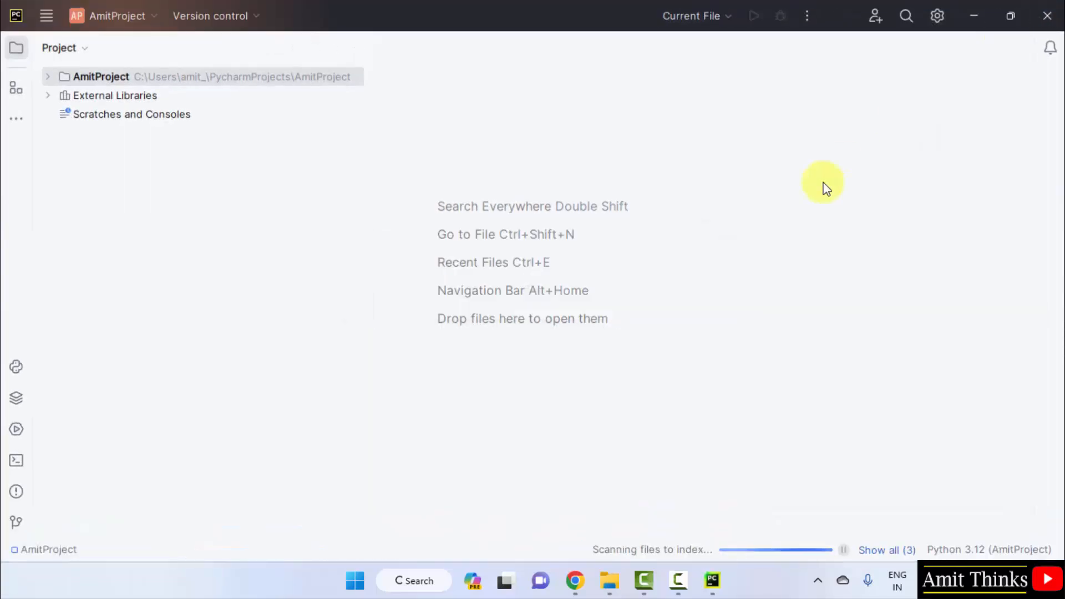
mouse_move(166, 107)
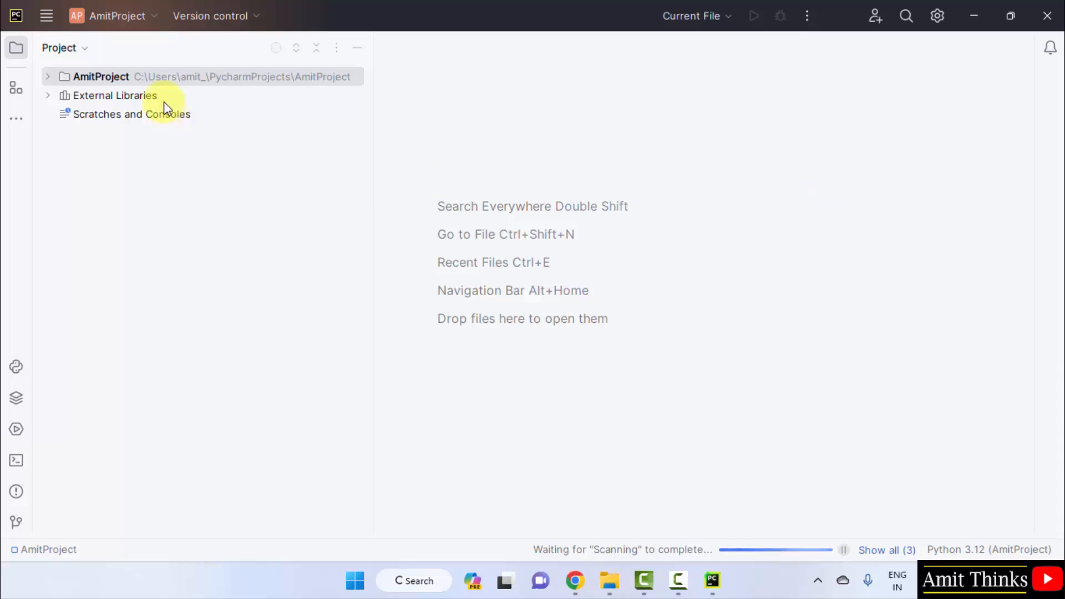
mouse_move(46, 15)
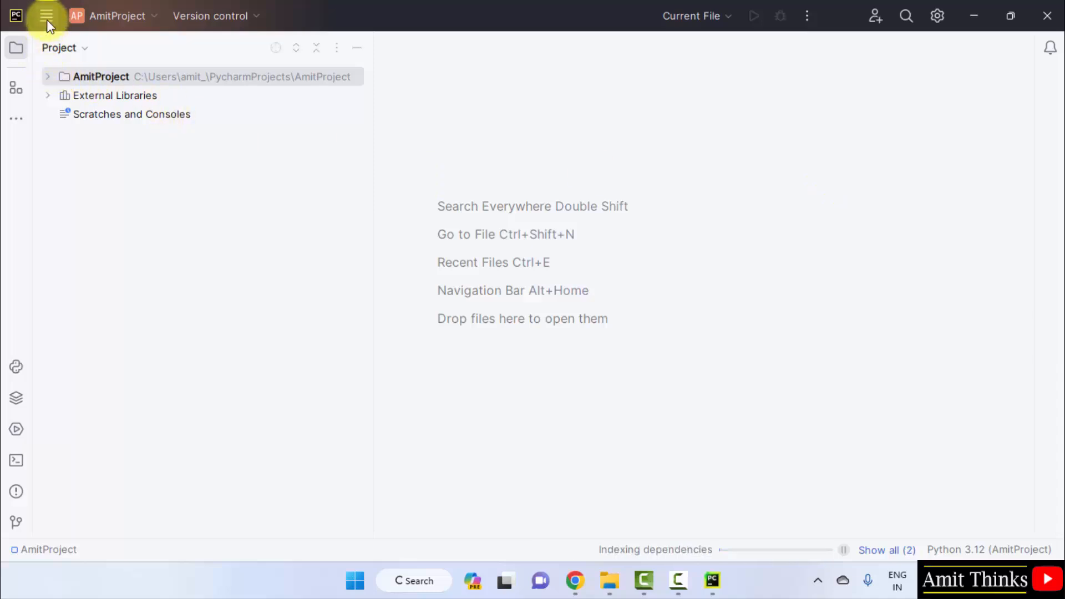
left_click(46, 16)
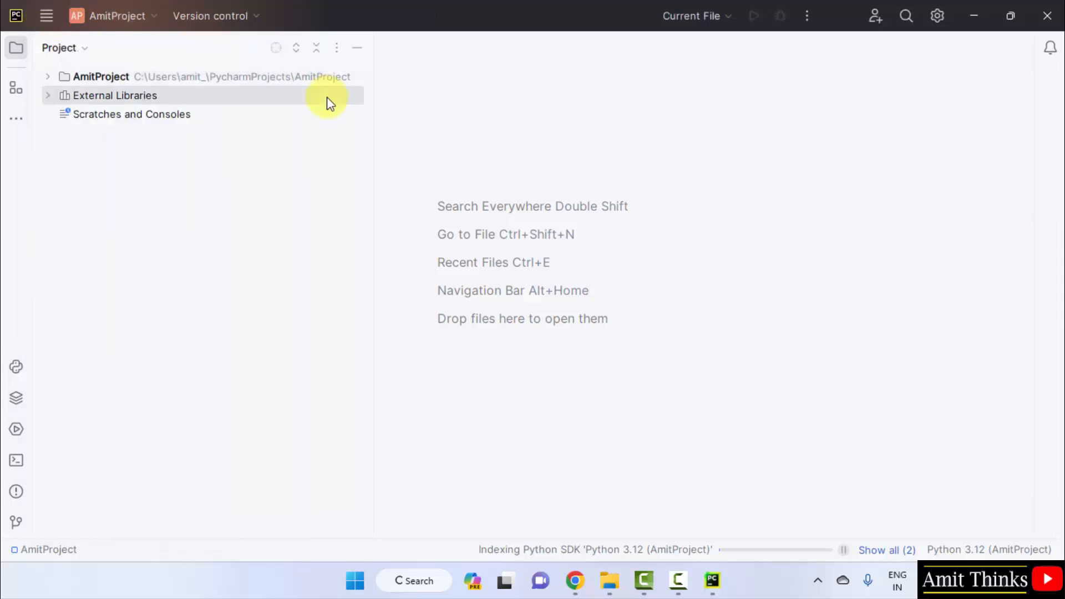
left_click(47, 76)
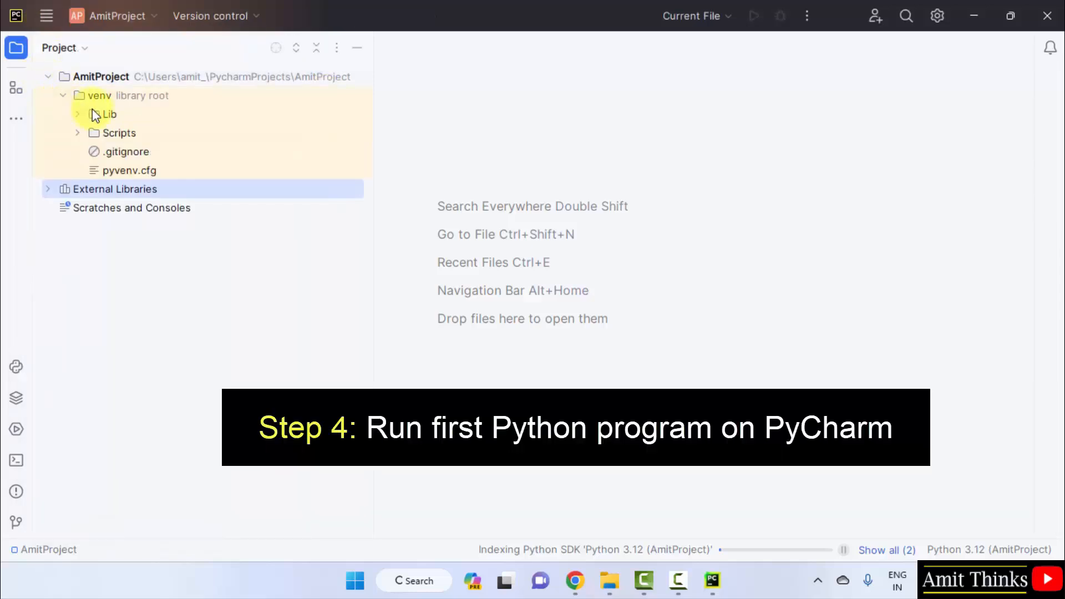
left_click(99, 95)
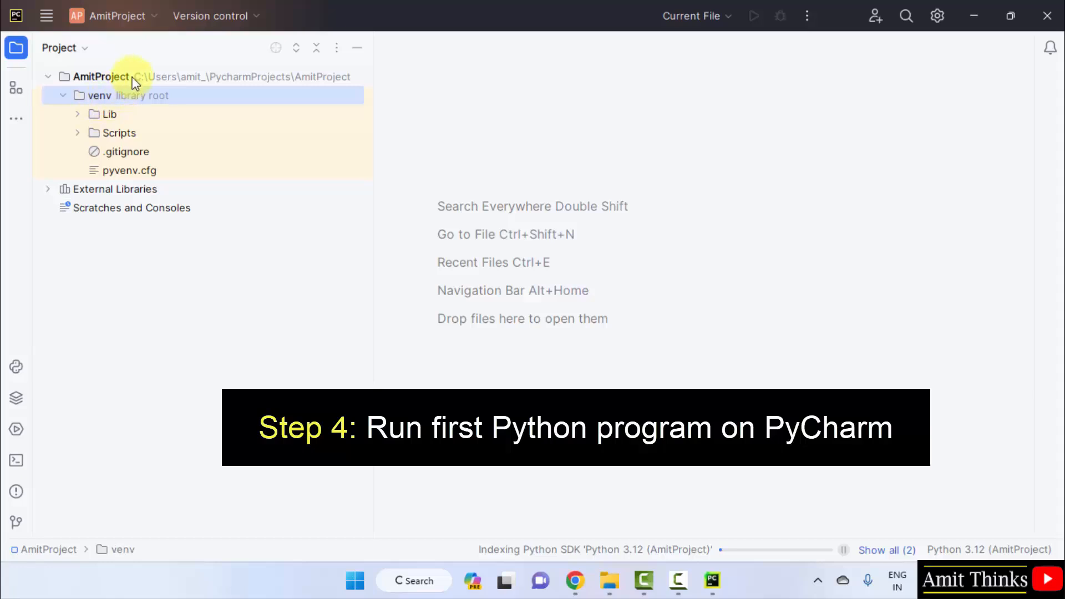
left_click(100, 76)
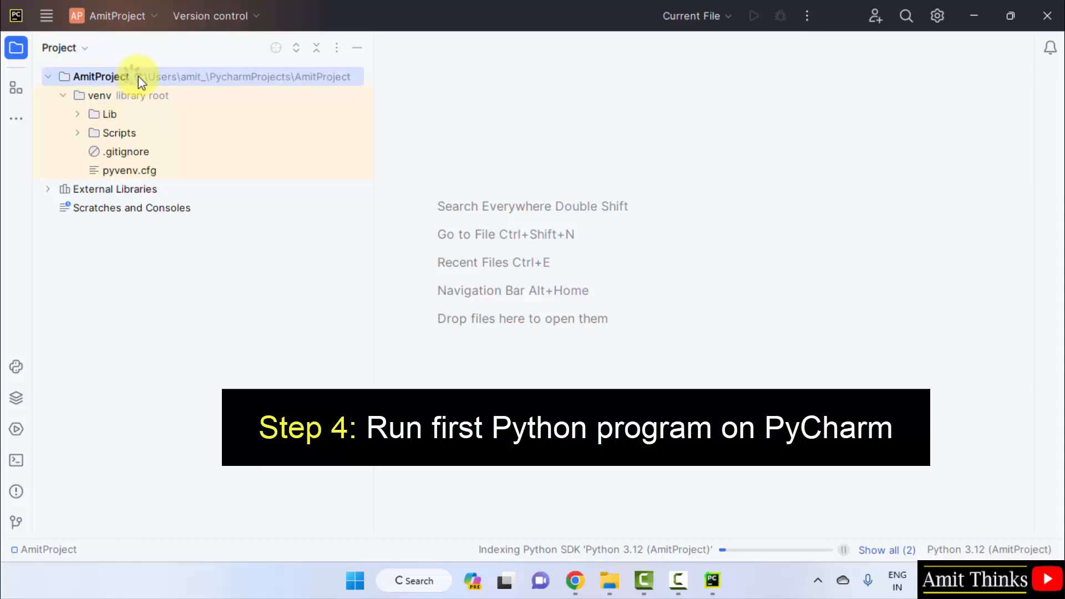
right_click(100, 76)
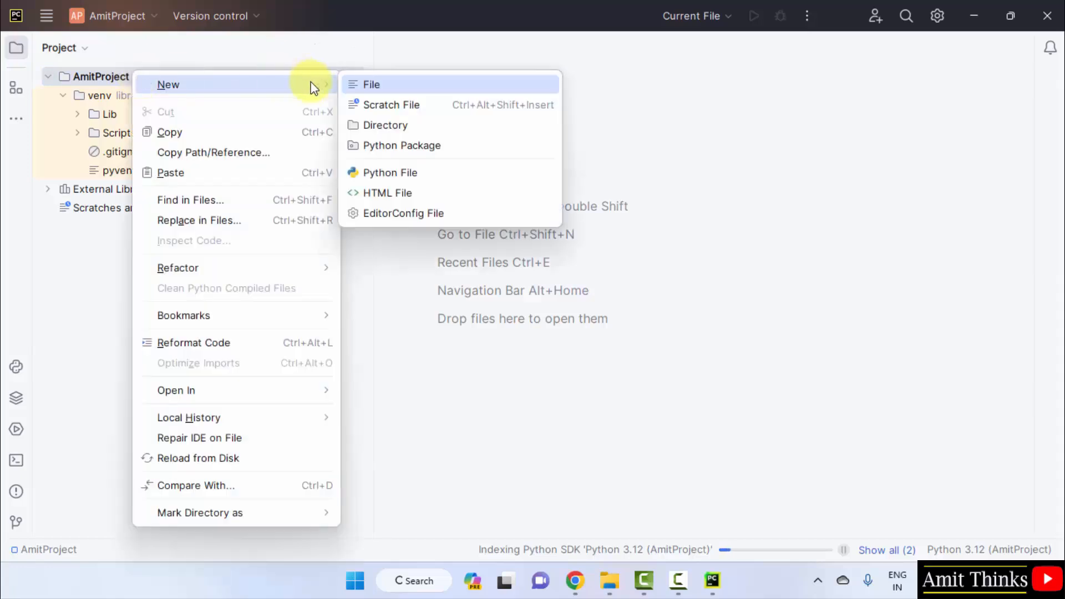
mouse_move(430, 177)
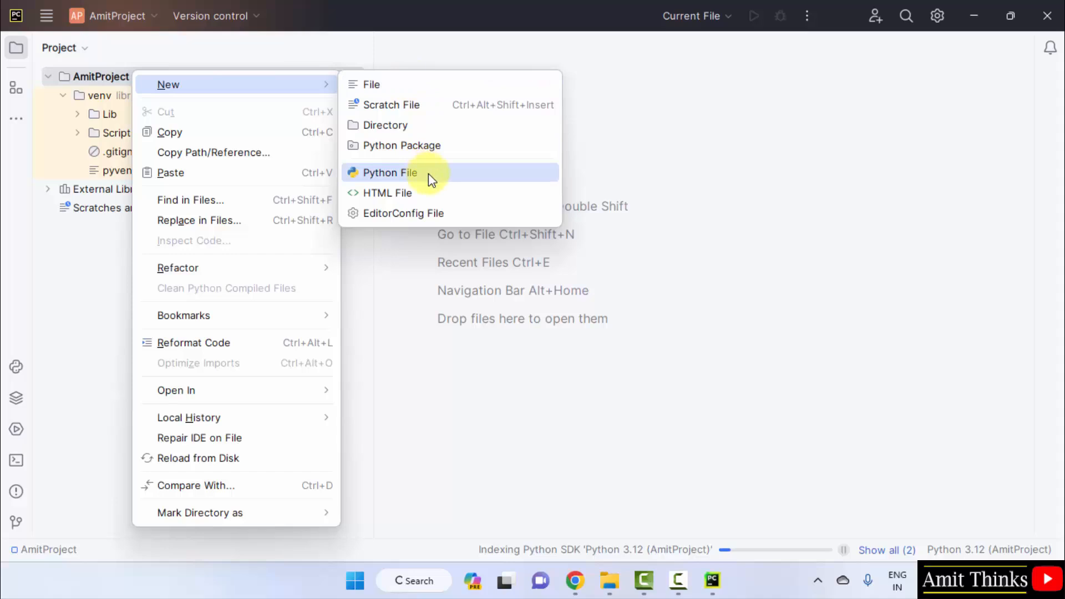
Add a new Python file named Demo.py at the AmitProject root.
left_click(388, 172)
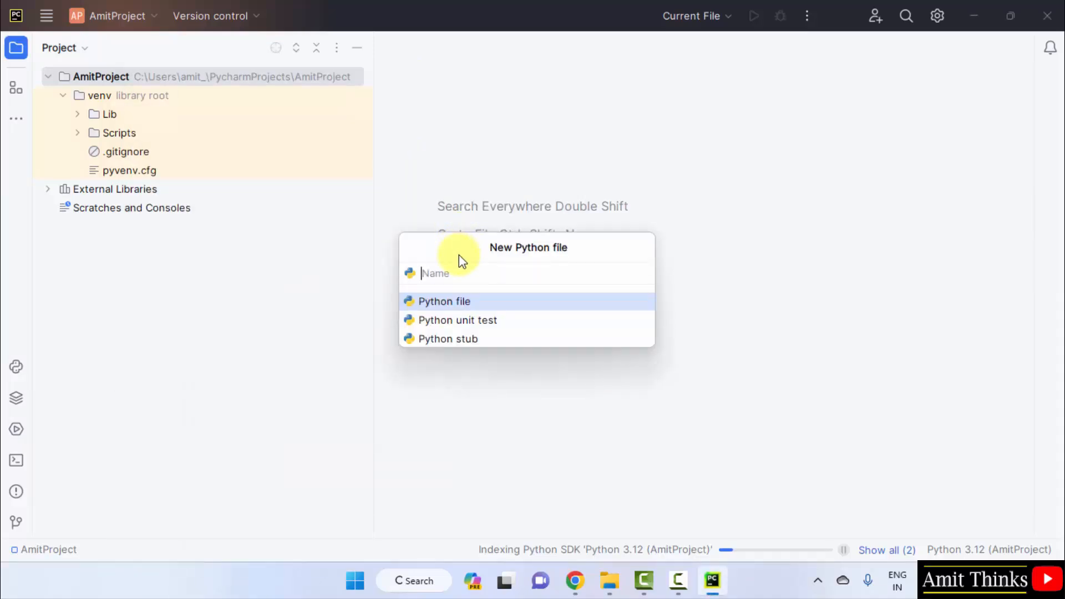
type("Demo")
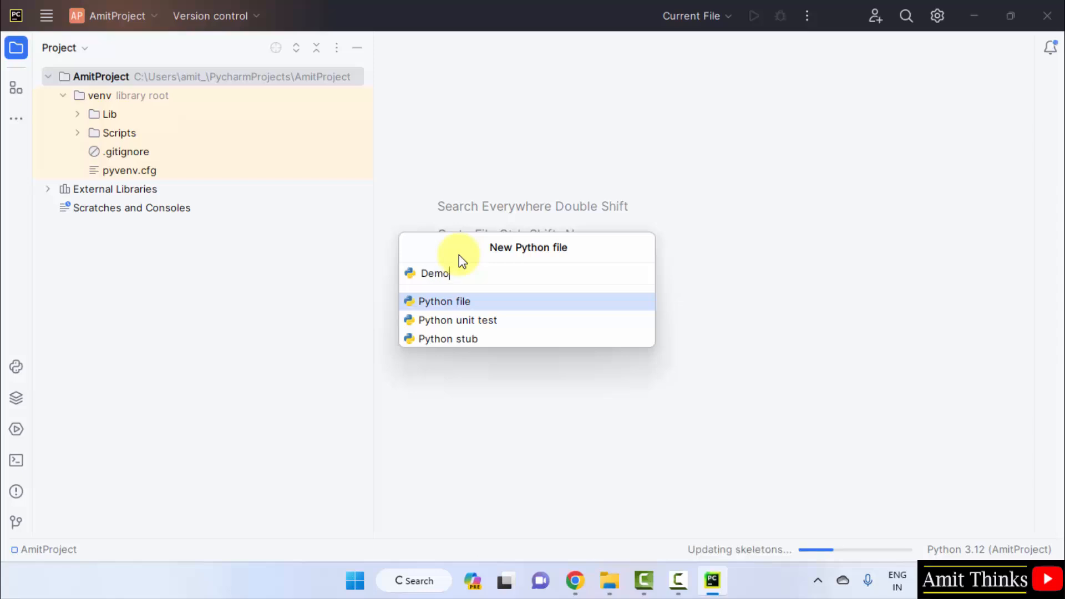
key("Escape")
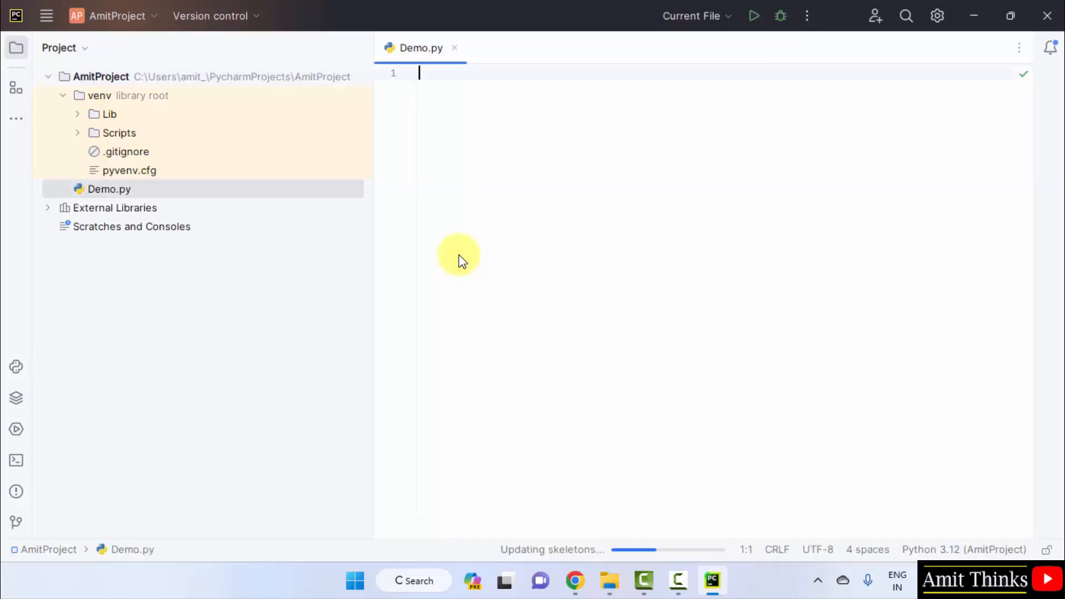
mouse_move(481, 200)
type("print")
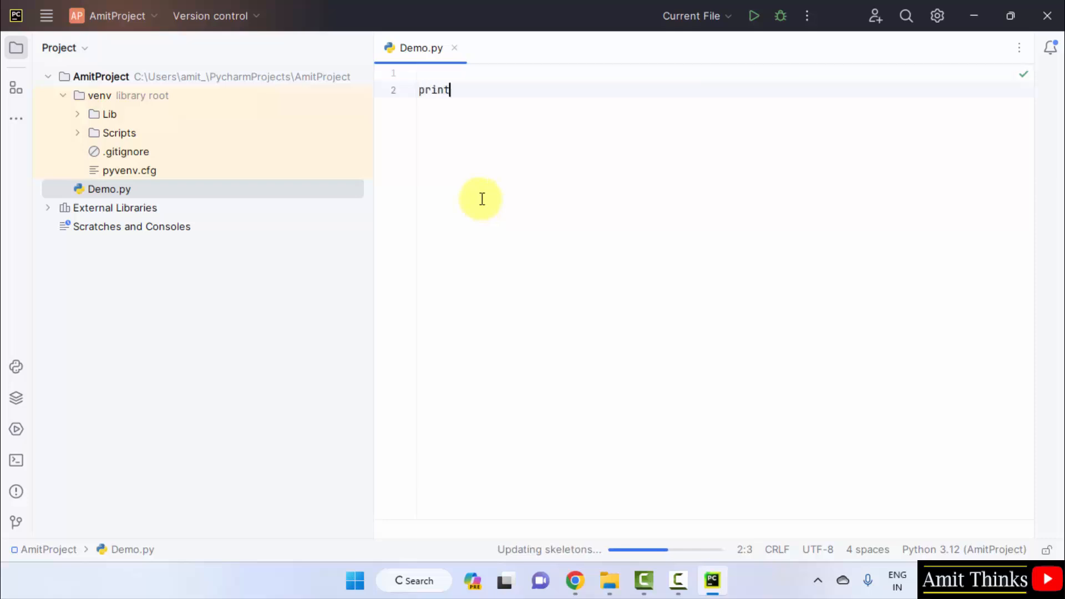
Write print("Studyopedia....") on line 2 of Demo.py.
type("(\"Studyopedia....")
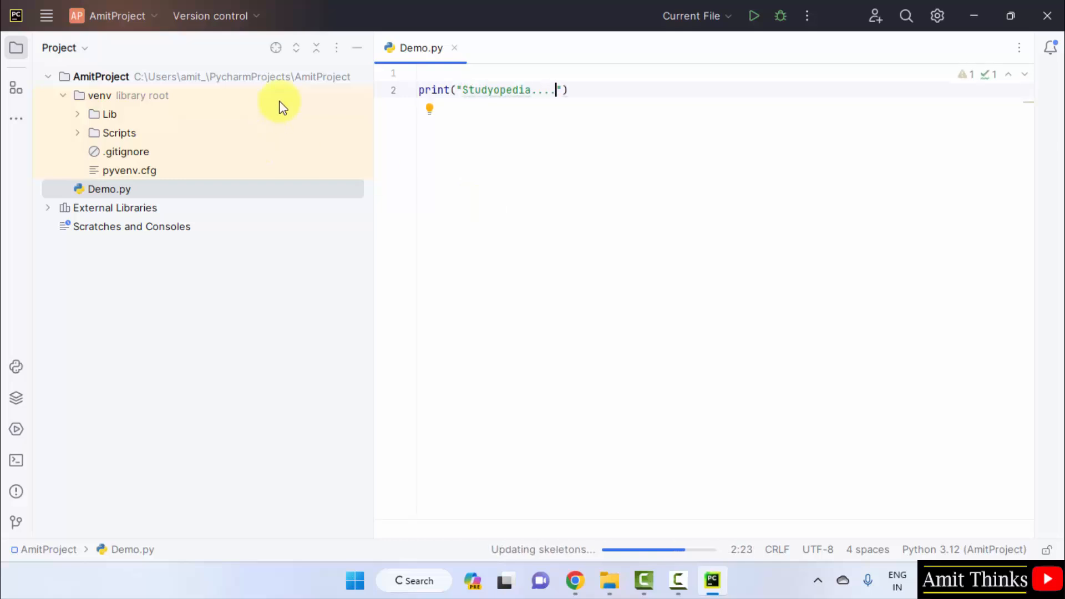
left_click(46, 16)
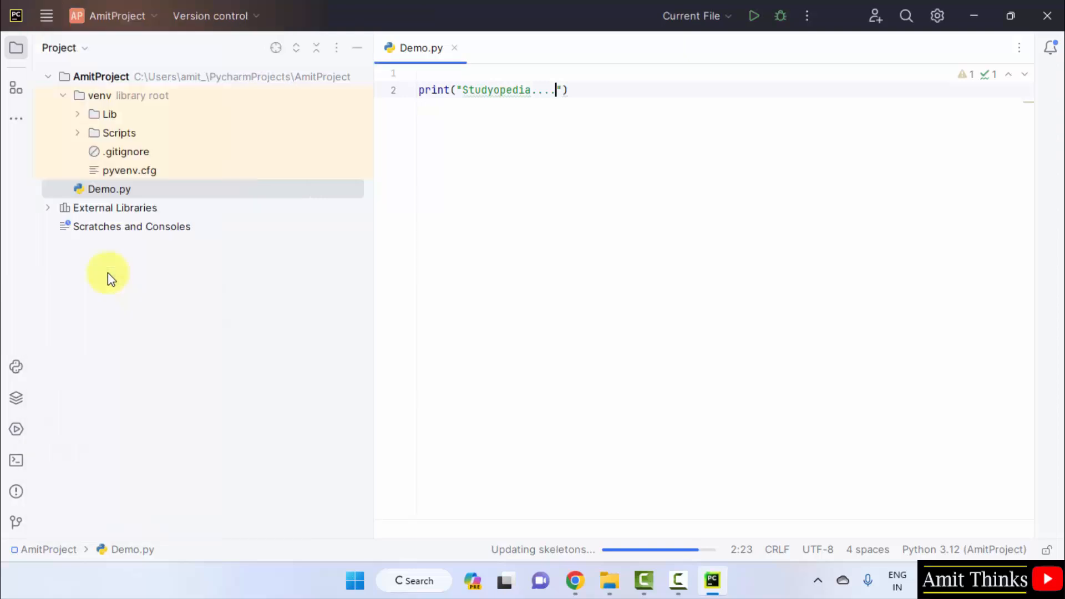
Run 'Demo' from the editor context menu, then open and close the main menu.
right_click(473, 155)
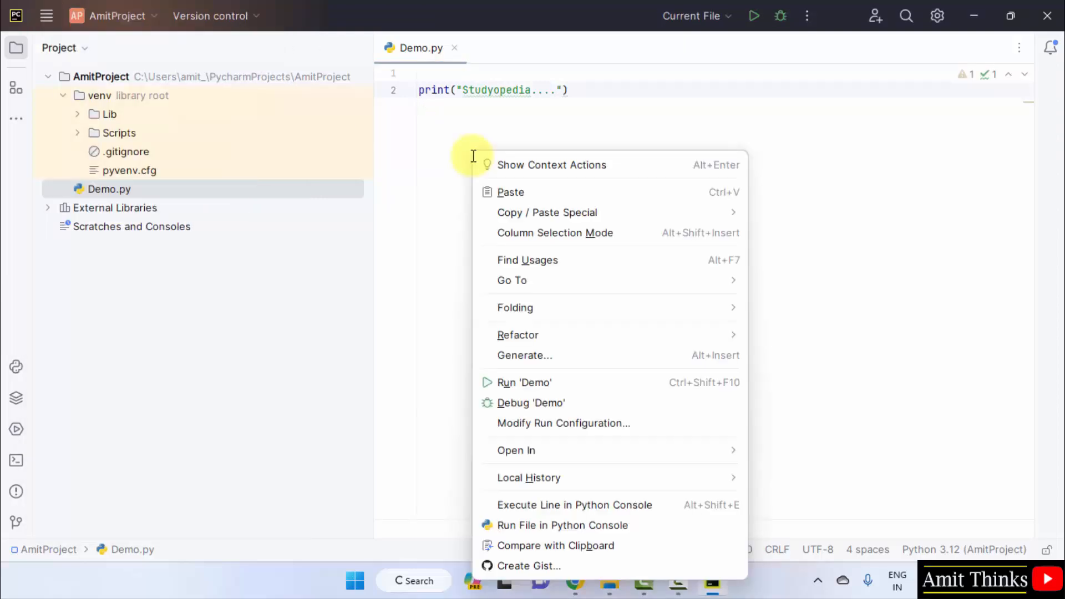
mouse_move(566, 391)
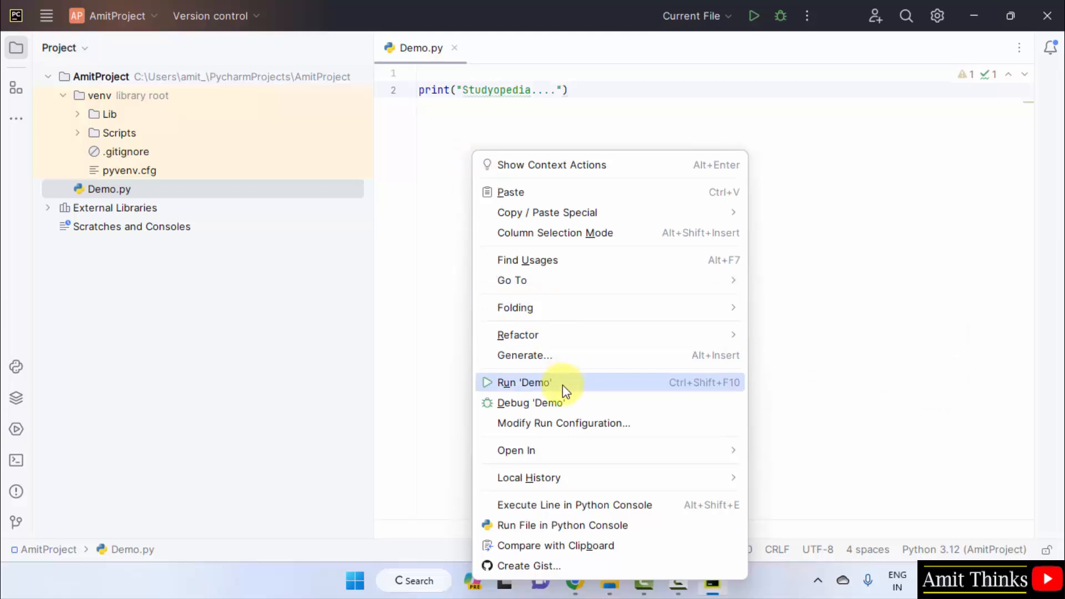
left_click(523, 381)
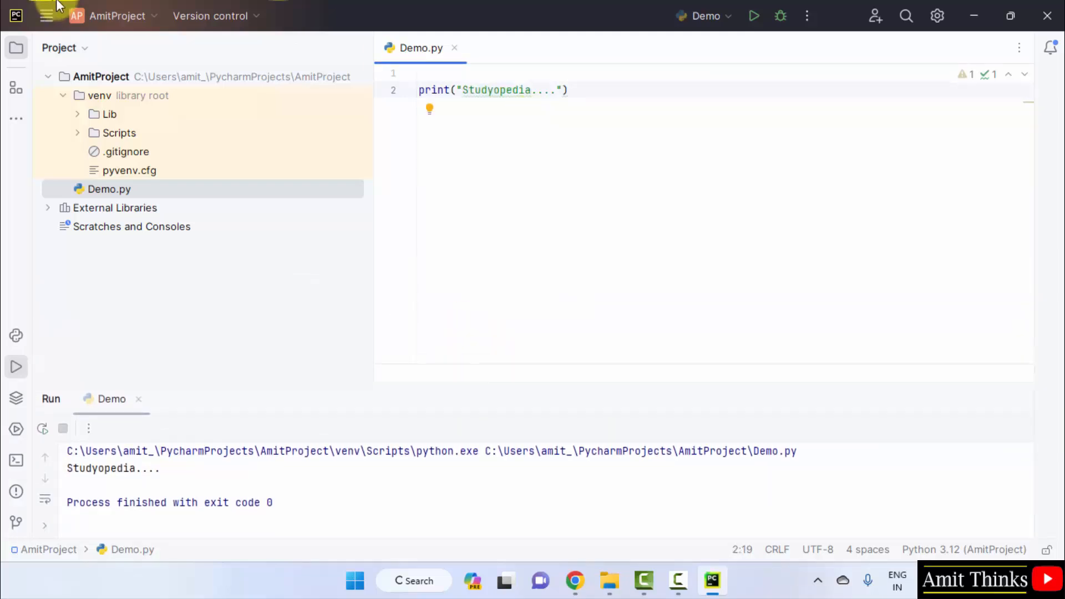
left_click(308, 15)
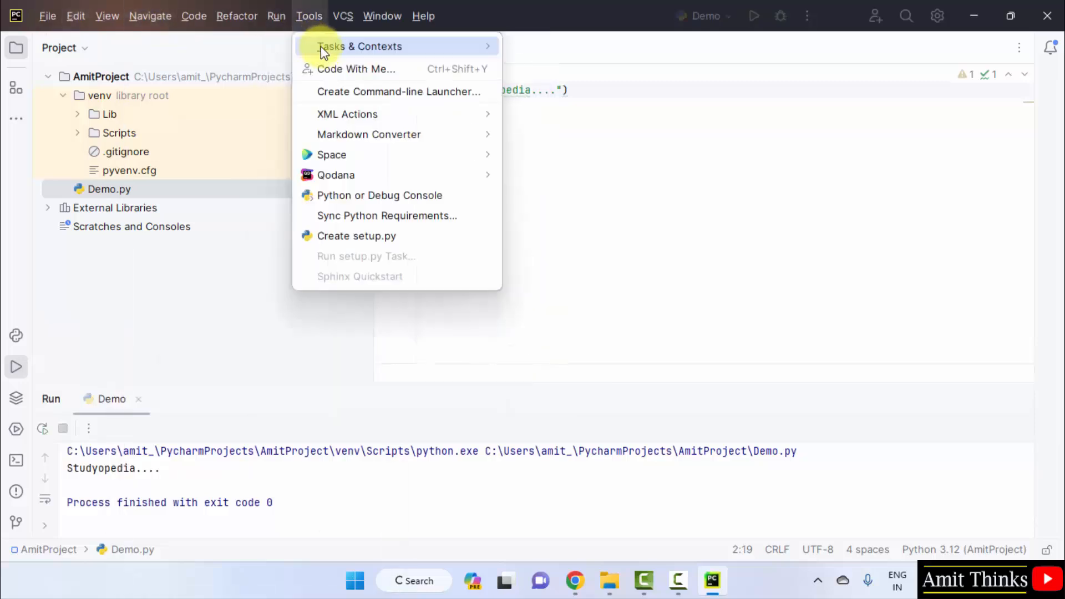
left_click(276, 16)
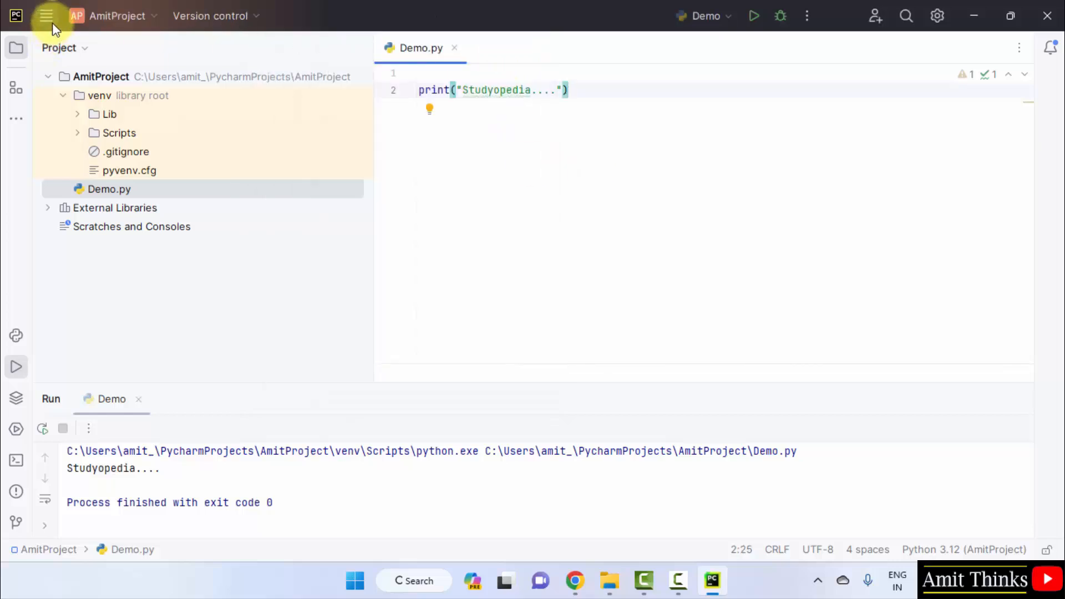
left_click(48, 16)
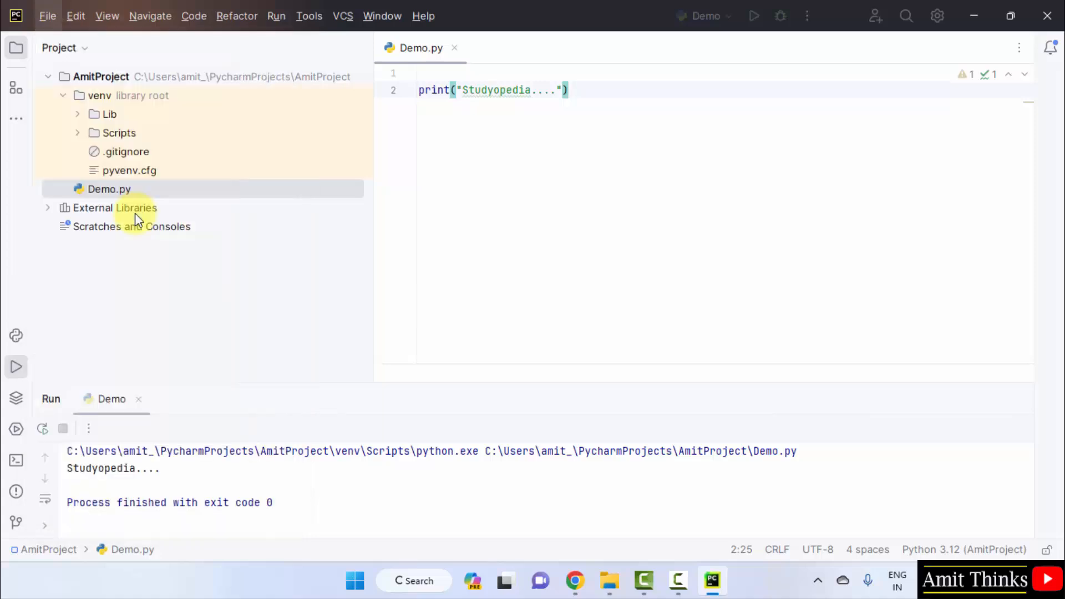
Set the Editor > Font size to 18.0 in Settings and apply.
left_click(938, 16)
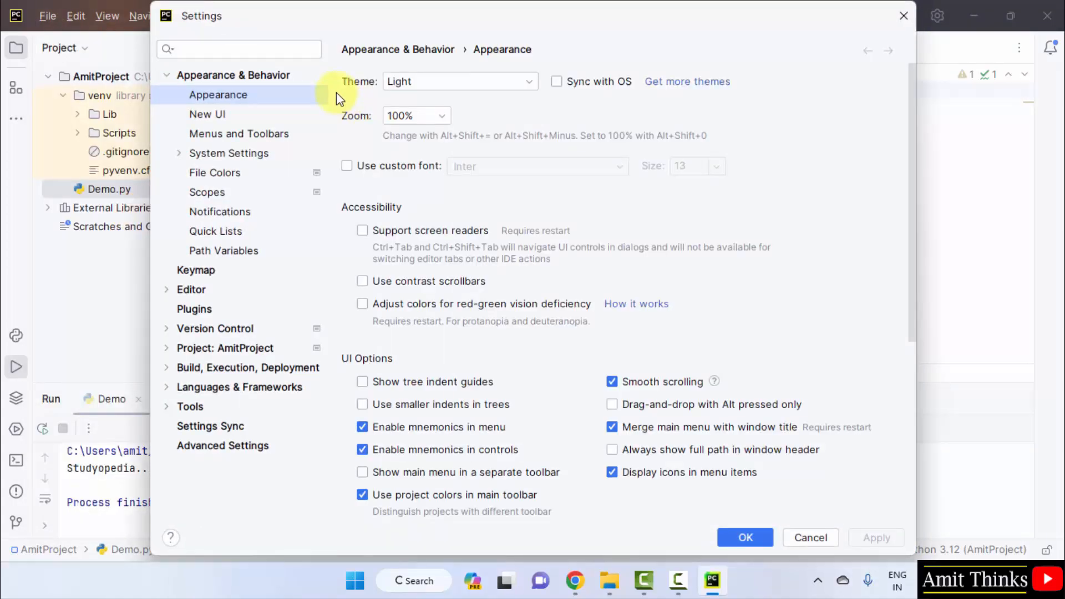
left_click(191, 289)
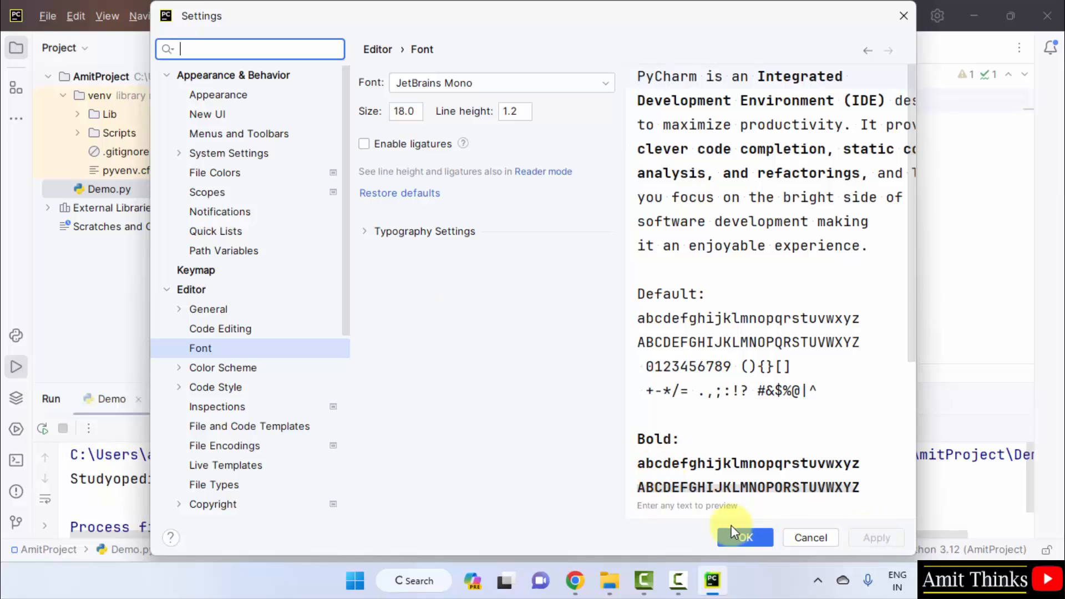
left_click(744, 538)
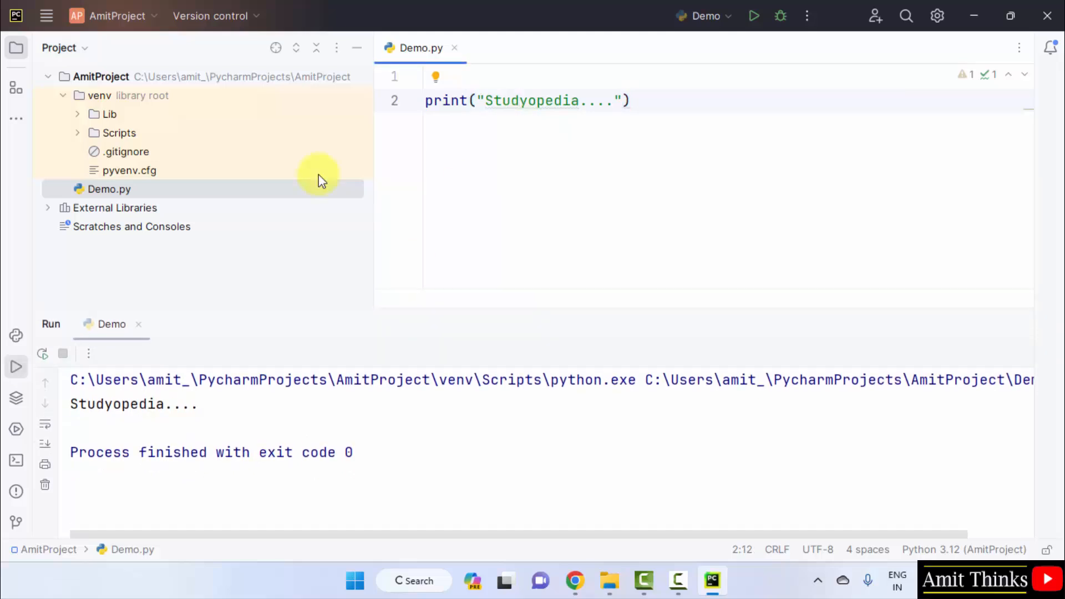
mouse_move(204, 82)
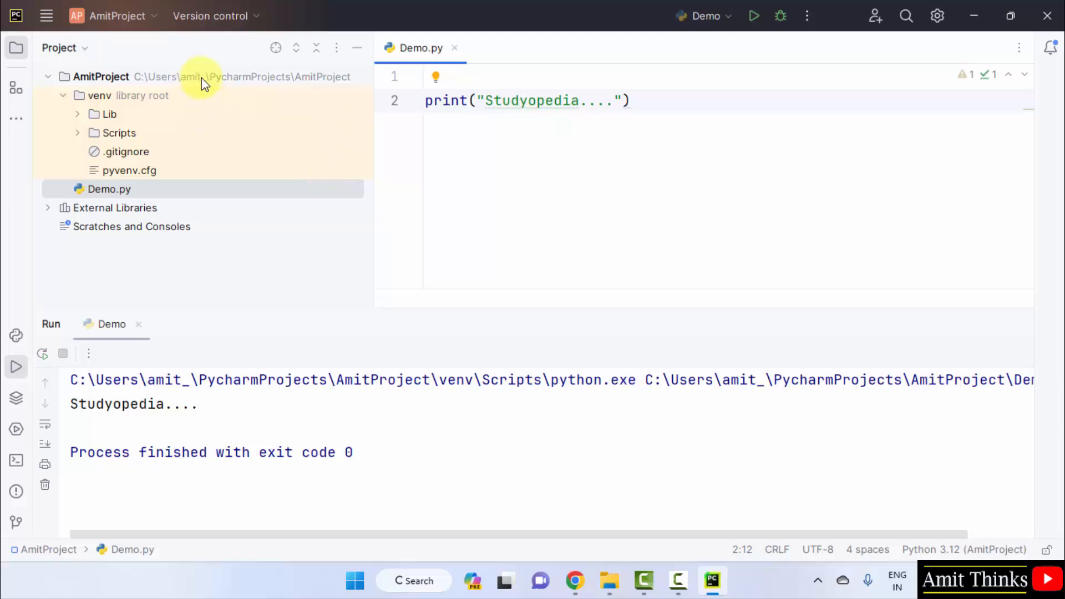
mouse_move(293, 85)
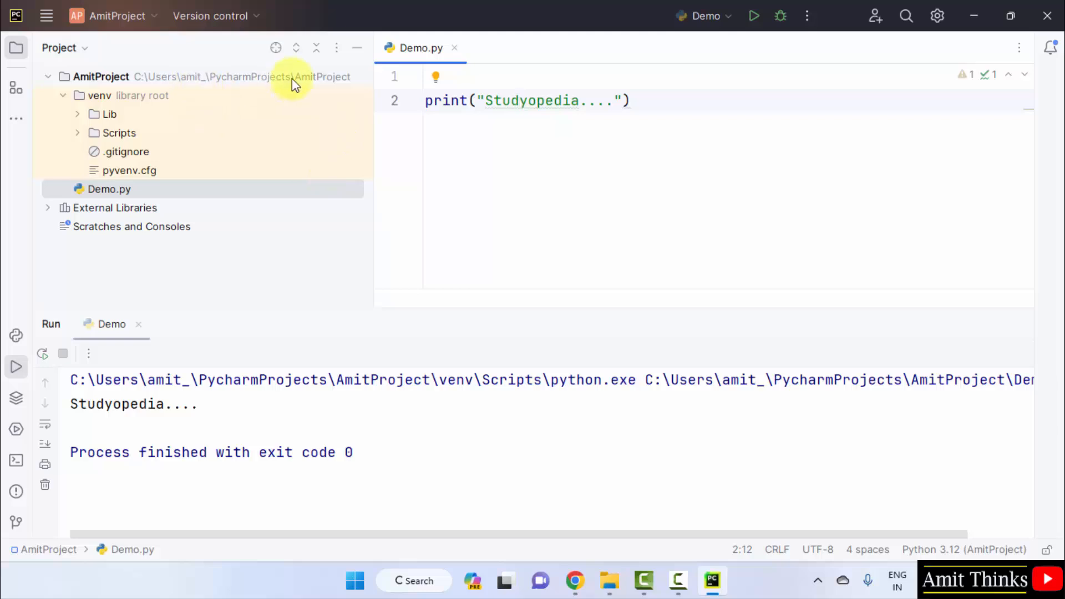
Browse File Explorer to C:\Users\<user>\PycharmProjects\AmitProject, then return to PyCharm.
left_click(608, 580)
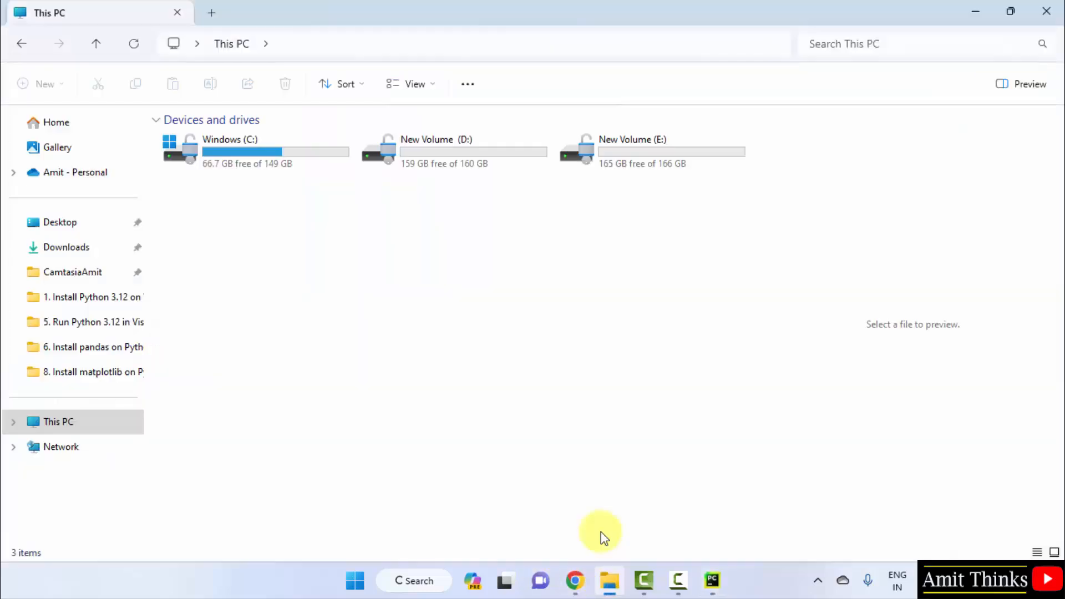
double_click(229, 149)
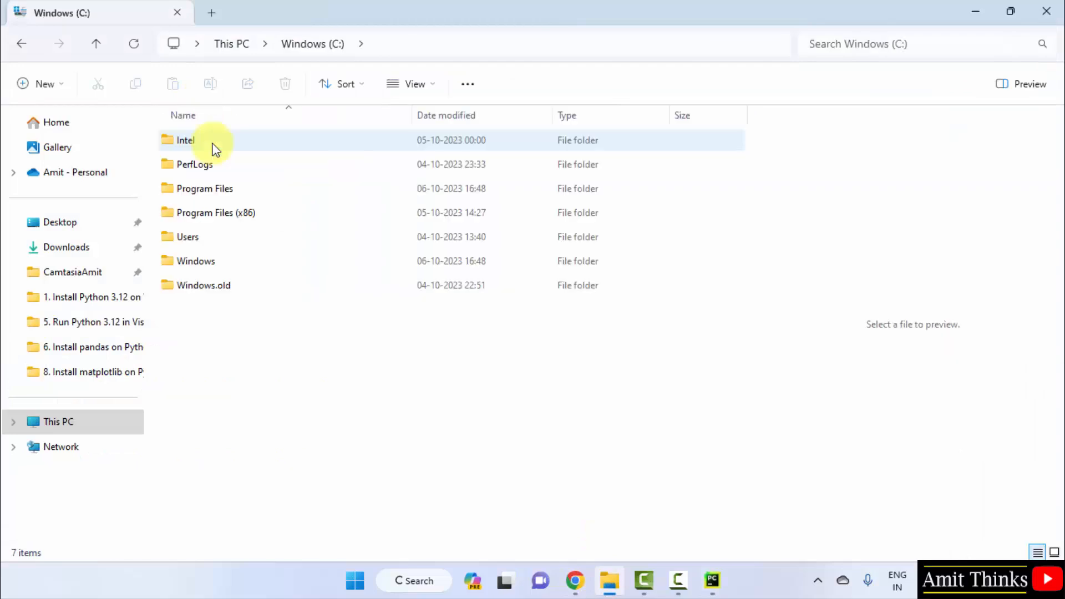
double_click(187, 237)
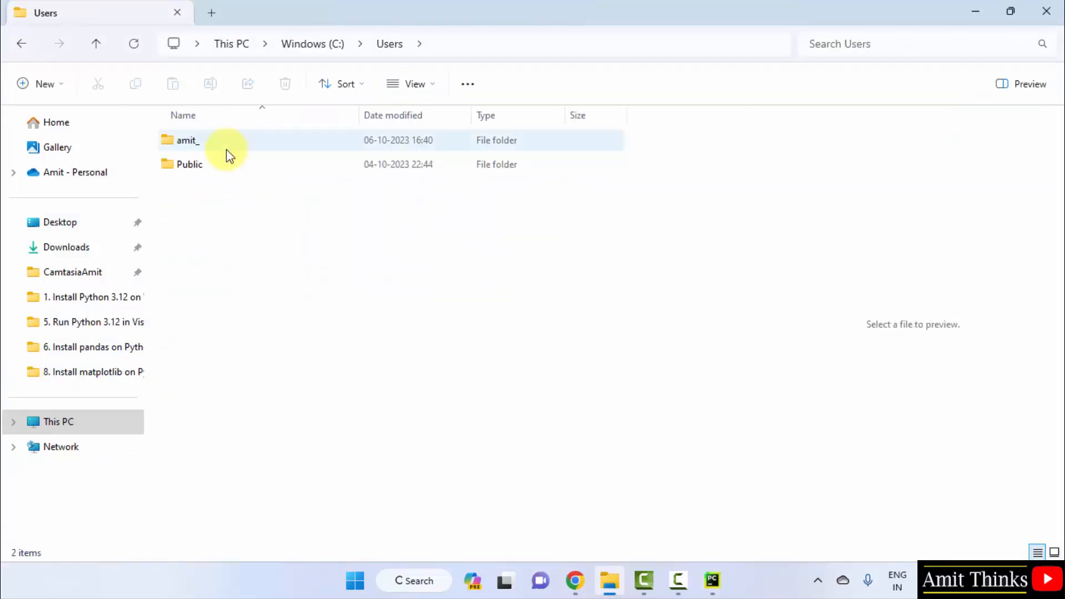
double_click(187, 140)
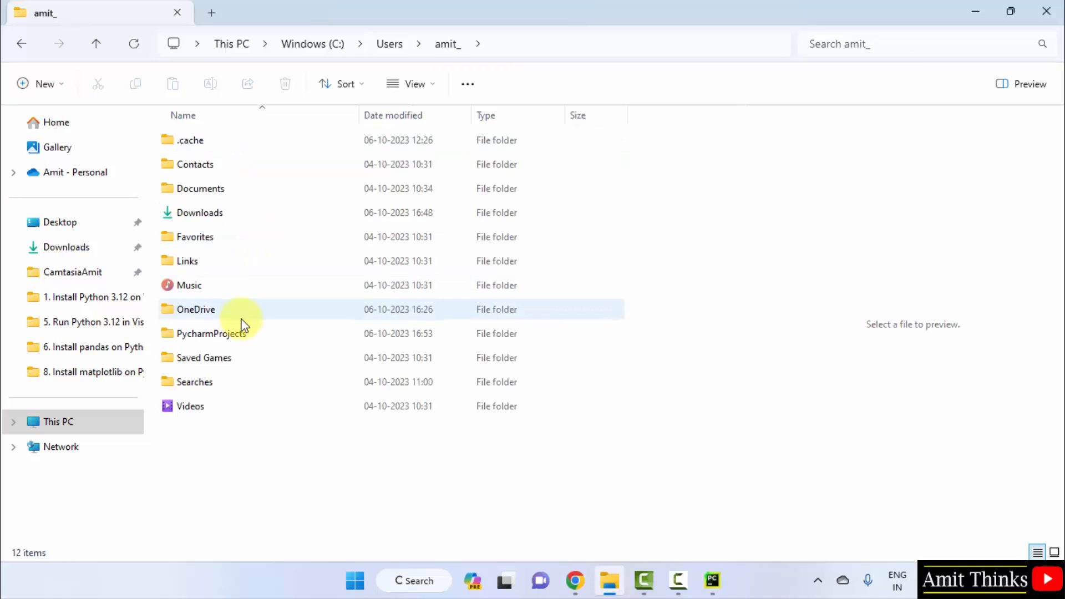
double_click(211, 333)
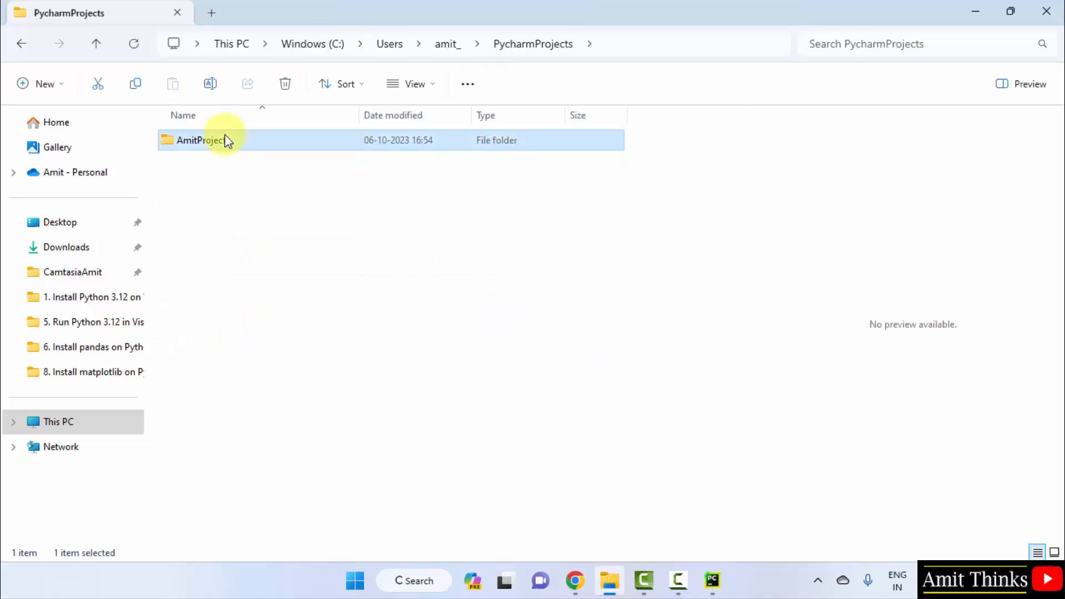
double_click(201, 140)
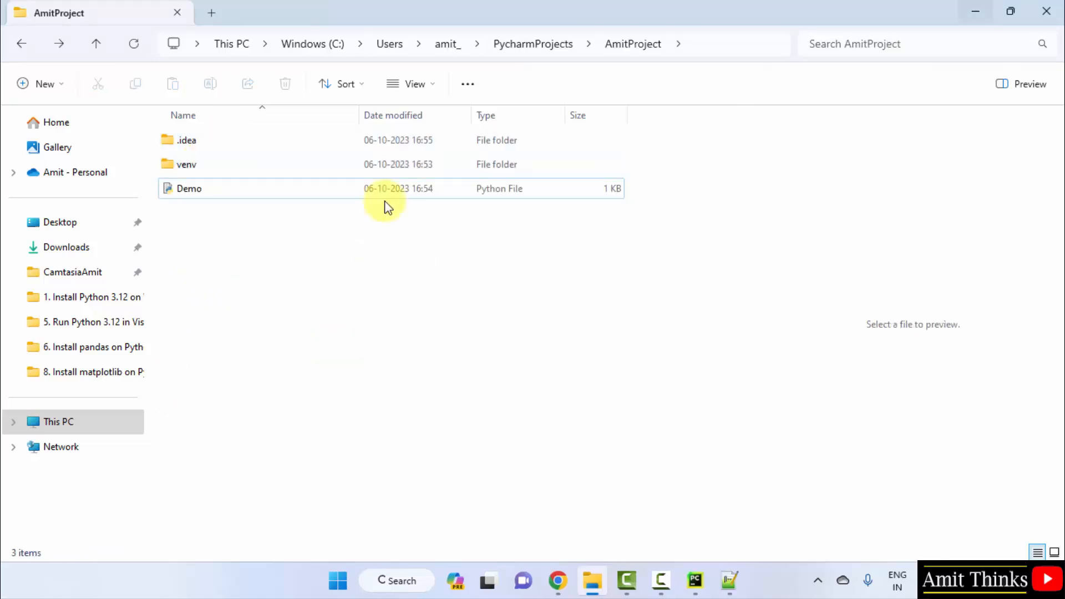
mouse_move(692, 581)
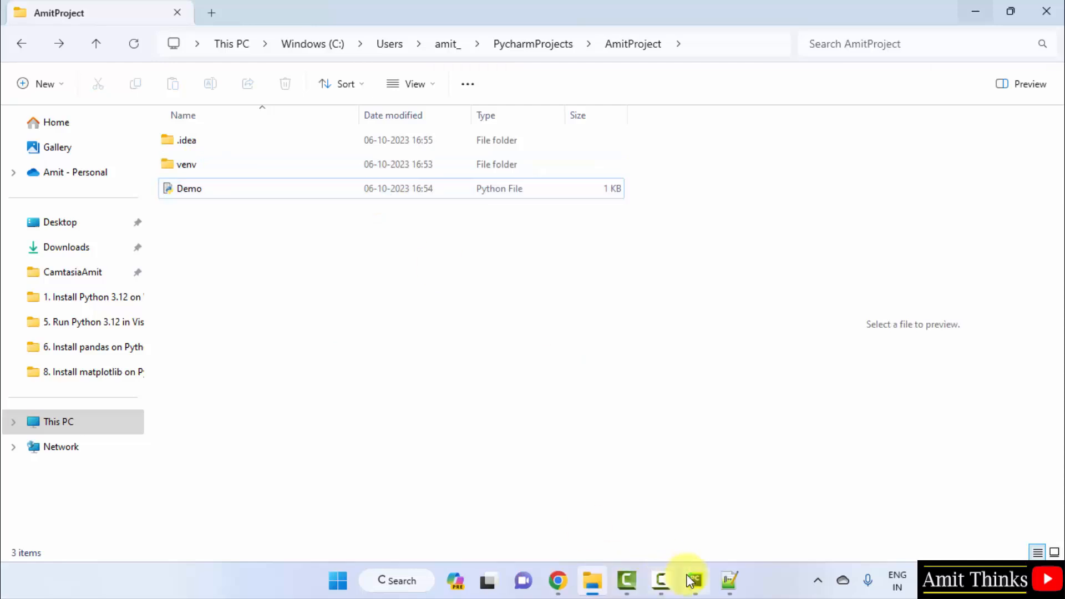
left_click(693, 581)
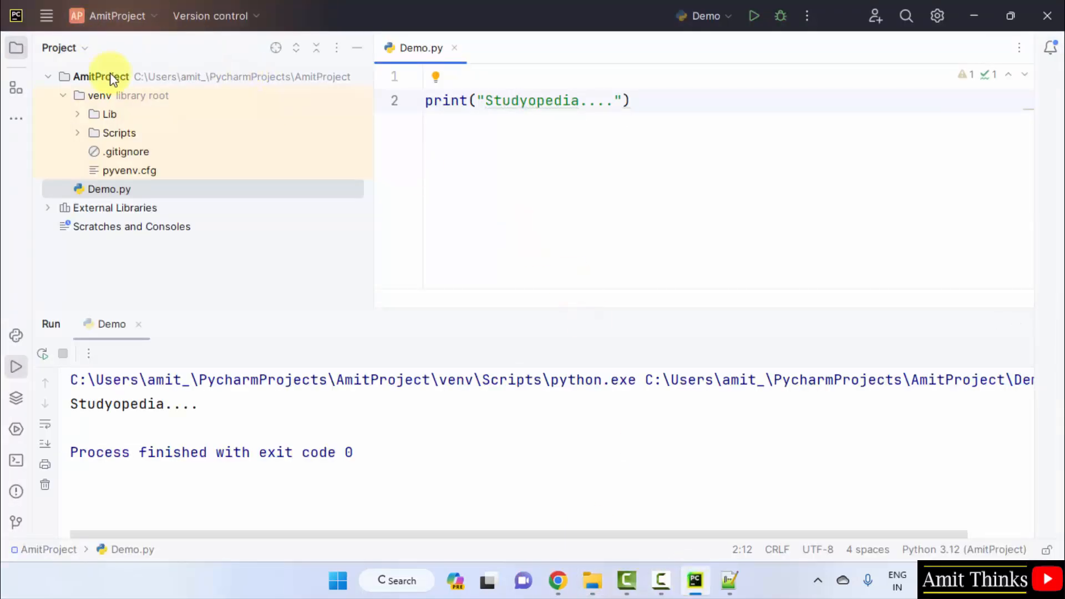
View the AmitProject Python Interpreter settings: Python 3.12 with only pip 23.2.1.
left_click(46, 15)
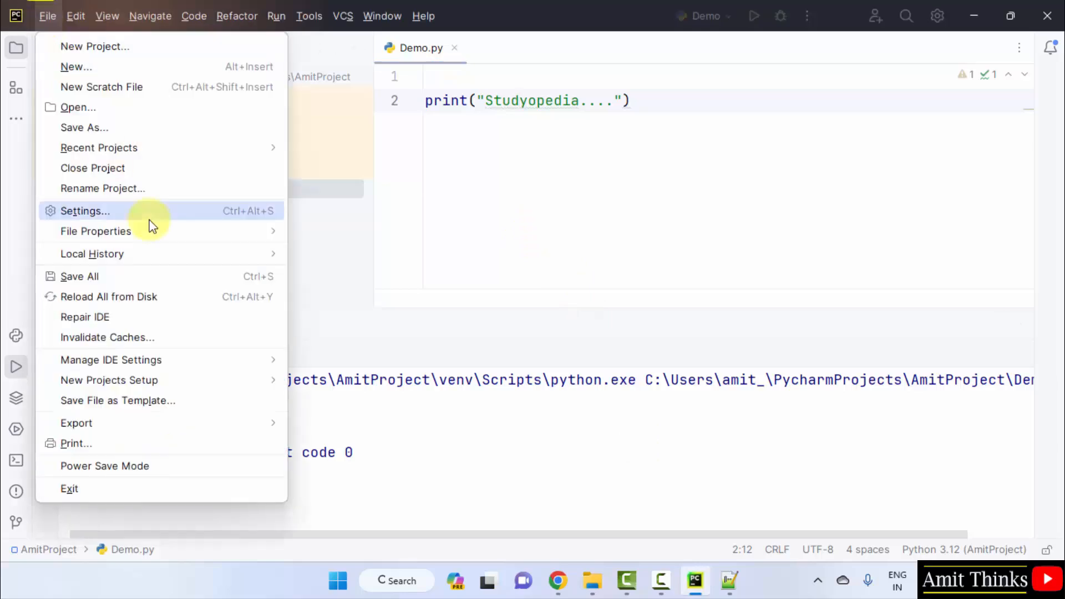
left_click(85, 211)
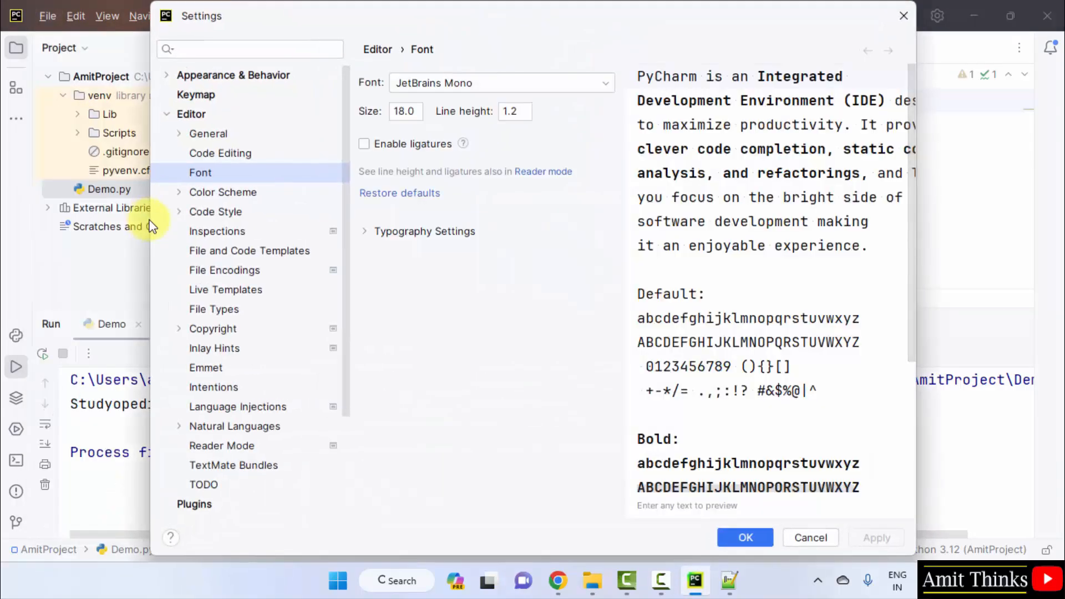
left_click(190, 113)
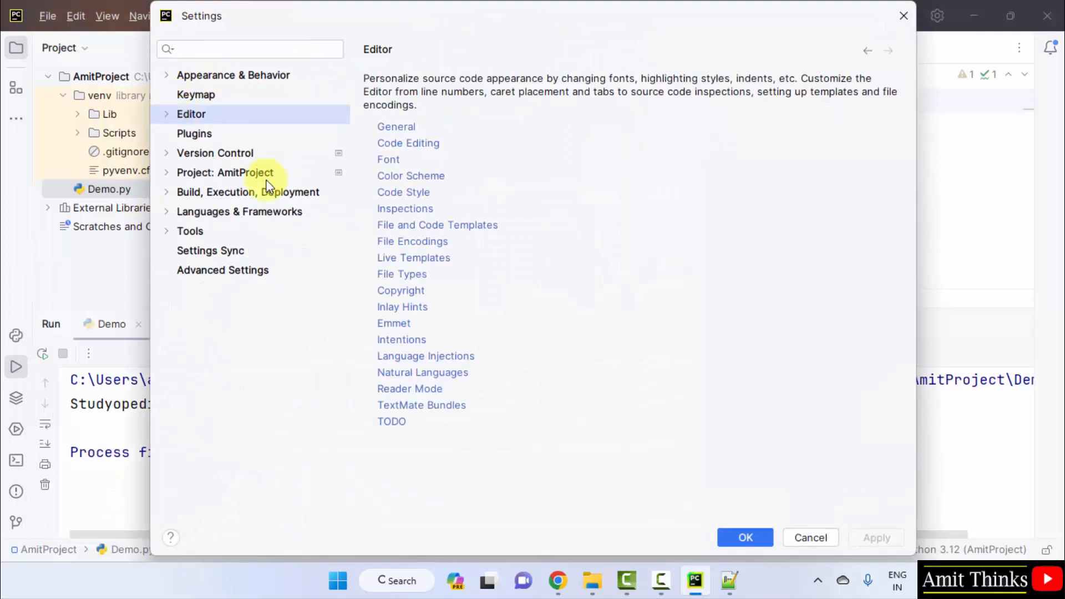
left_click(226, 172)
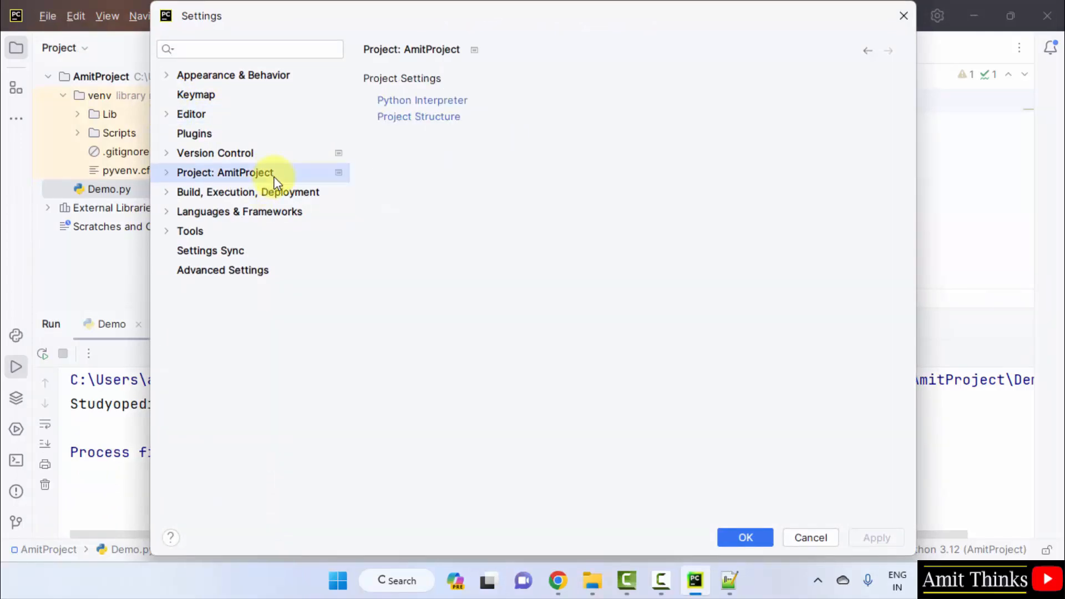
left_click(422, 100)
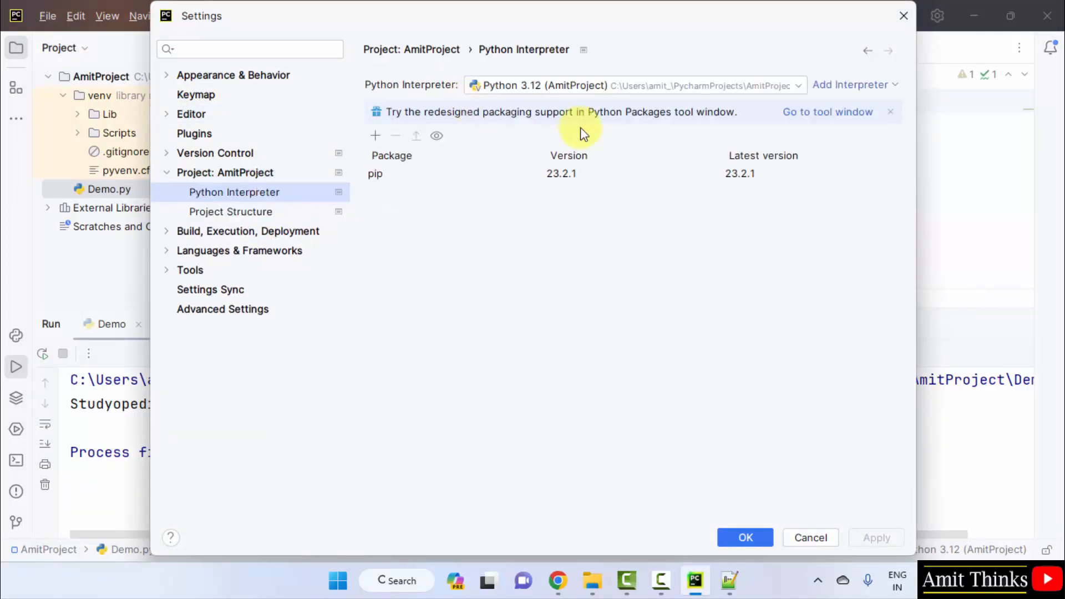
mouse_move(750, 95)
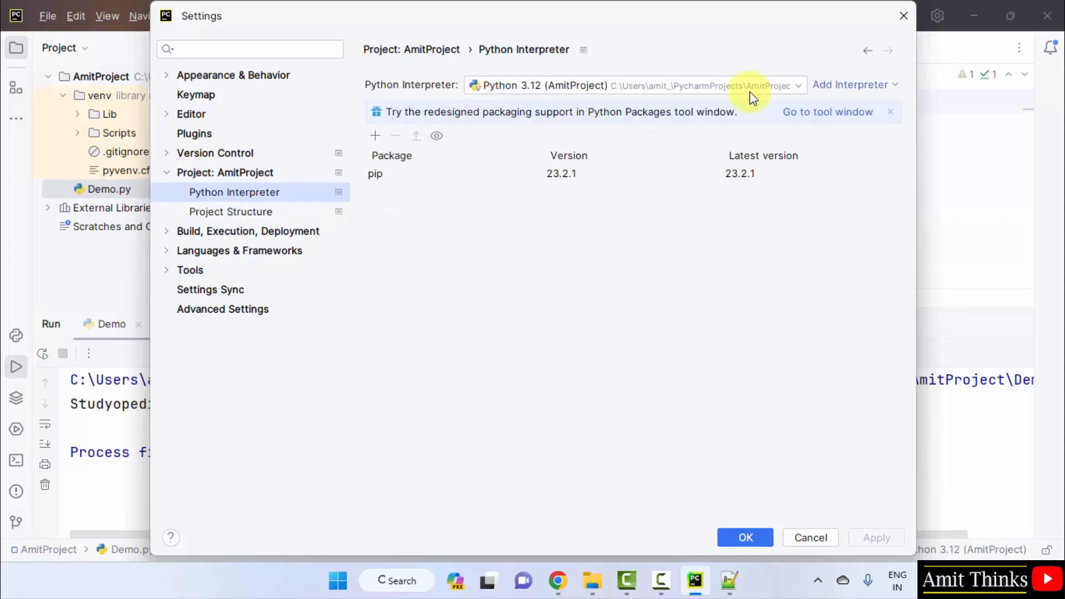
left_click(796, 85)
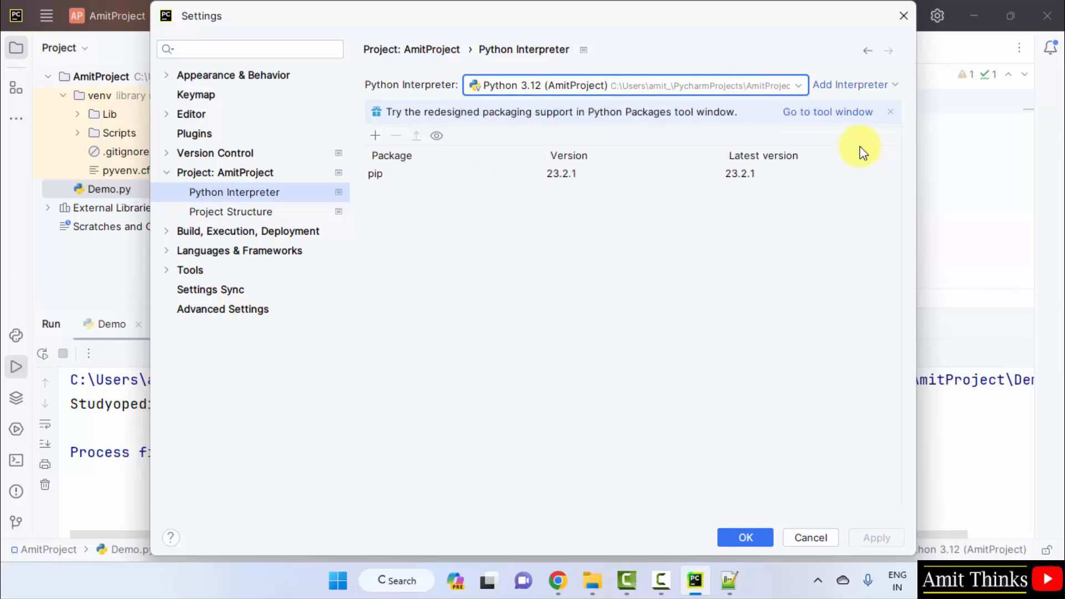
left_click(745, 537)
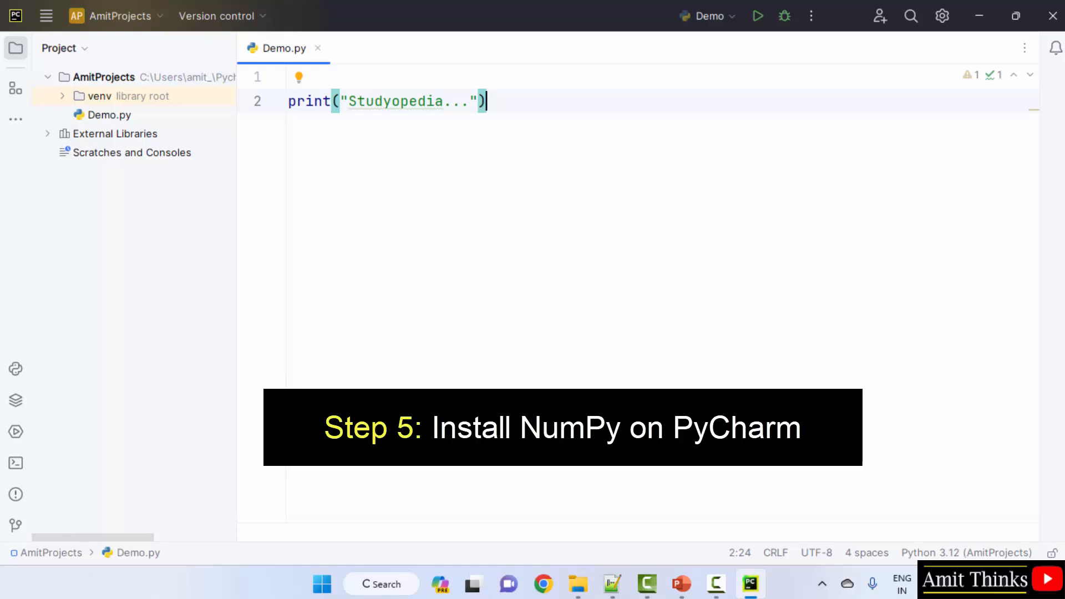
mouse_move(212, 145)
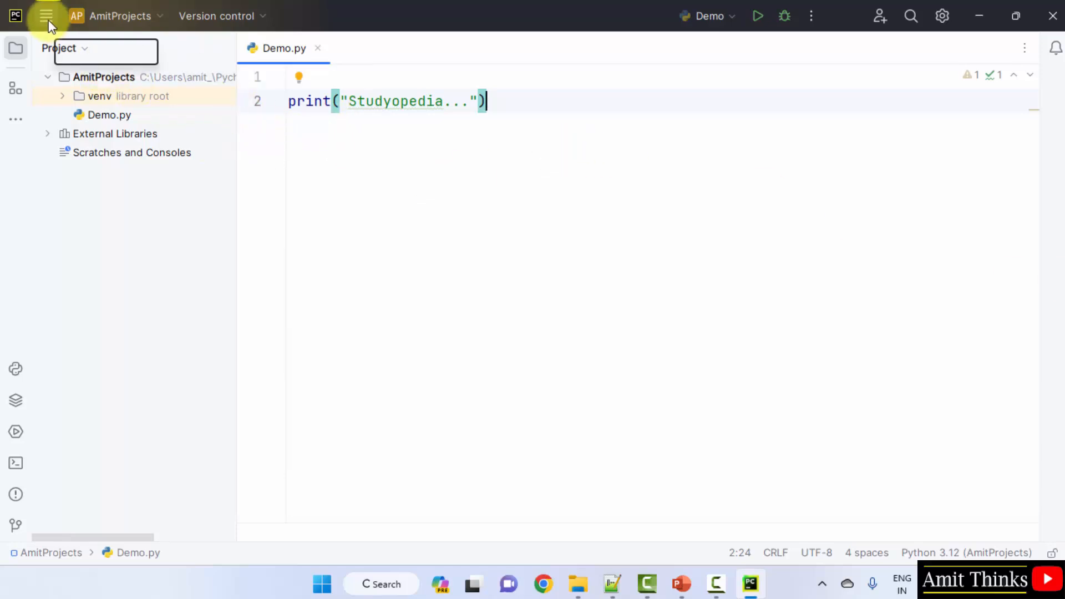
Reopen Settings on the AmitProjects Python Interpreter page and select the pip 23.2.1 entry.
left_click(47, 16)
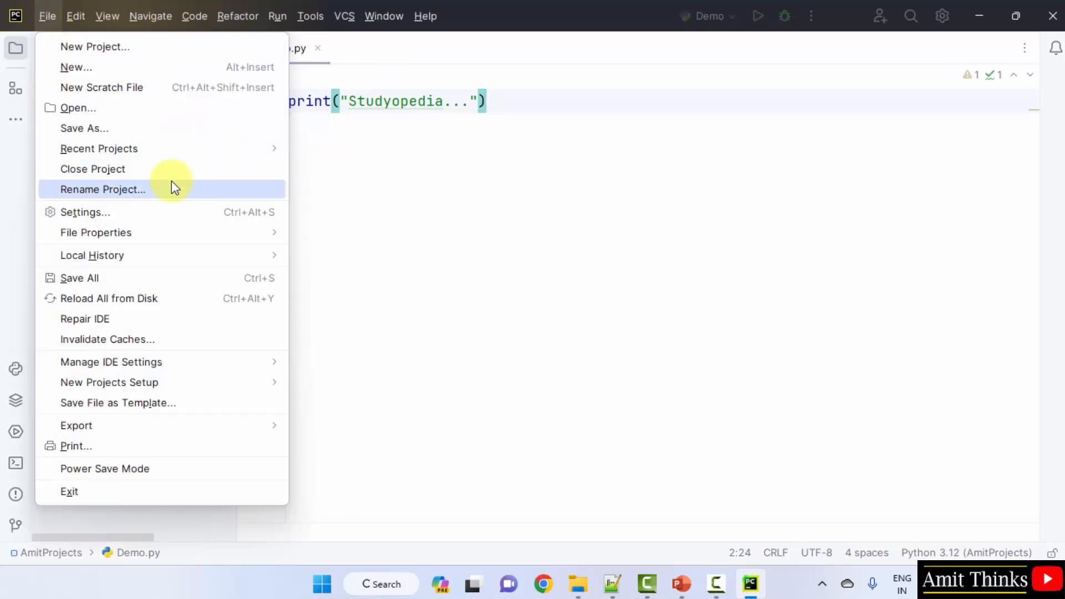
left_click(84, 212)
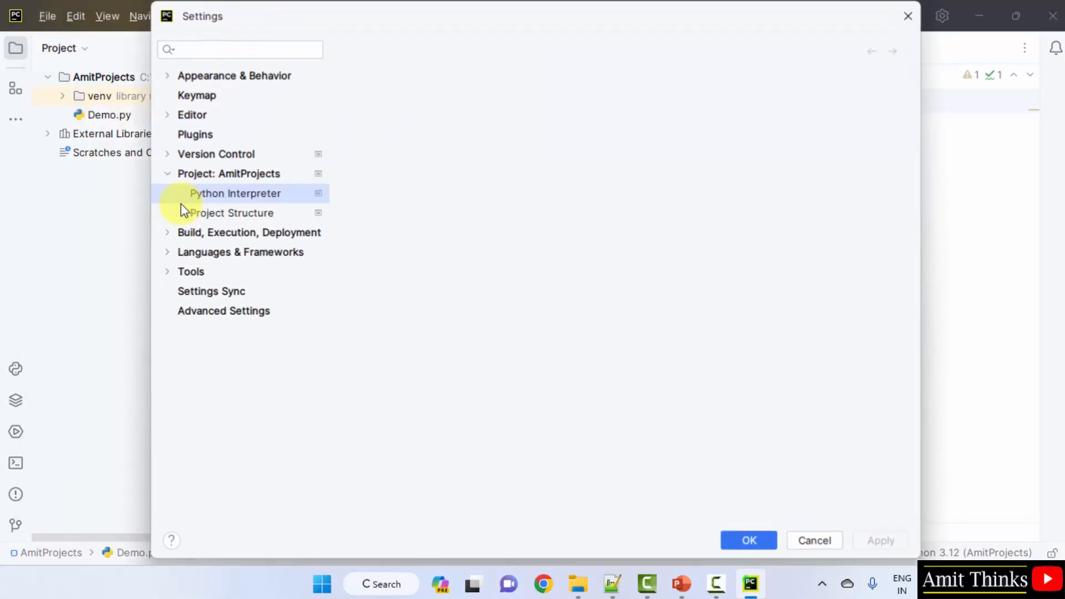
left_click(236, 194)
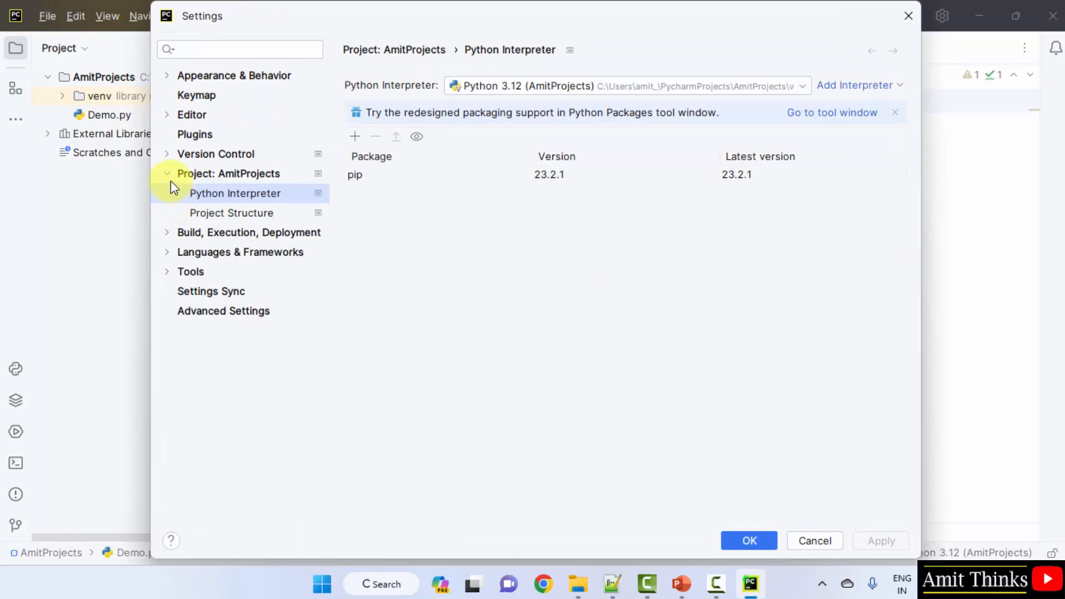
left_click(167, 173)
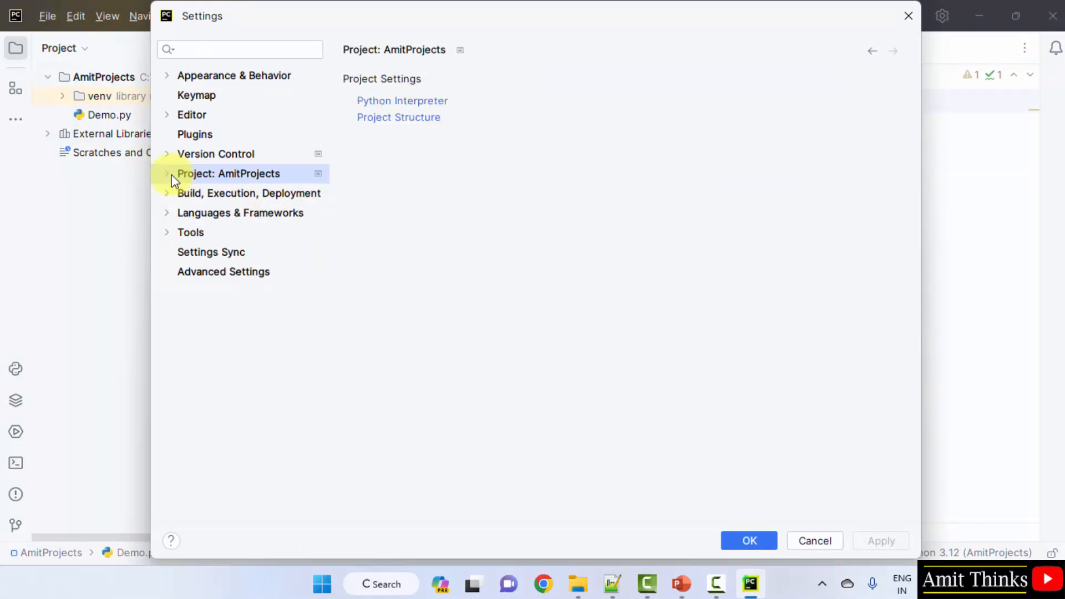
left_click(167, 174)
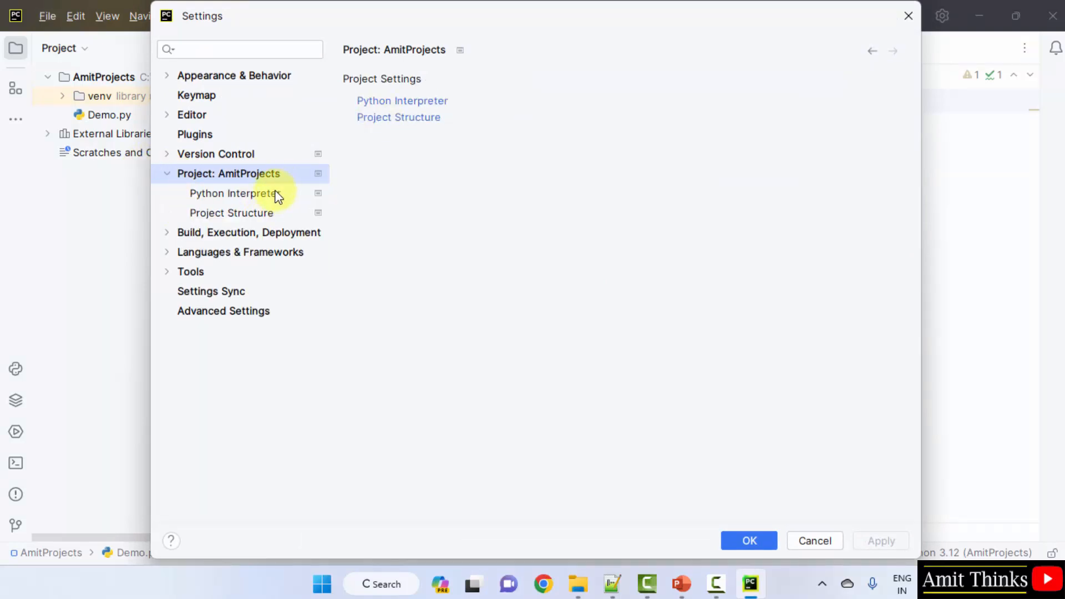
left_click(236, 193)
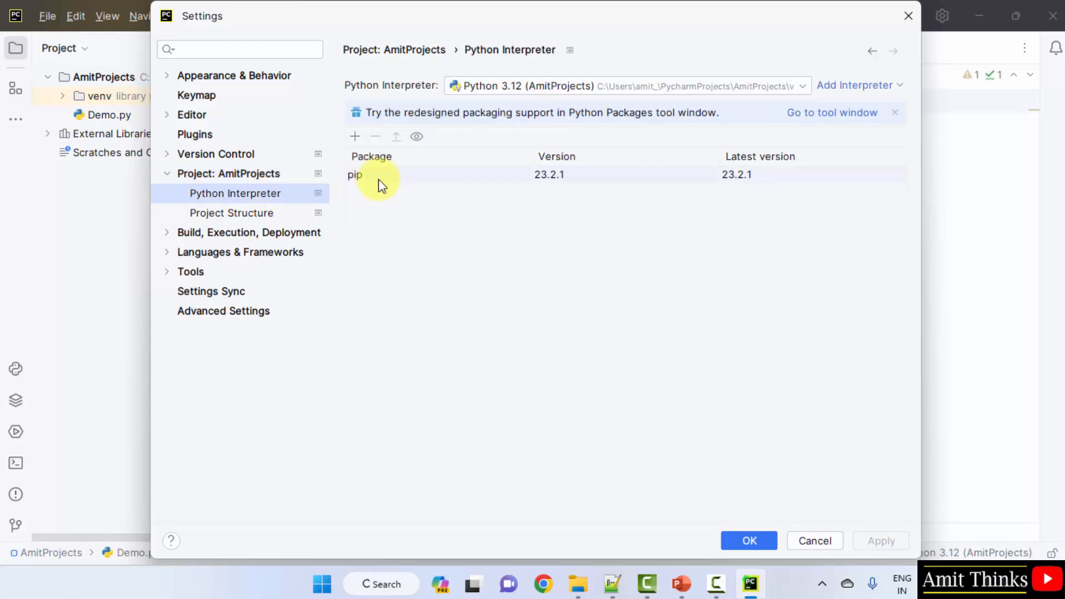
left_click(381, 175)
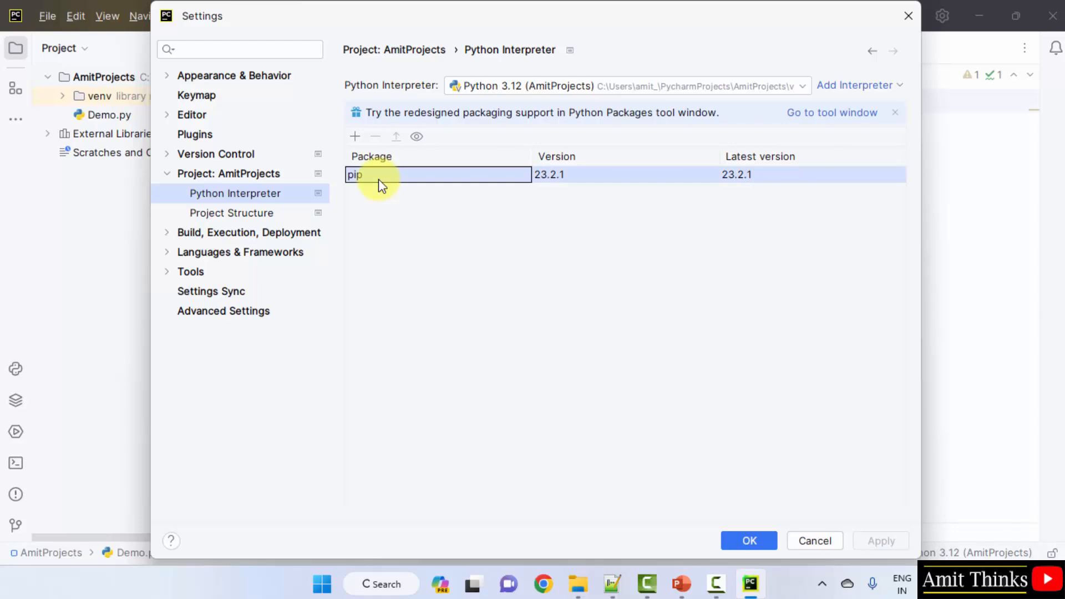
mouse_move(484, 236)
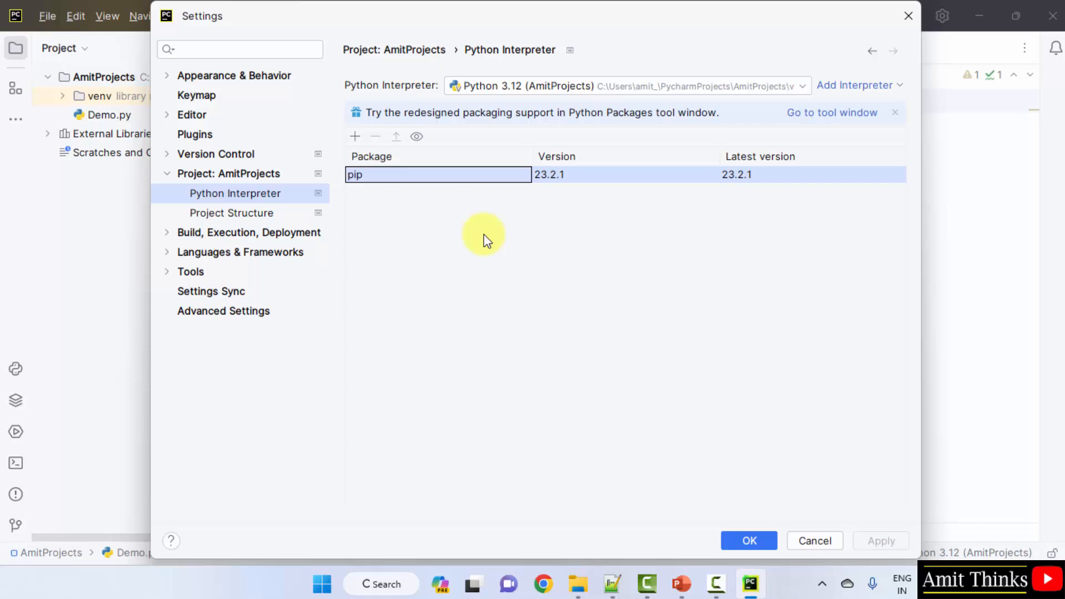
mouse_move(294, 219)
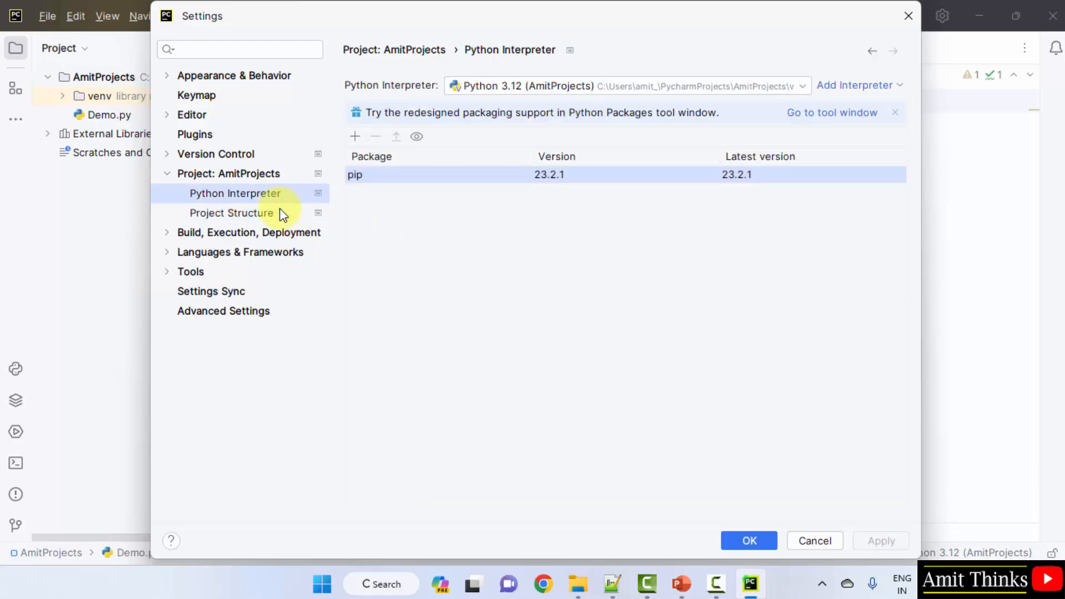
mouse_move(282, 207)
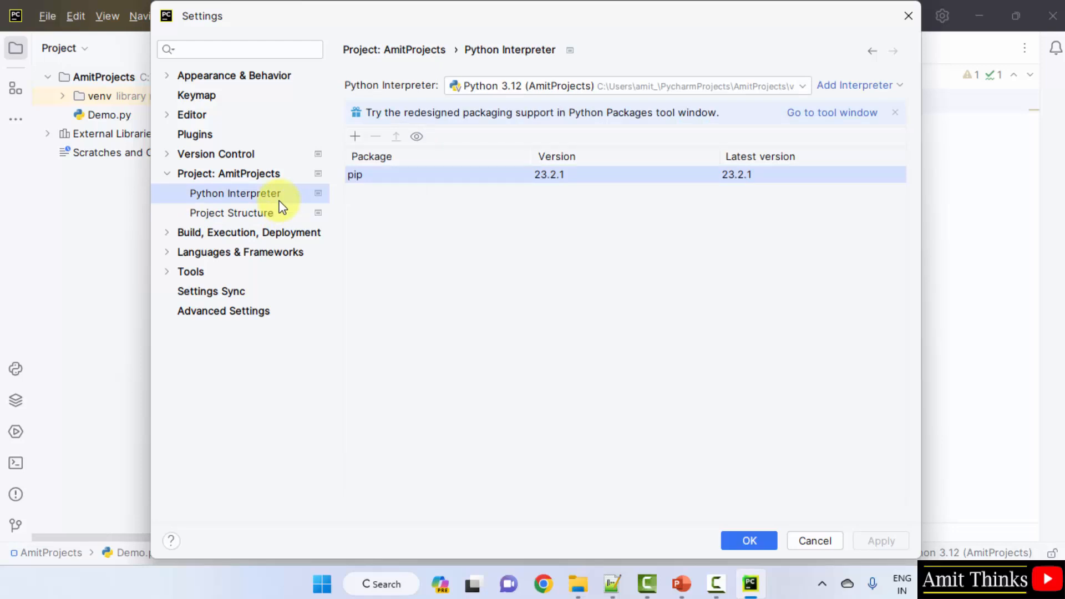
mouse_move(126, 94)
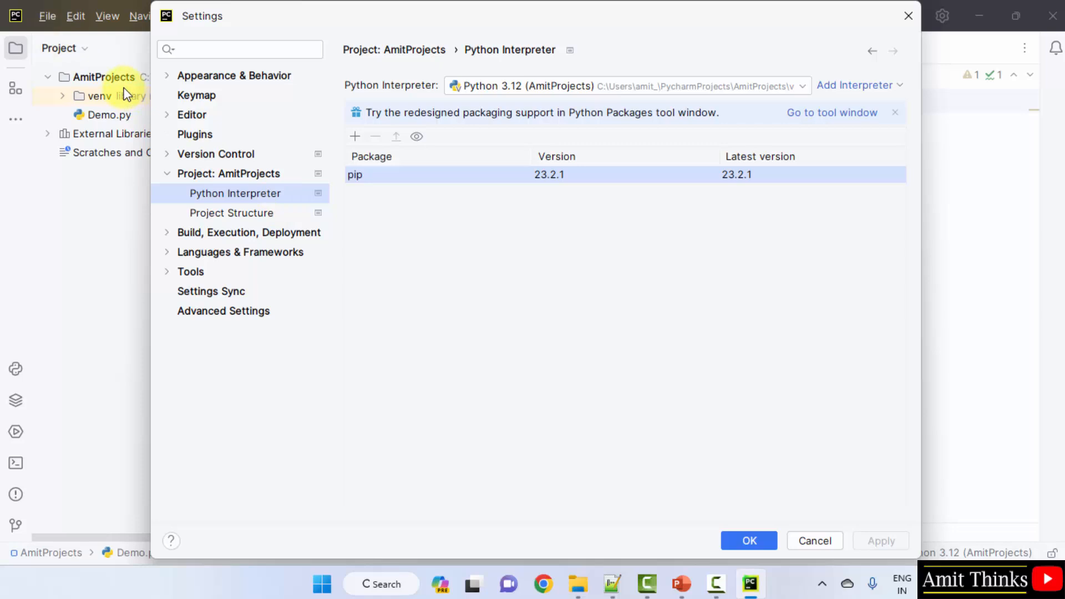
mouse_move(357, 101)
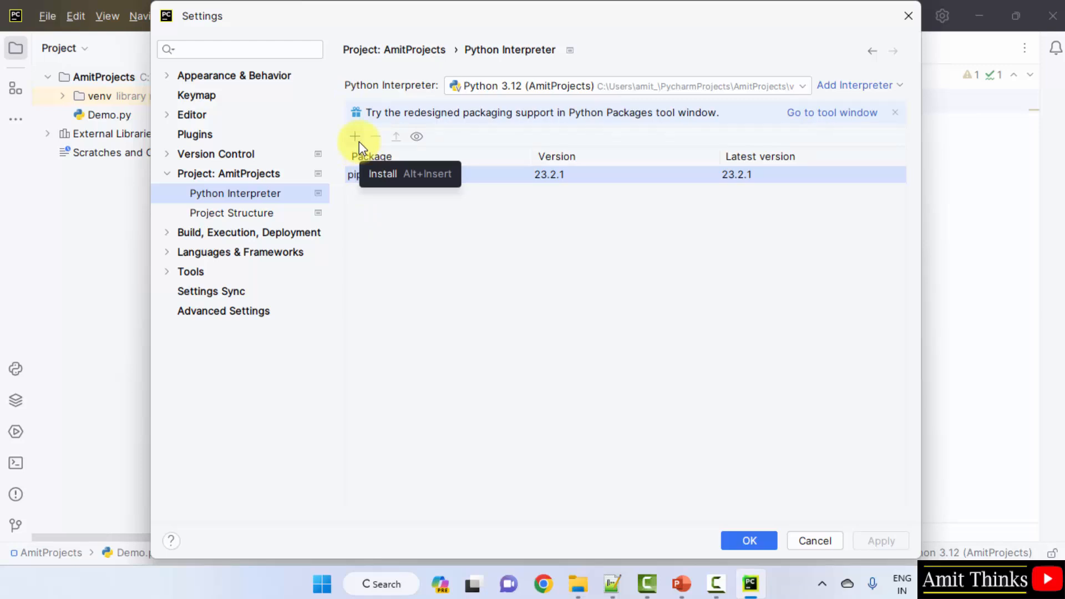
Search Available Packages for 'numpy' and install it.
left_click(354, 136)
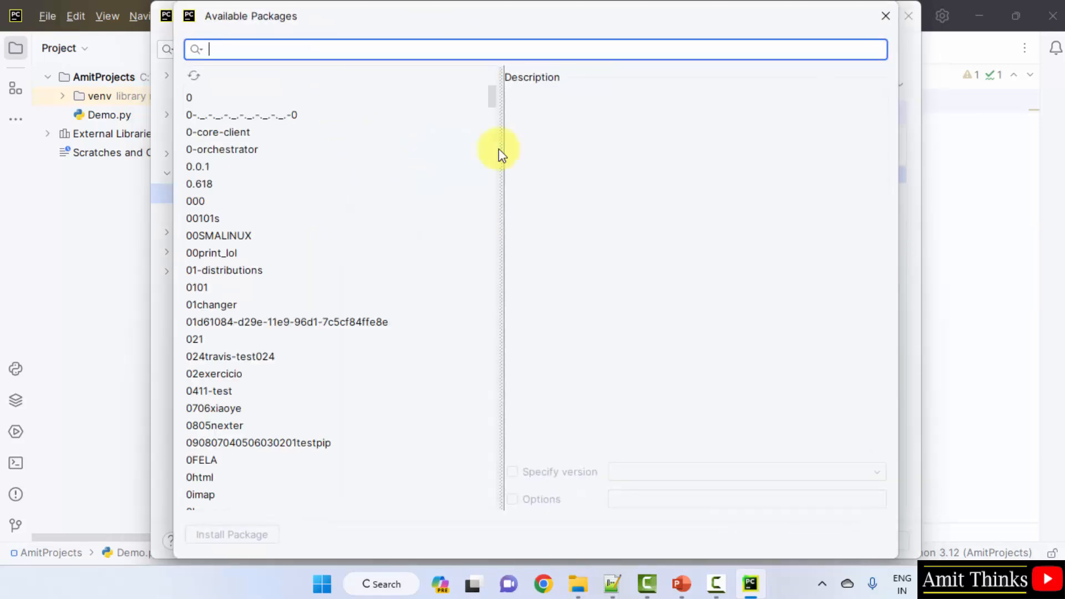
mouse_move(320, 49)
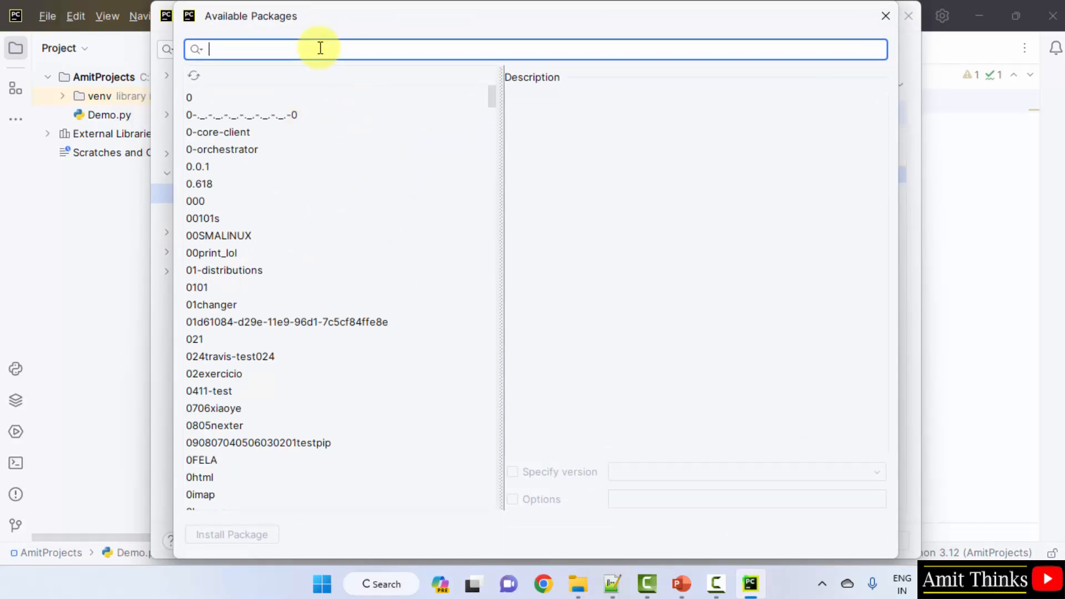
type("n")
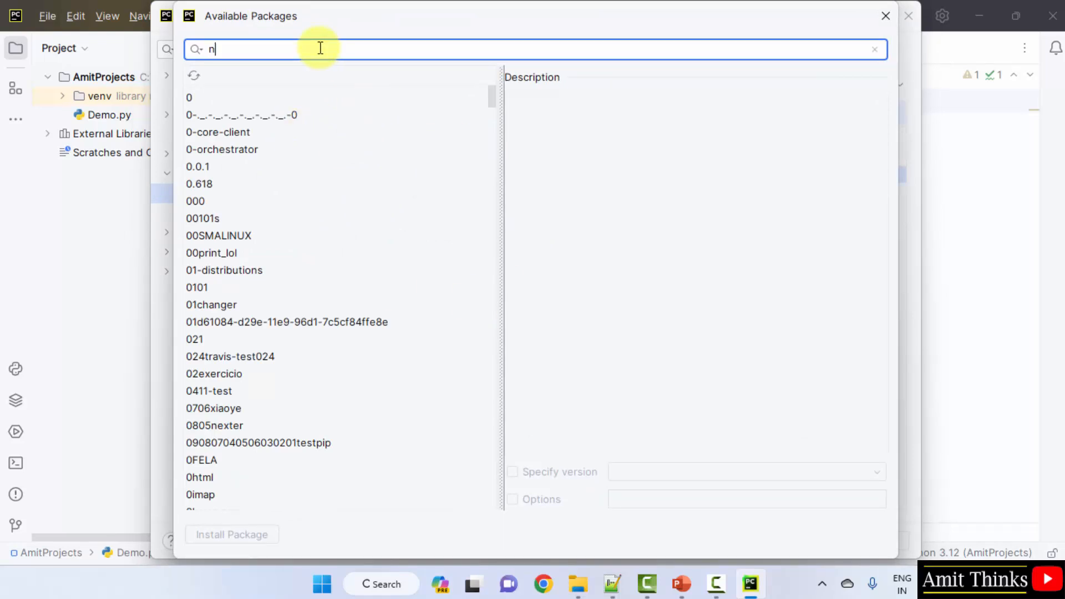
type("umpy")
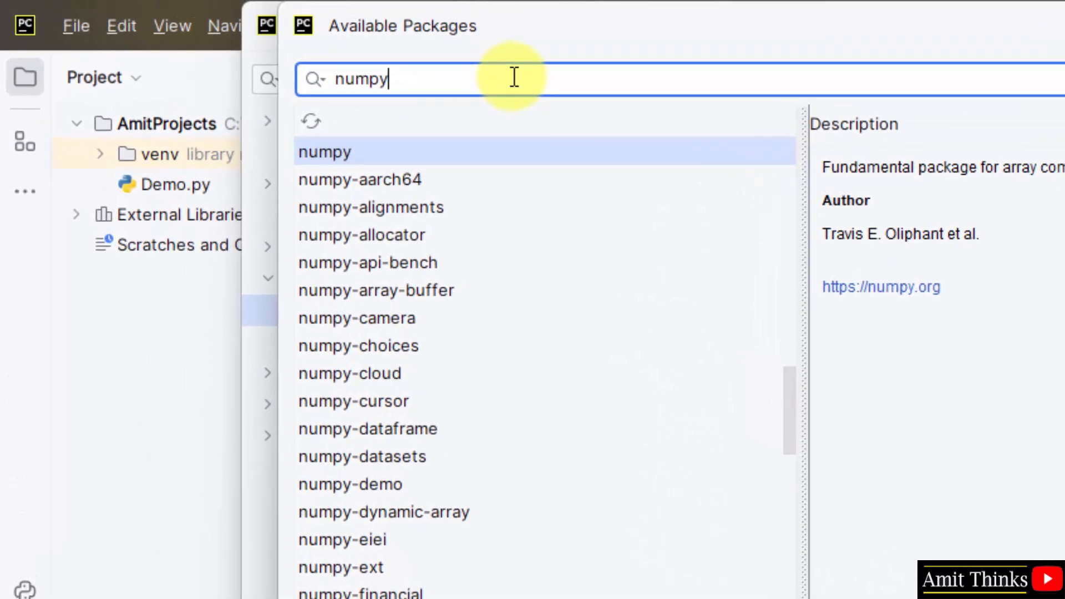
mouse_move(581, 153)
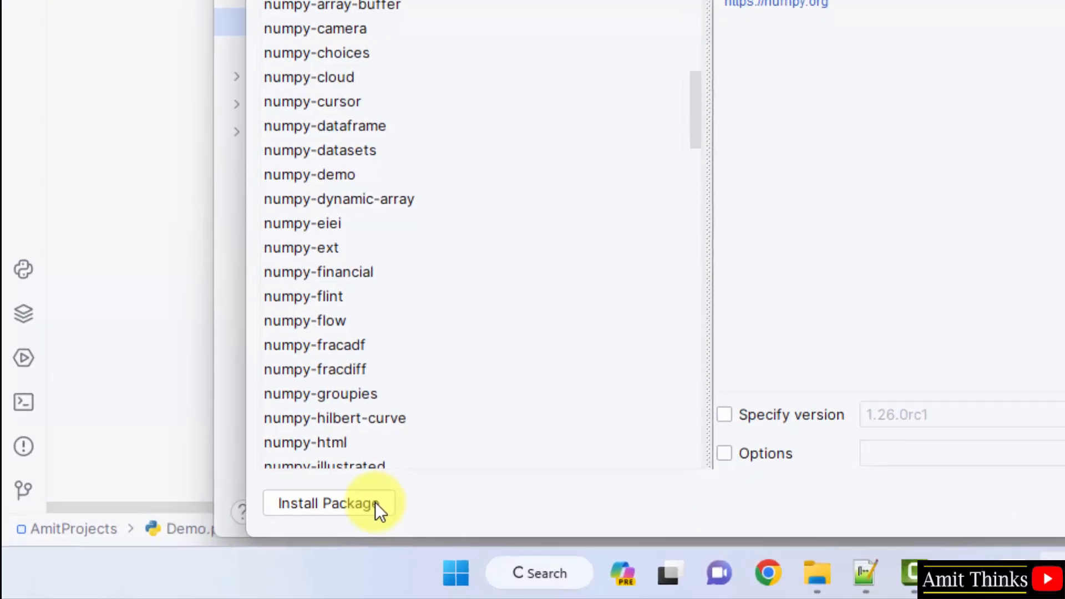
left_click(327, 503)
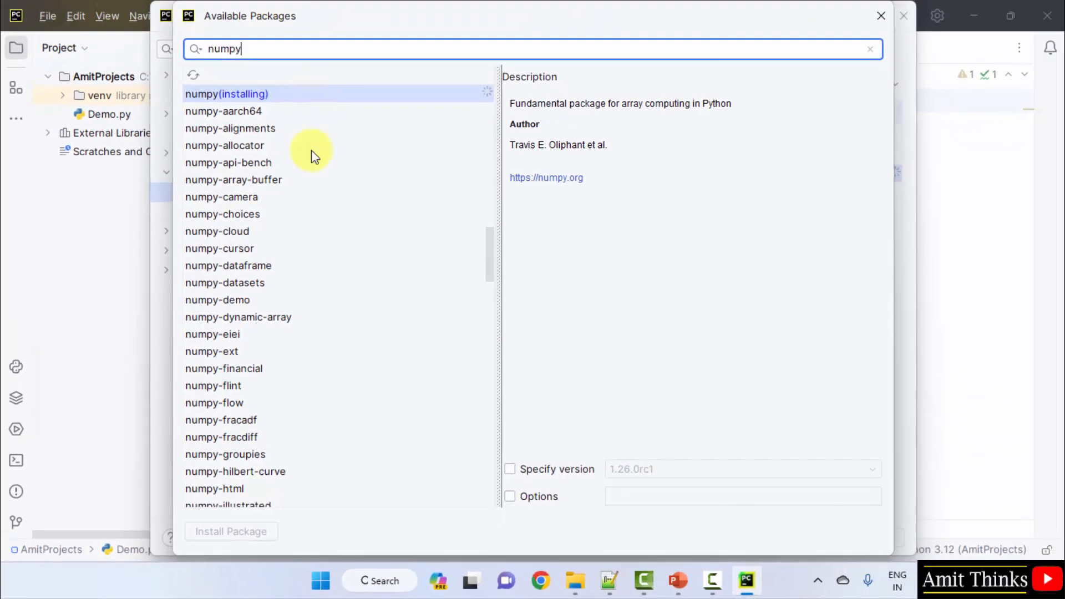
mouse_move(342, 103)
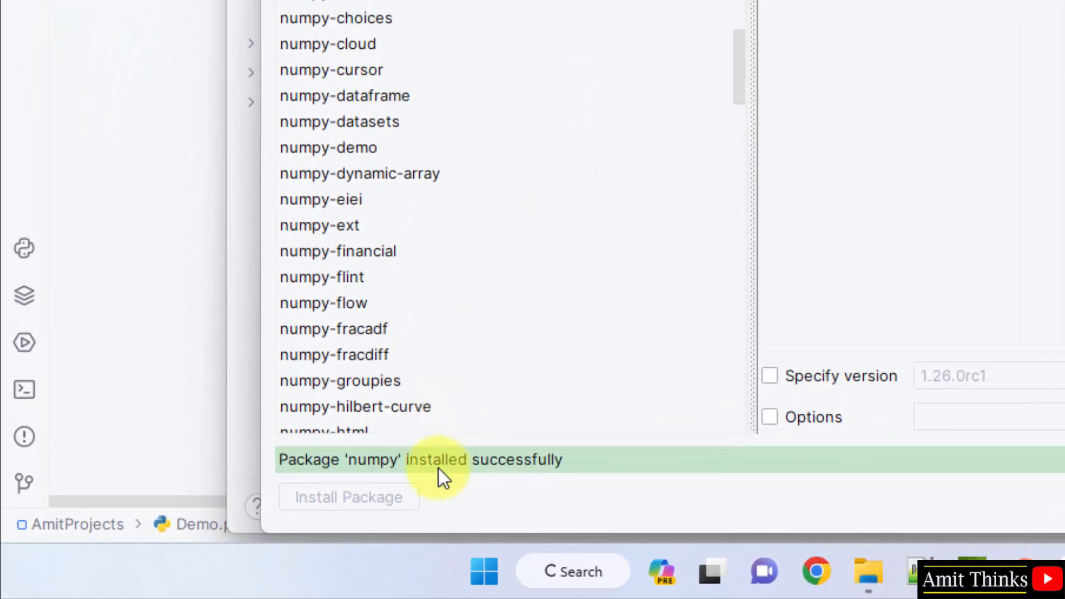
mouse_move(529, 469)
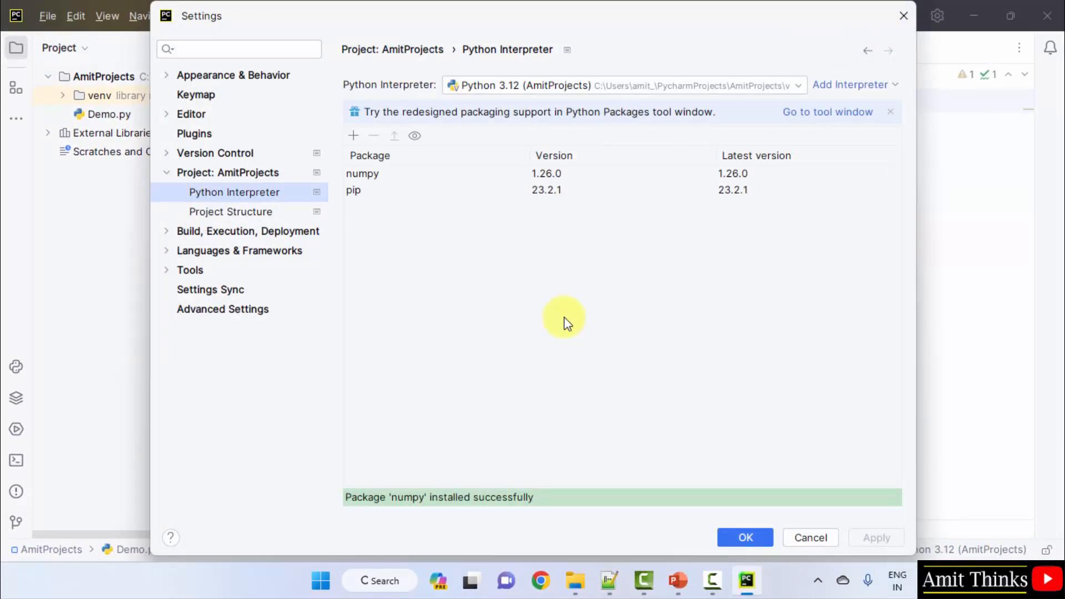
mouse_move(463, 509)
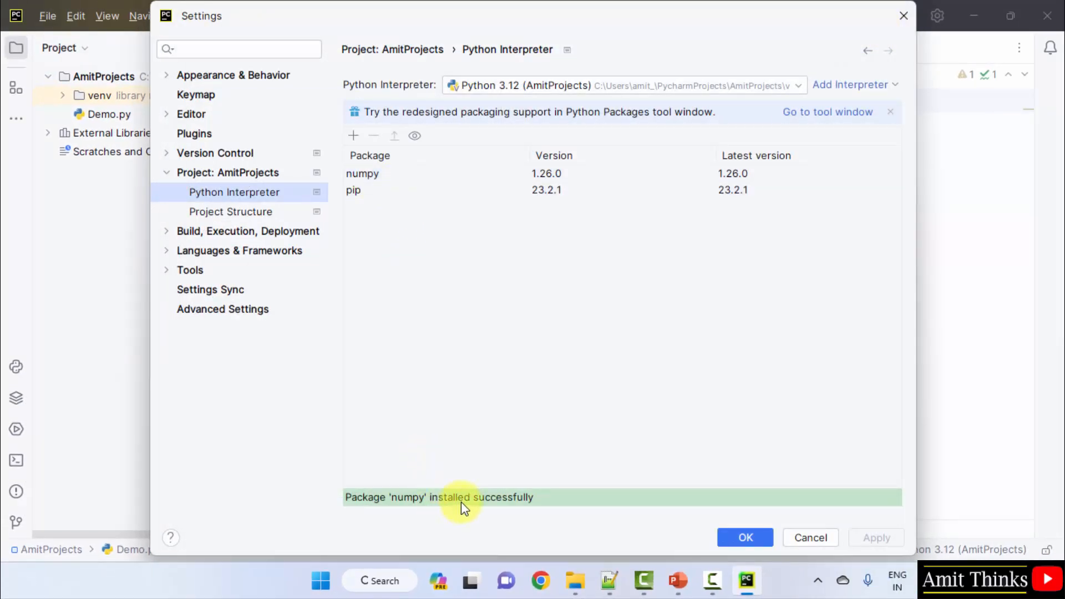